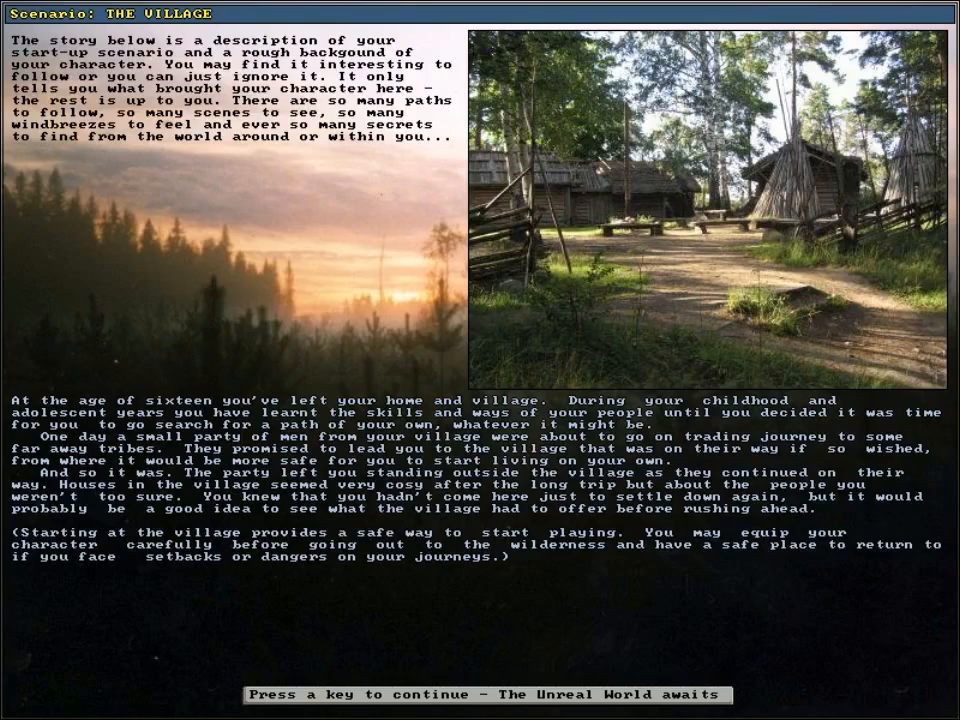
# Dismiss the scenario story, review the task list, and return to the forest at Rautanuppi.
pyautogui.press('enter')
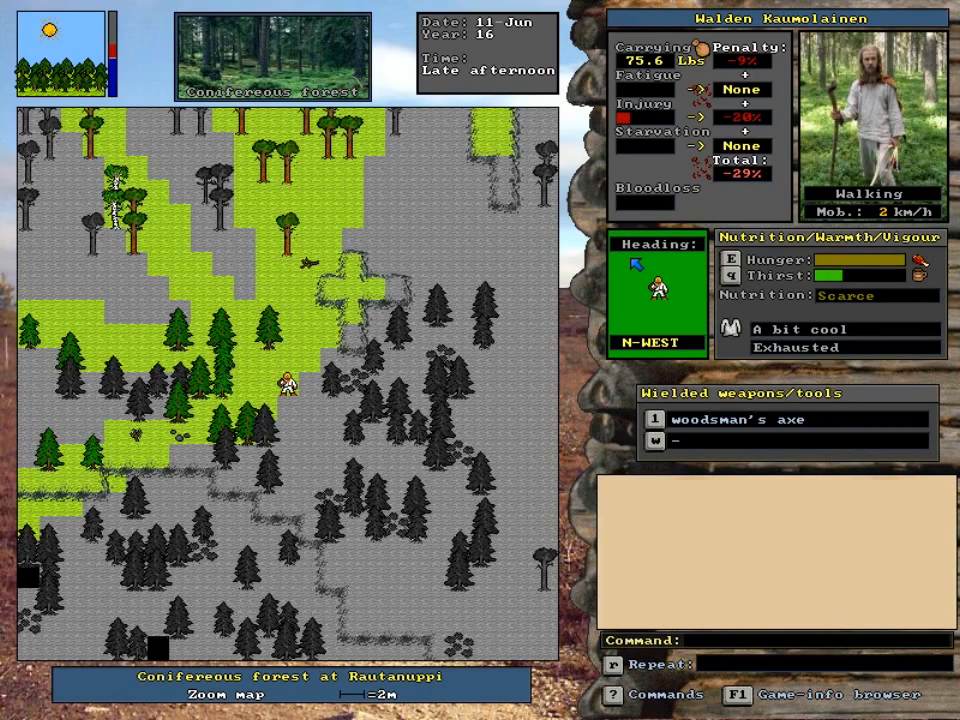
pyautogui.press('f5')
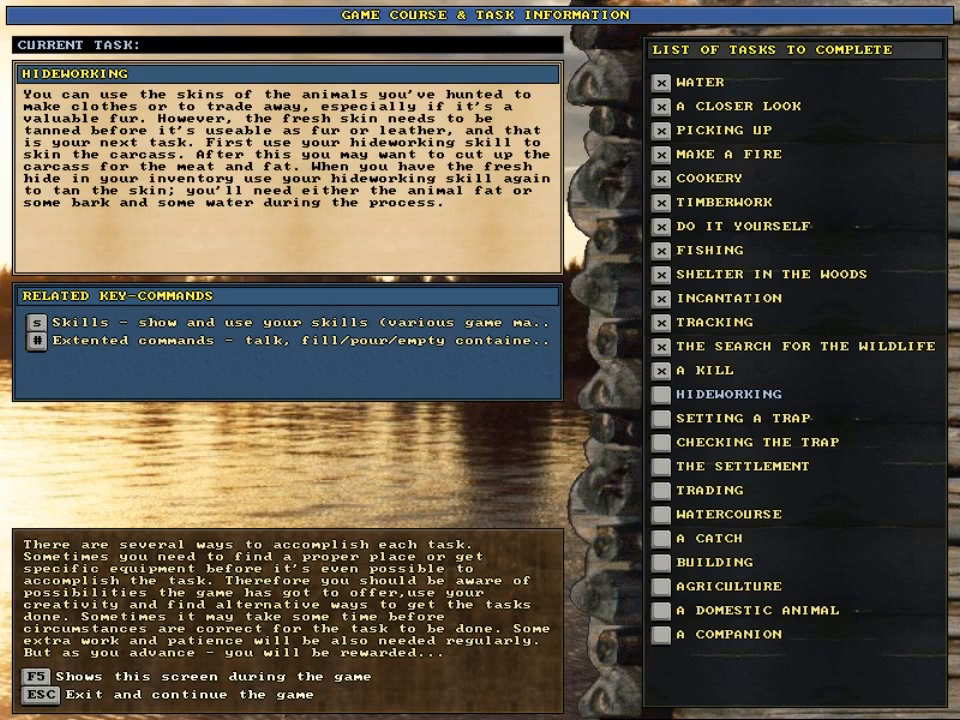
pyautogui.press('Escape')
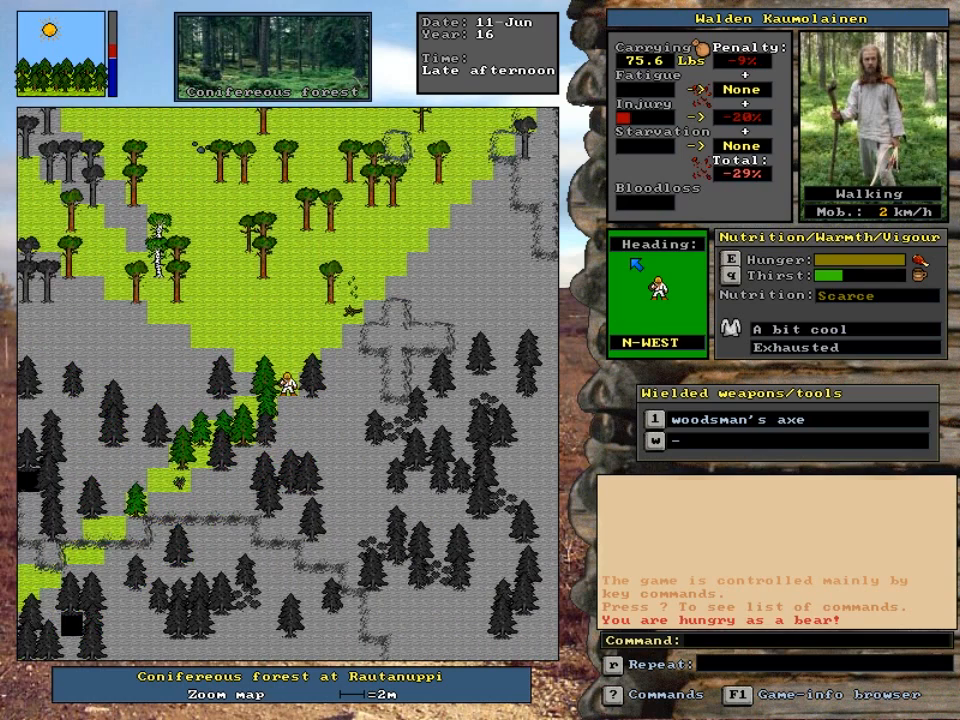
# Climb a tree, keep going after slipping, and look over the surrounding terrain.
pyautogui.press('Left')
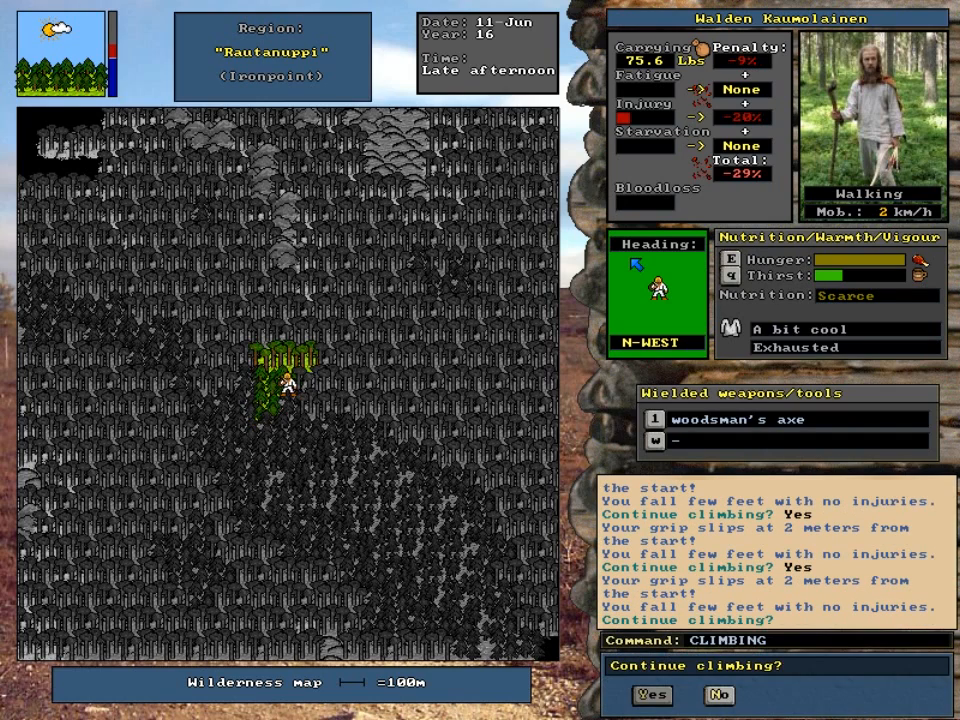
pyautogui.click(652, 696)
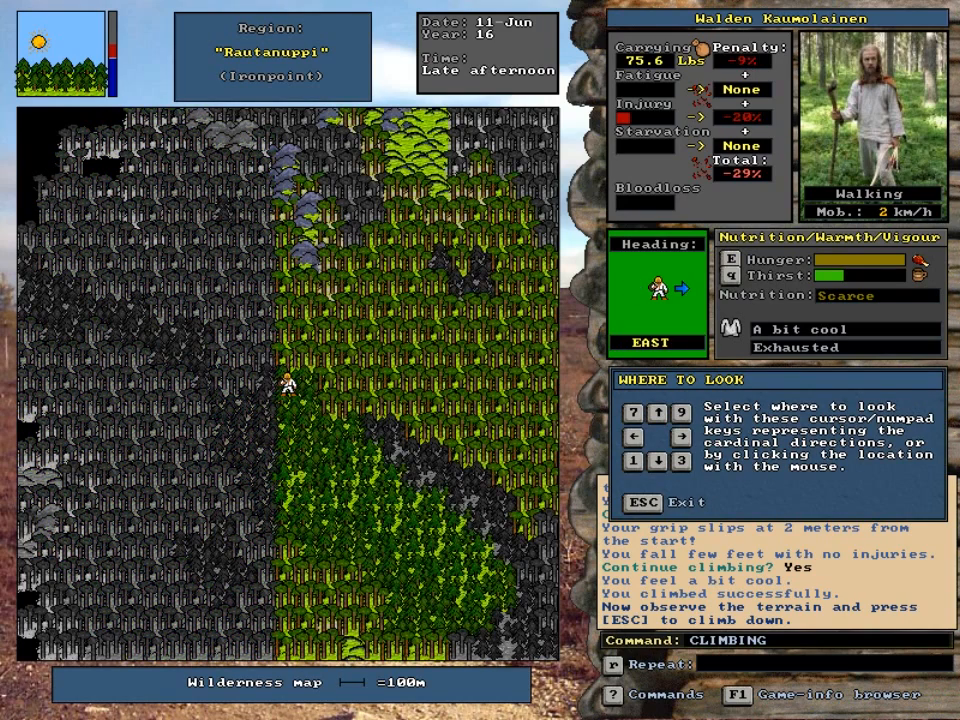
pyautogui.press('Left')
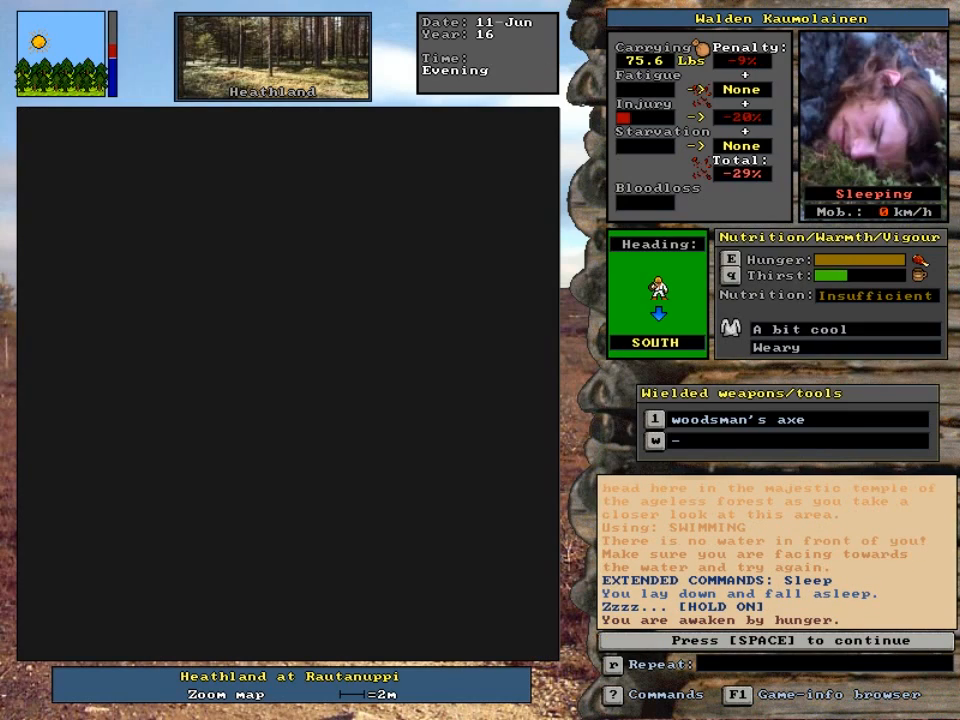
# Continue after being woken by hunger and head toward the Blue Mountains.
pyautogui.press('space')
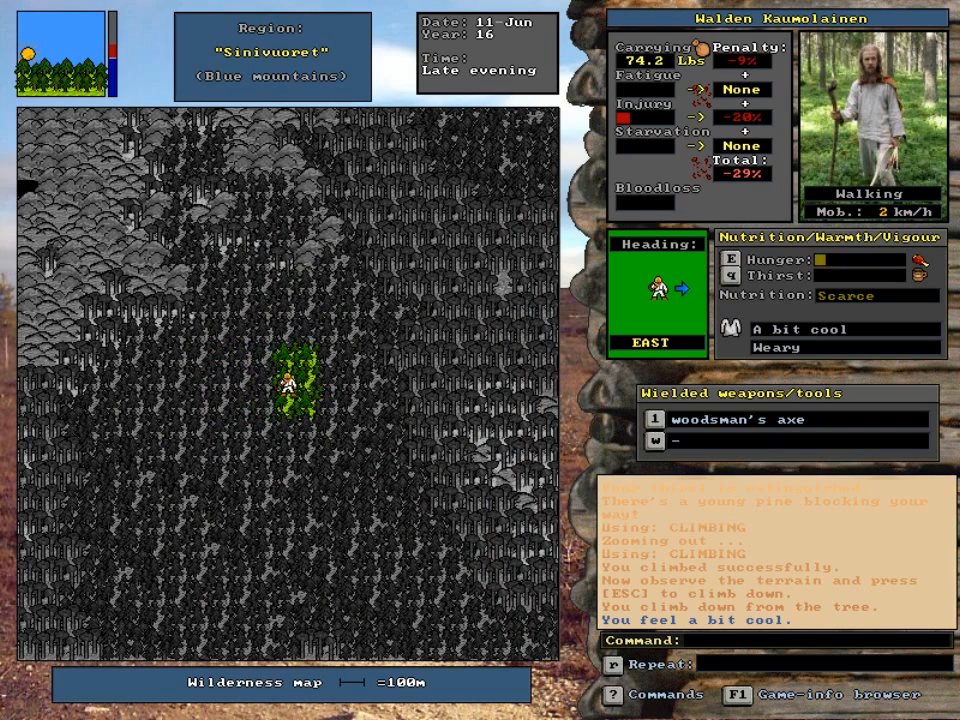
# Check the map of known areas and close it before travelling on to Taivalnousu.
pyautogui.press('m')
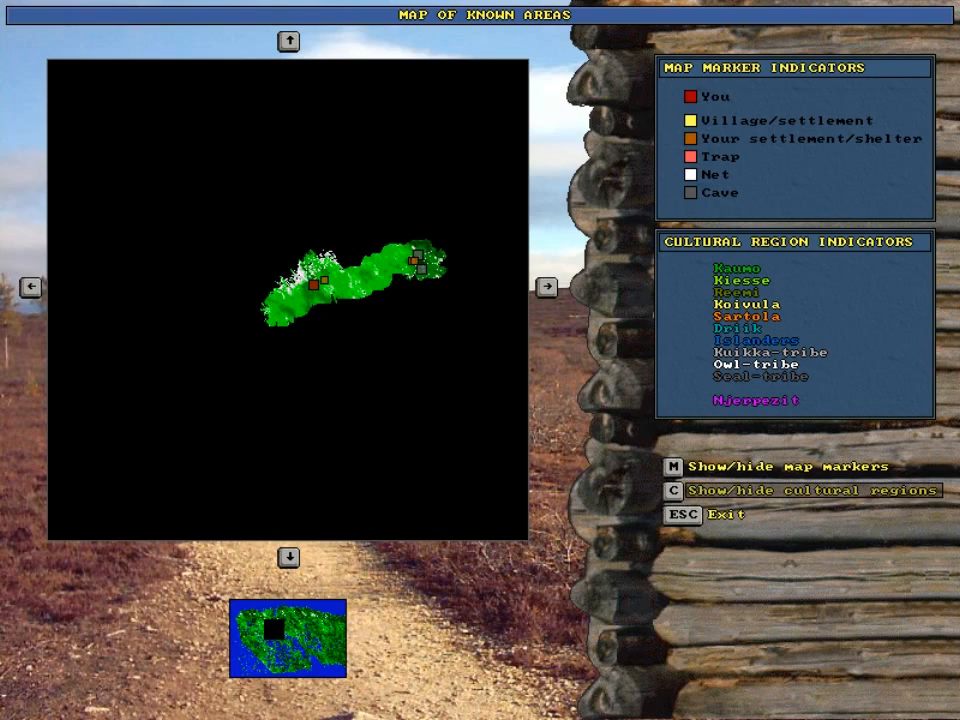
pyautogui.press('Escape')
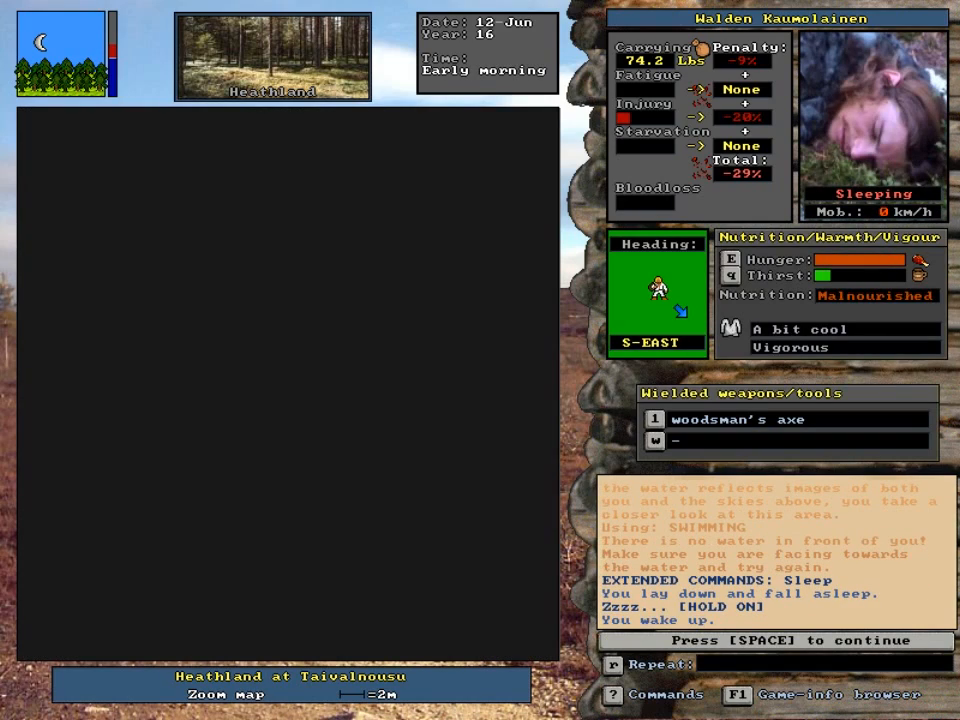
# Wake up and eat the last fistfuls of crowberries.
pyautogui.press('space')
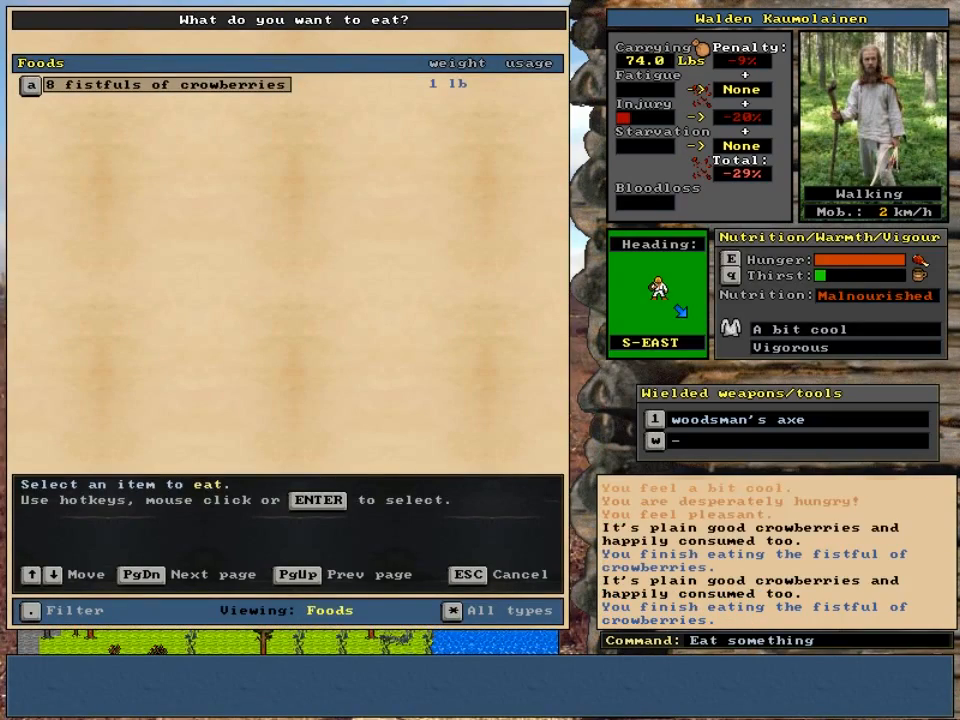
pyautogui.click(168, 84)
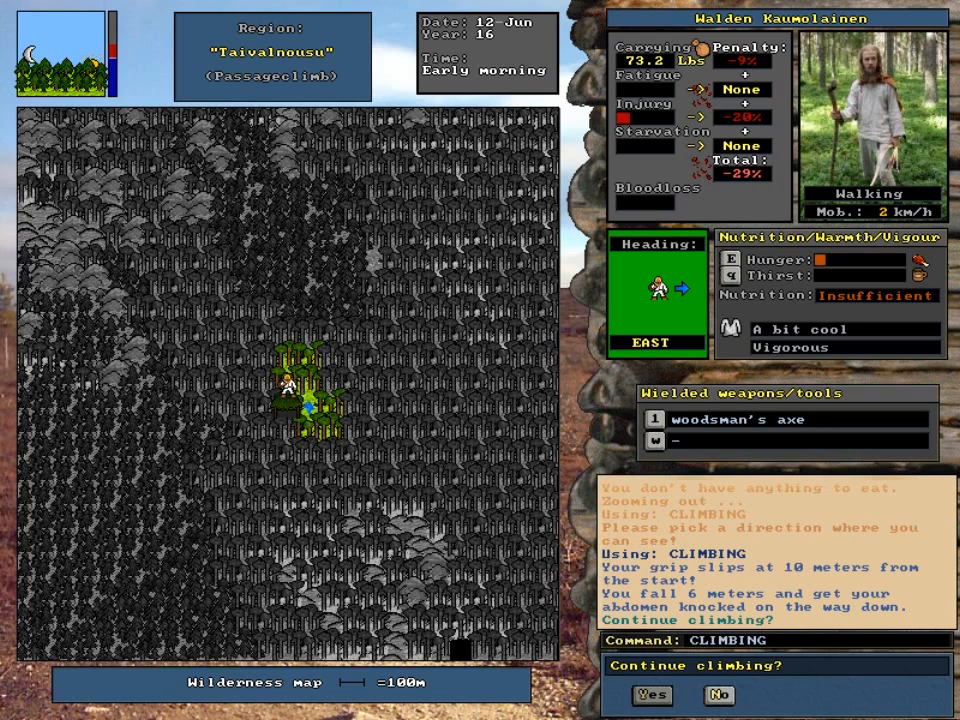
# Climb a tree despite falling and survey the terrain, then keep climbing after a slip.
pyautogui.click(652, 696)
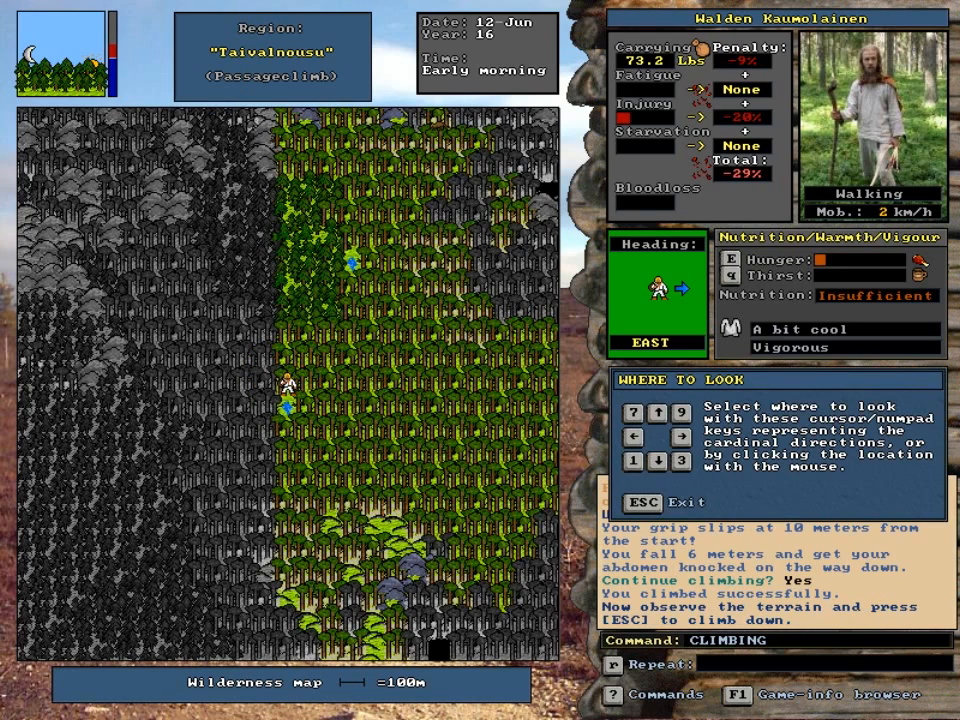
pyautogui.press('Escape')
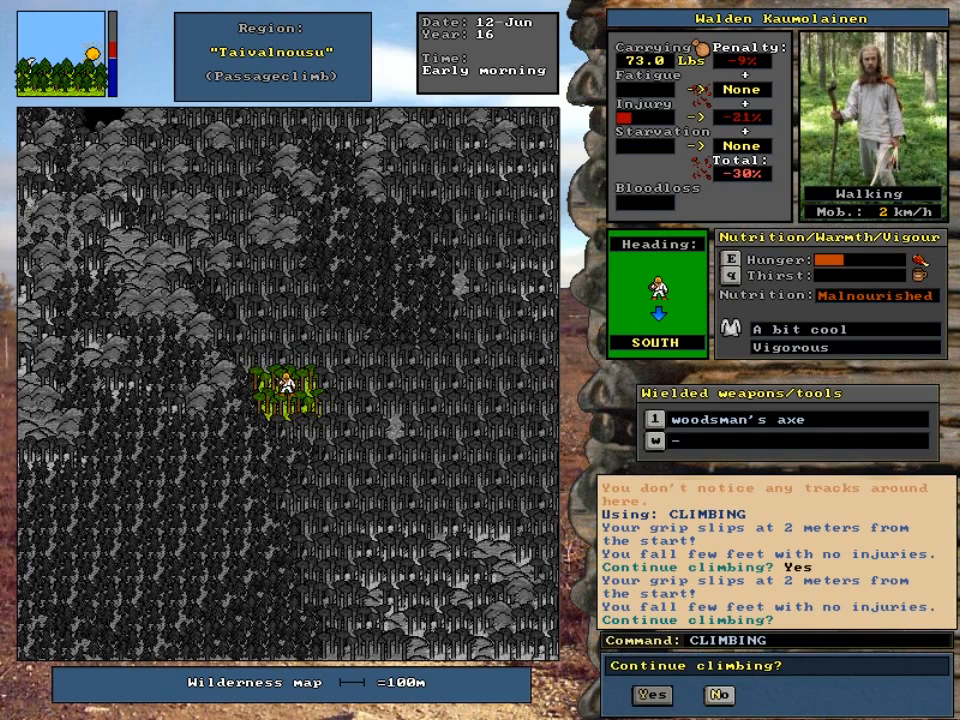
pyautogui.click(652, 696)
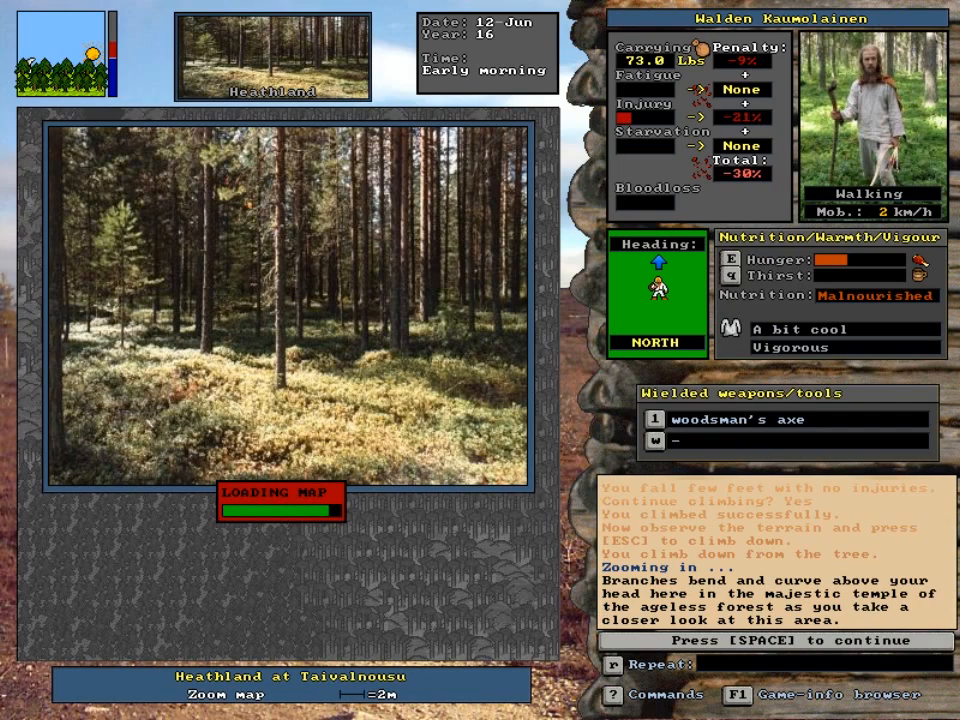
# Spot the berry shrubs, climb back down, and switch to the close-up view at the lake shore.
pyautogui.press('space')
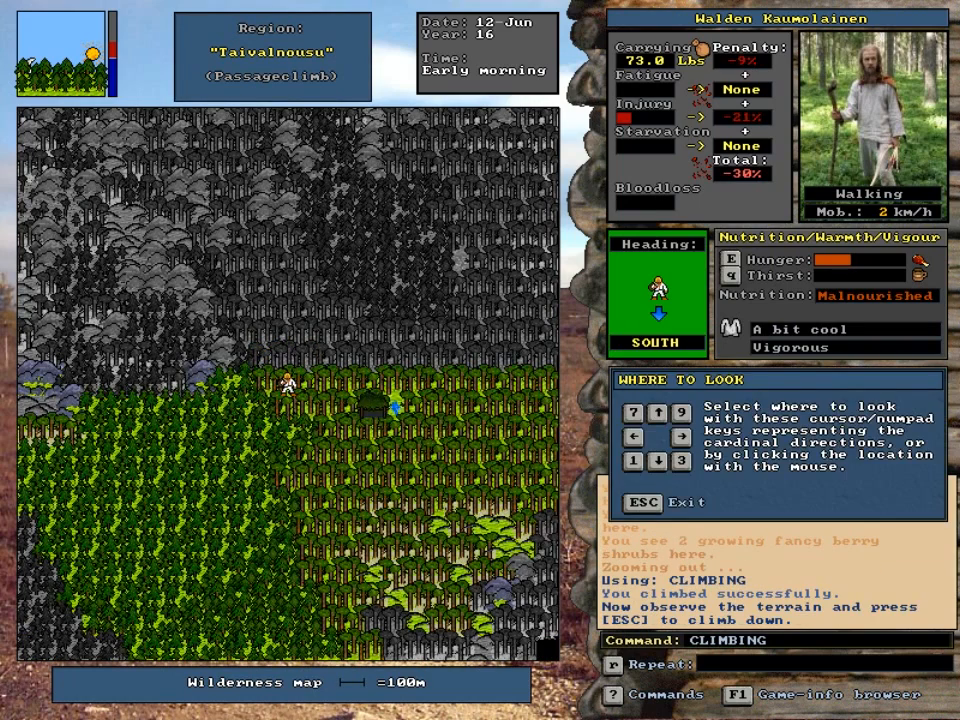
pyautogui.press('Escape')
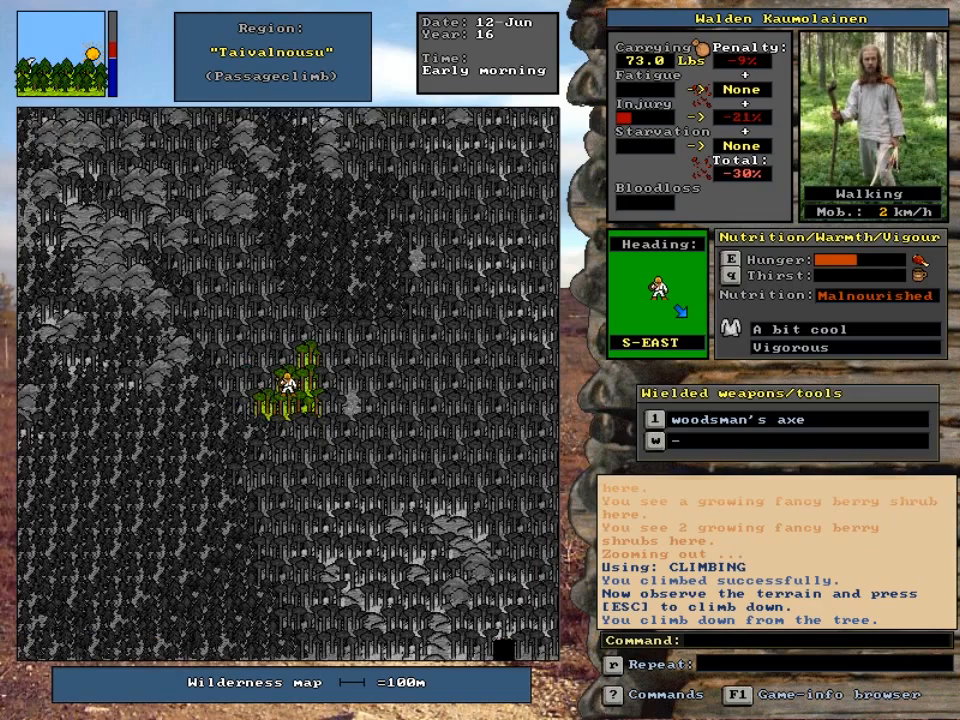
pyautogui.press('Up')
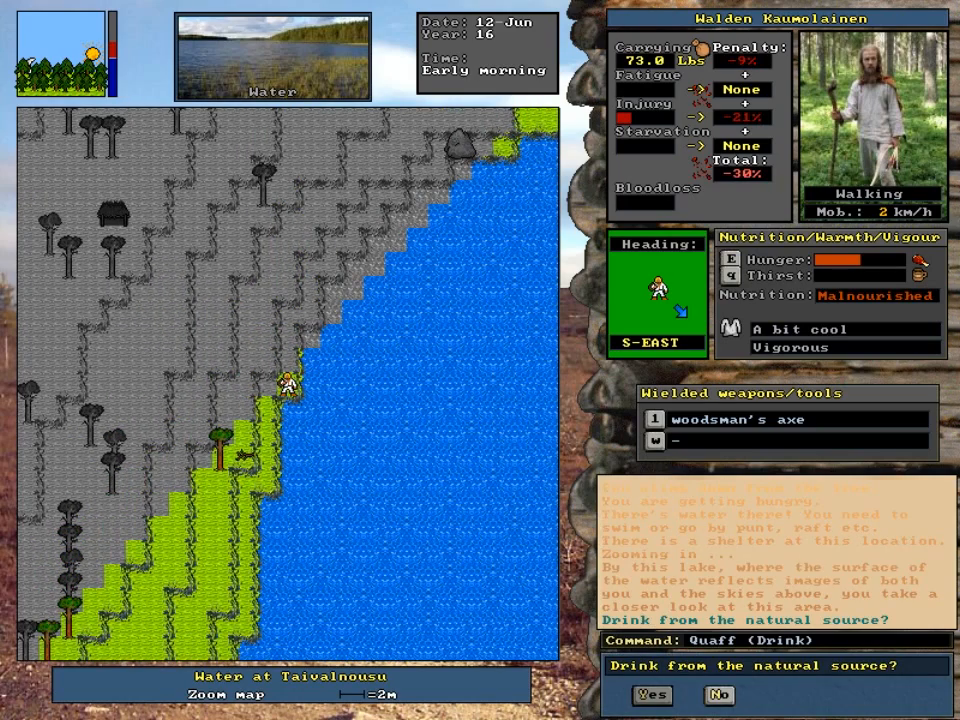
# Drink from the lake, fish actively with the fishing rod, and dismiss the empty catch results.
pyautogui.click(652, 696)
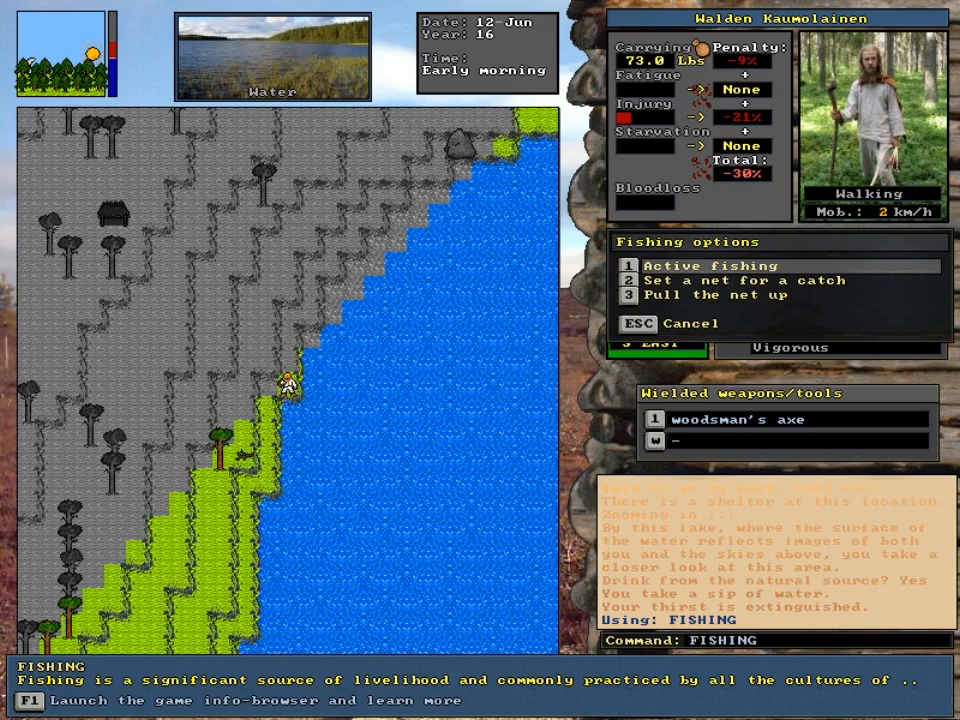
pyautogui.click(708, 264)
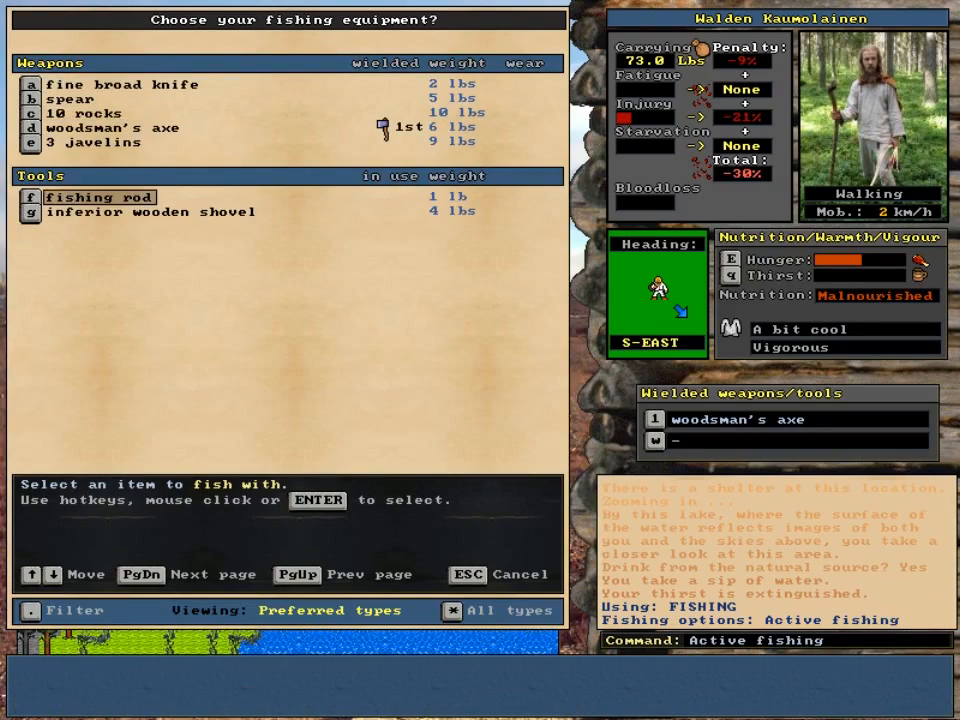
pyautogui.click(100, 198)
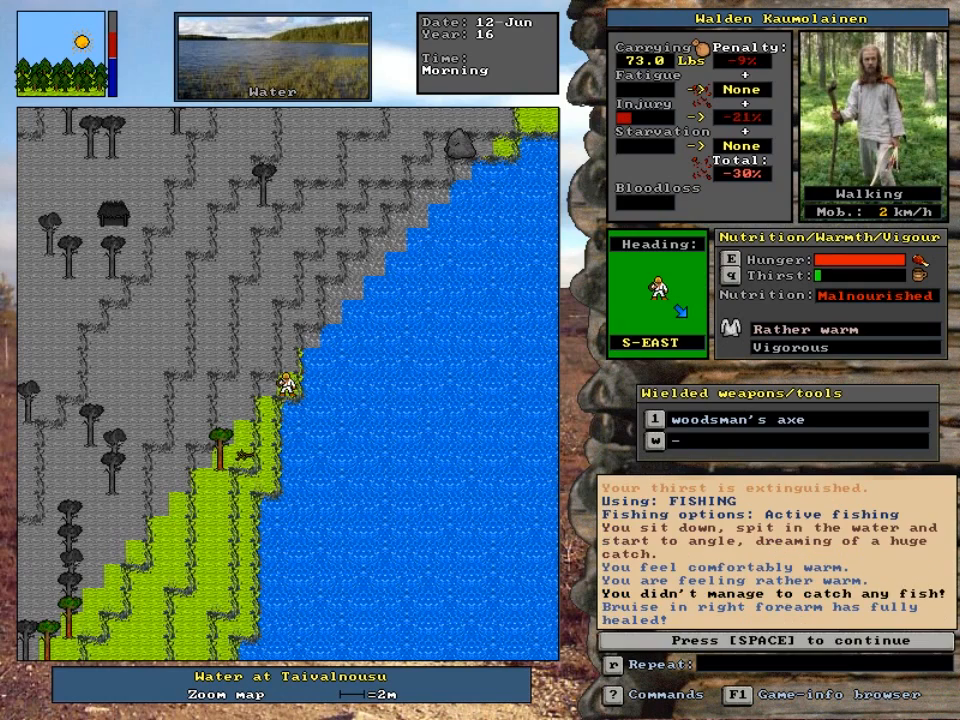
pyautogui.press('space')
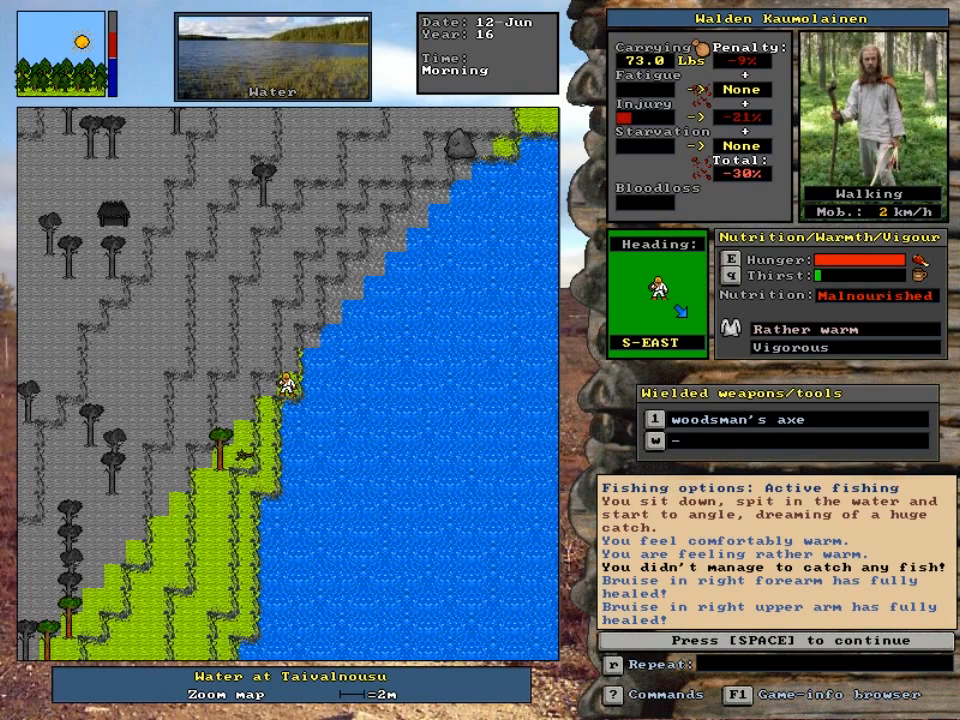
pyautogui.press('space')
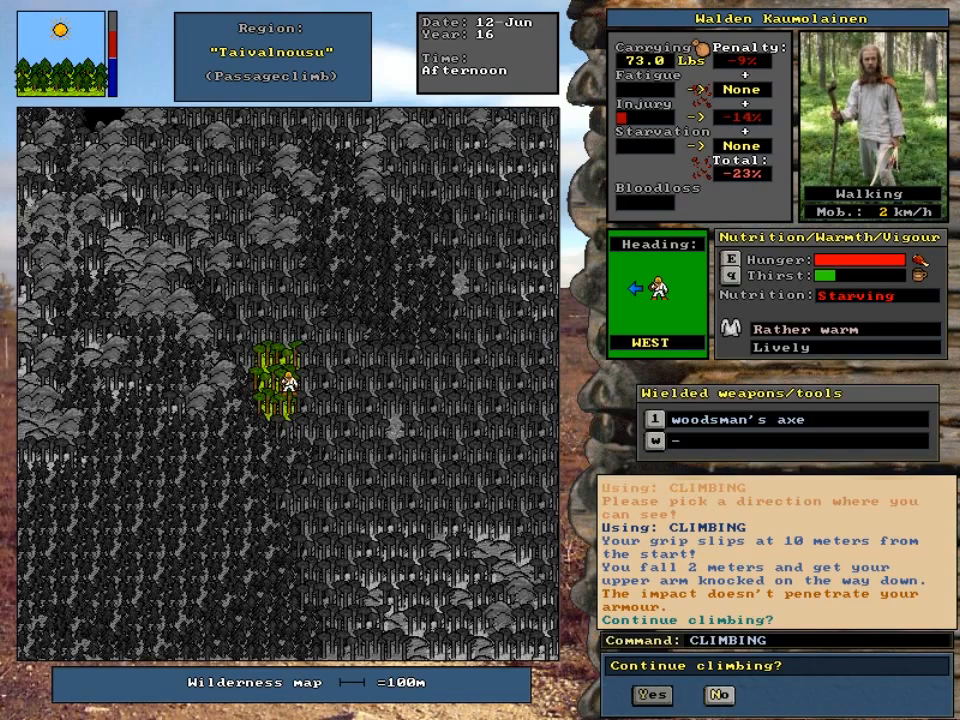
# Keep climbing the pine after falling, look over the heathland, and move past the fall report.
pyautogui.click(652, 696)
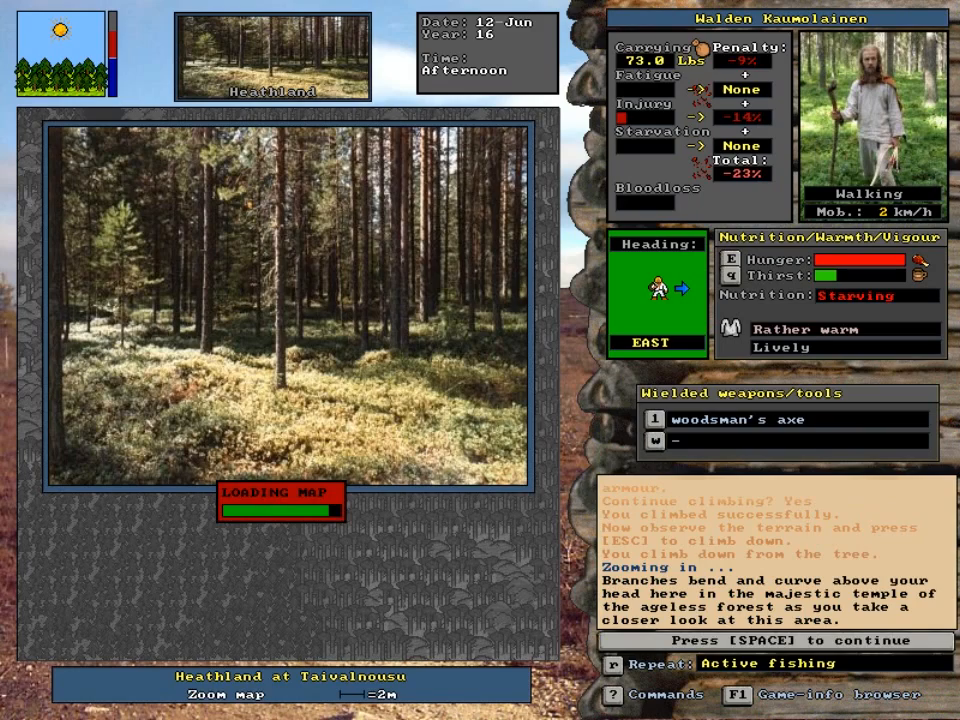
pyautogui.press('space')
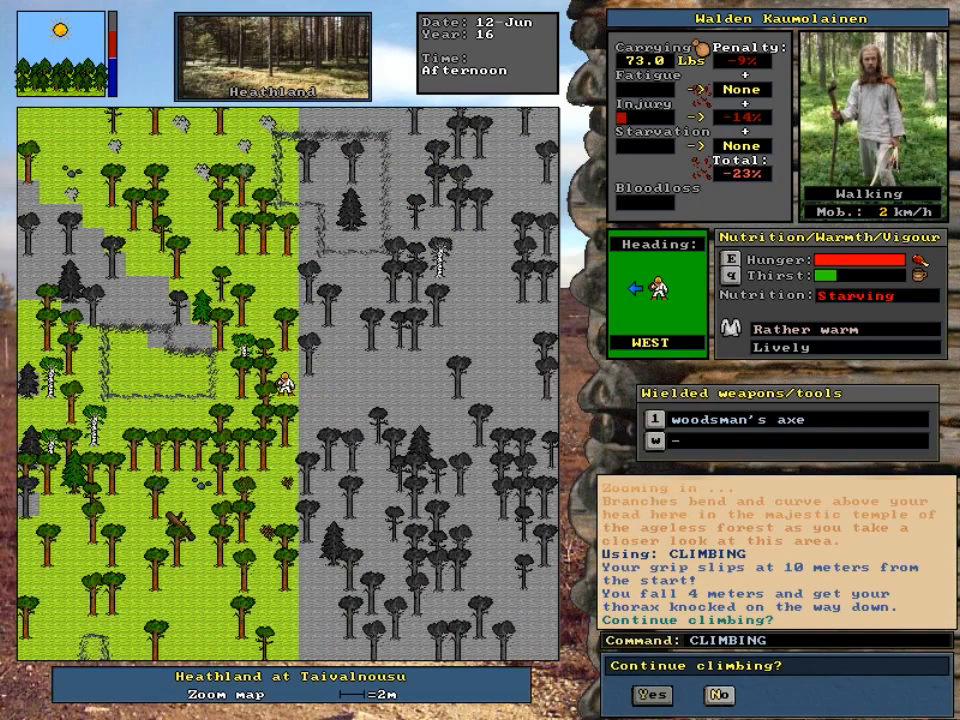
pyautogui.click(652, 696)
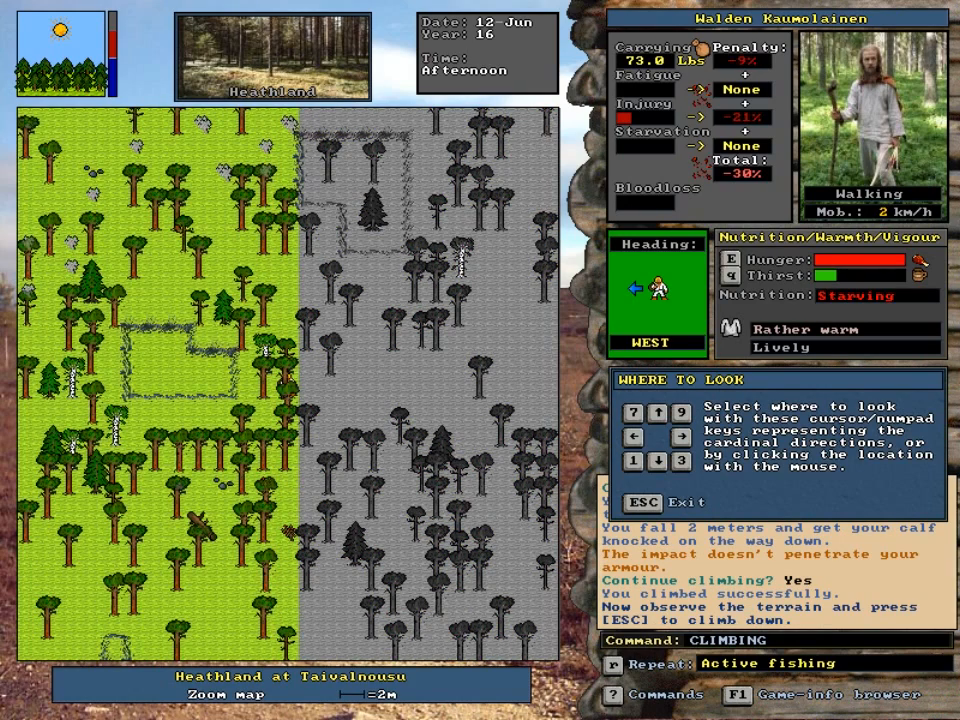
pyautogui.press('Escape')
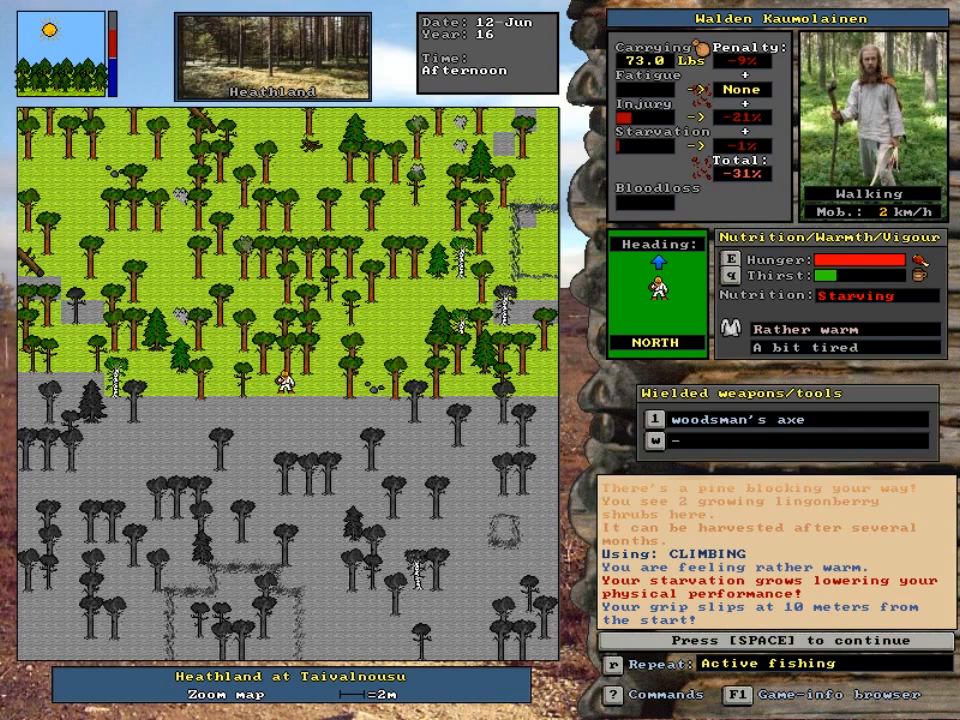
pyautogui.press('space')
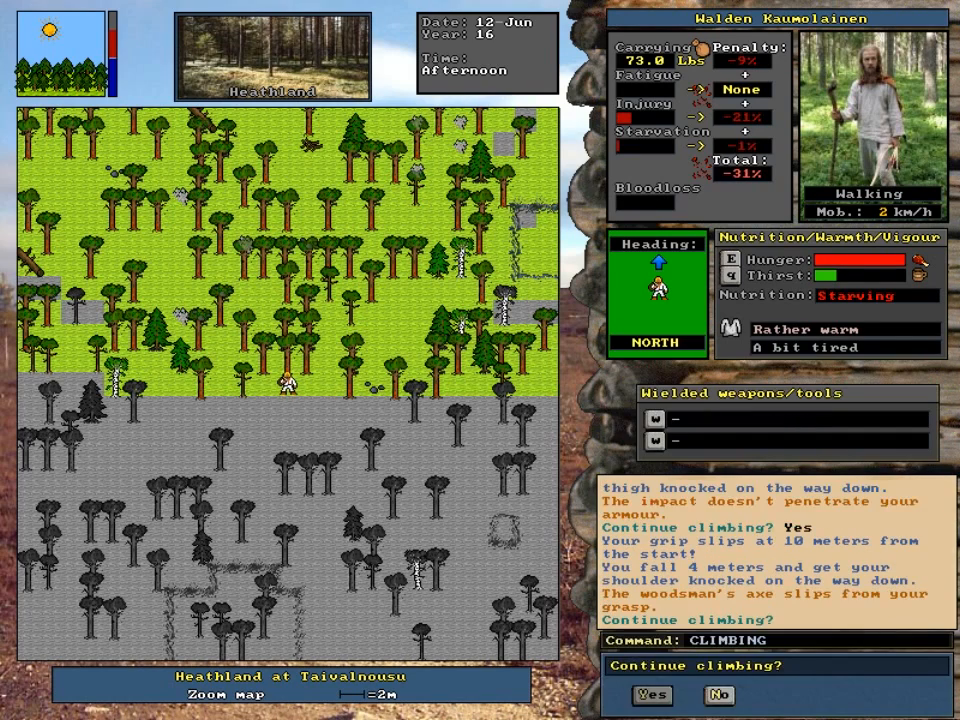
# Climb to the treetop through repeated slips, come down, and zoom in to chase the spotted hare.
pyautogui.click(652, 696)
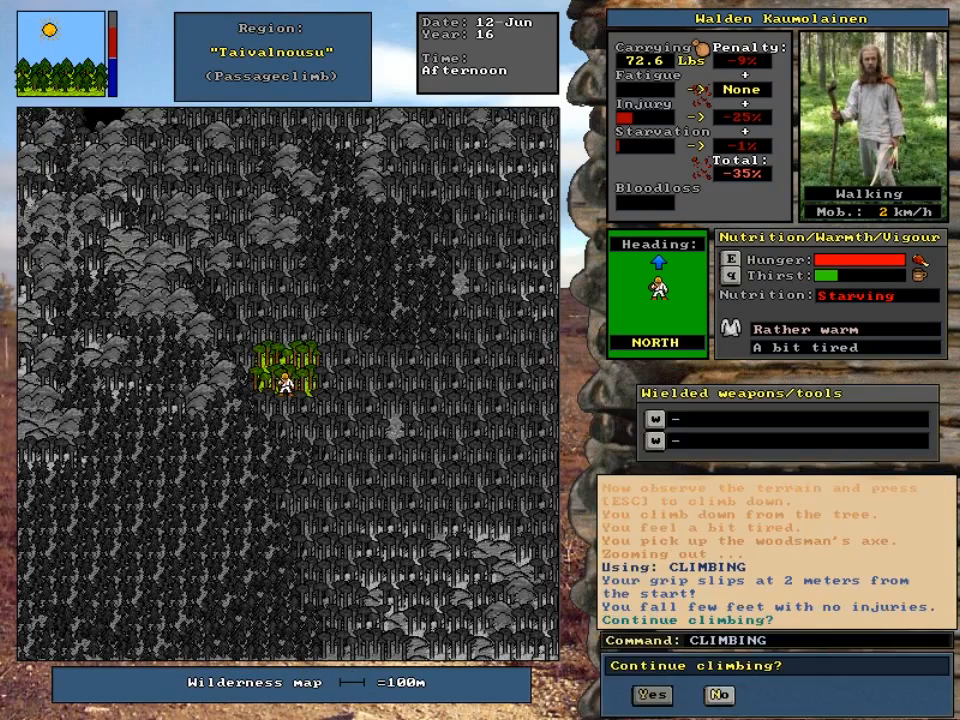
pyautogui.click(652, 696)
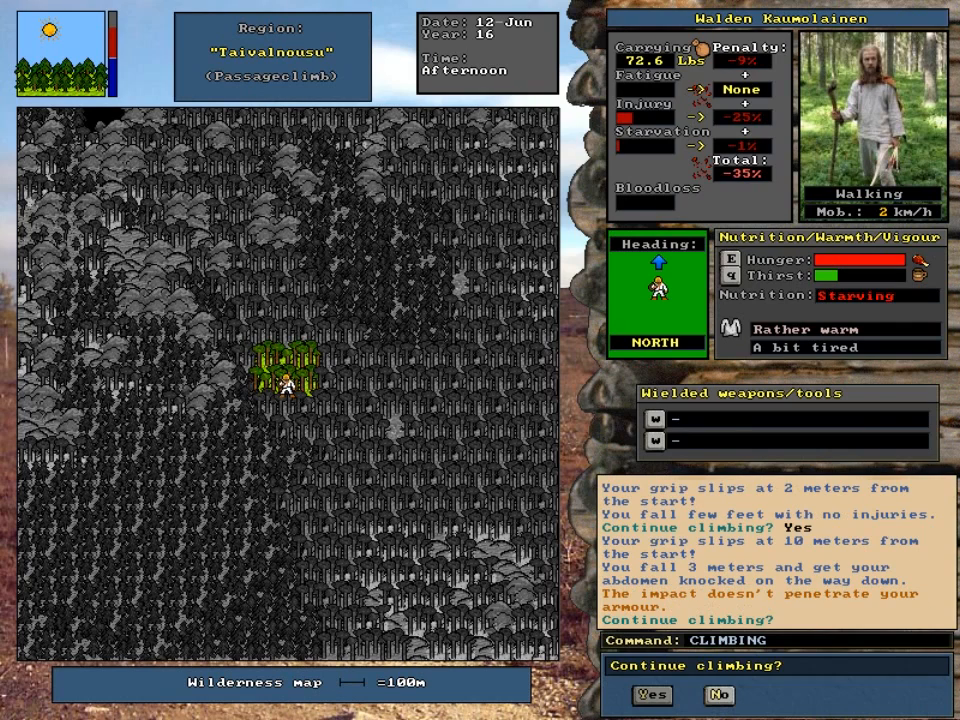
pyautogui.click(652, 696)
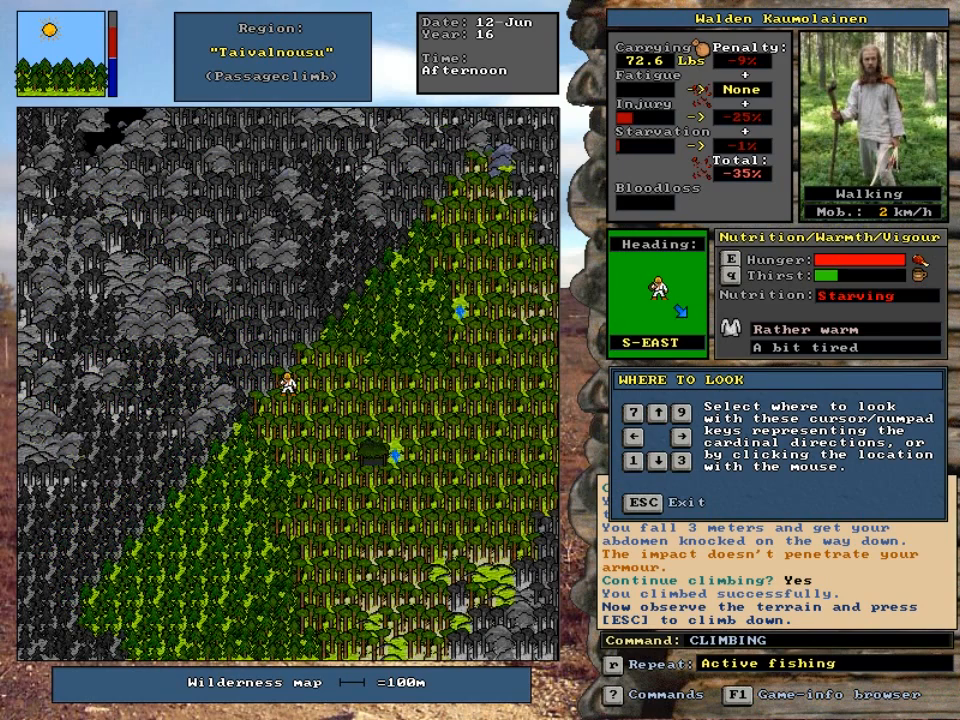
pyautogui.press('Escape')
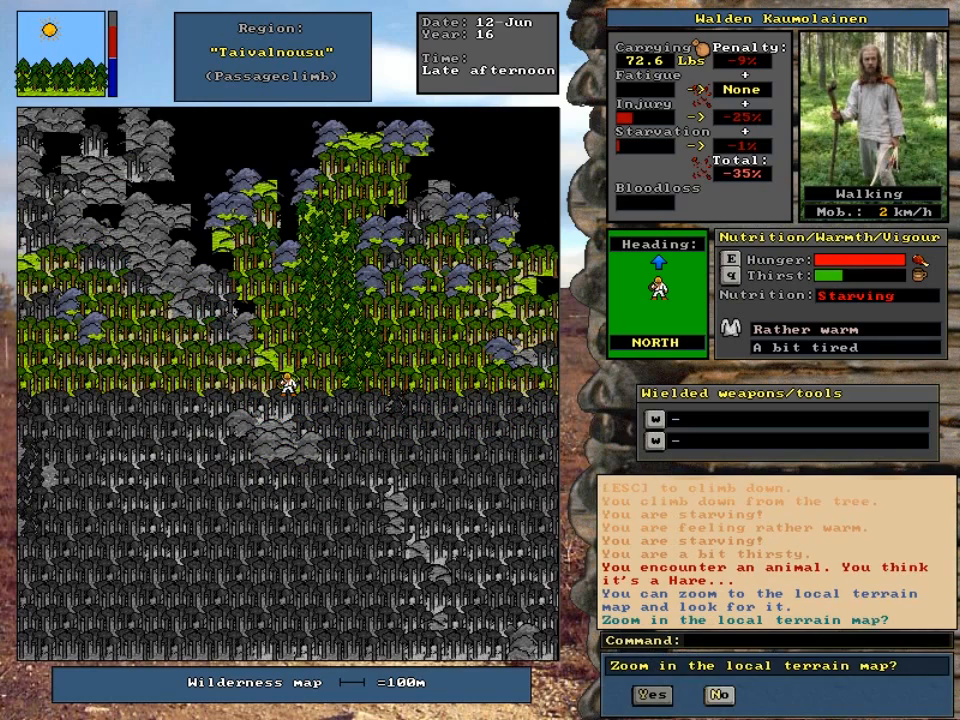
pyautogui.click(652, 696)
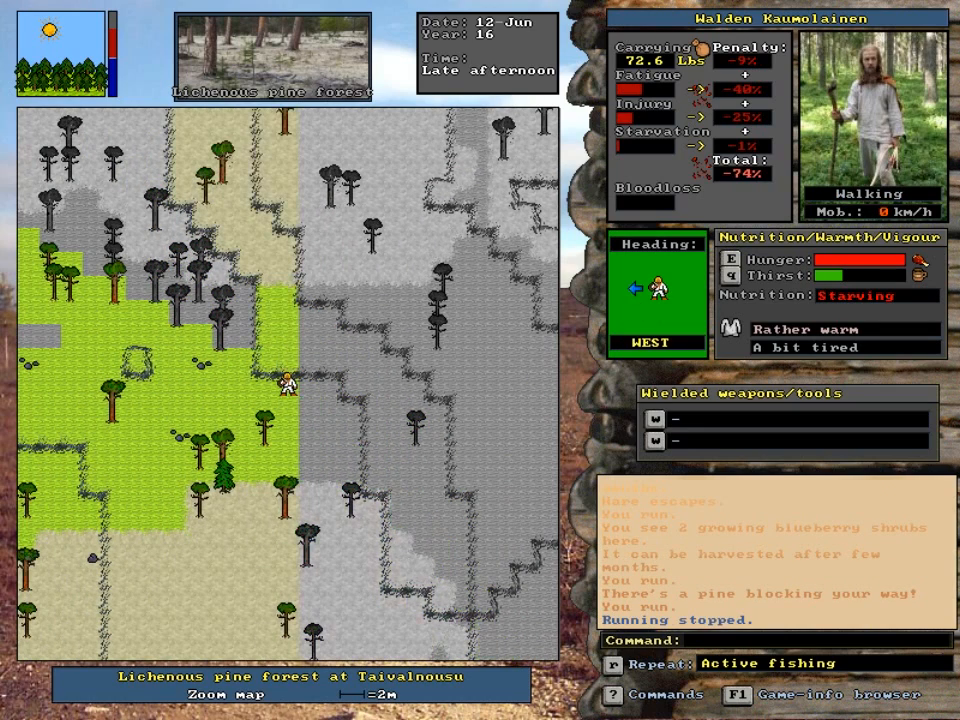
# Return to the wilderness view, climb to the top again, come down and zoom into the local terrain.
pyautogui.press('z')
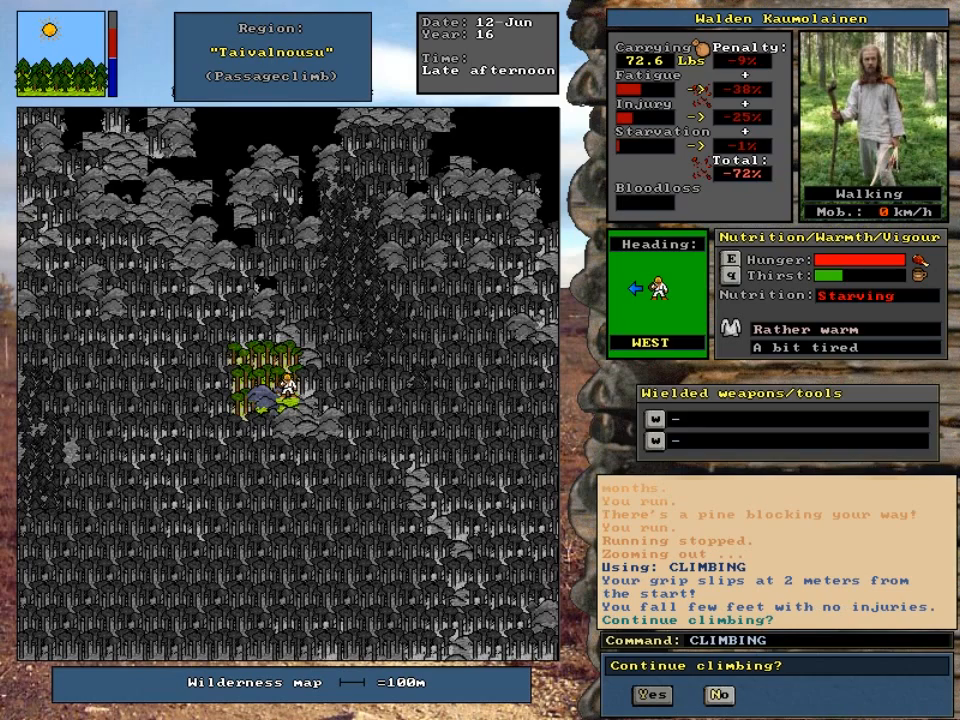
pyautogui.click(652, 696)
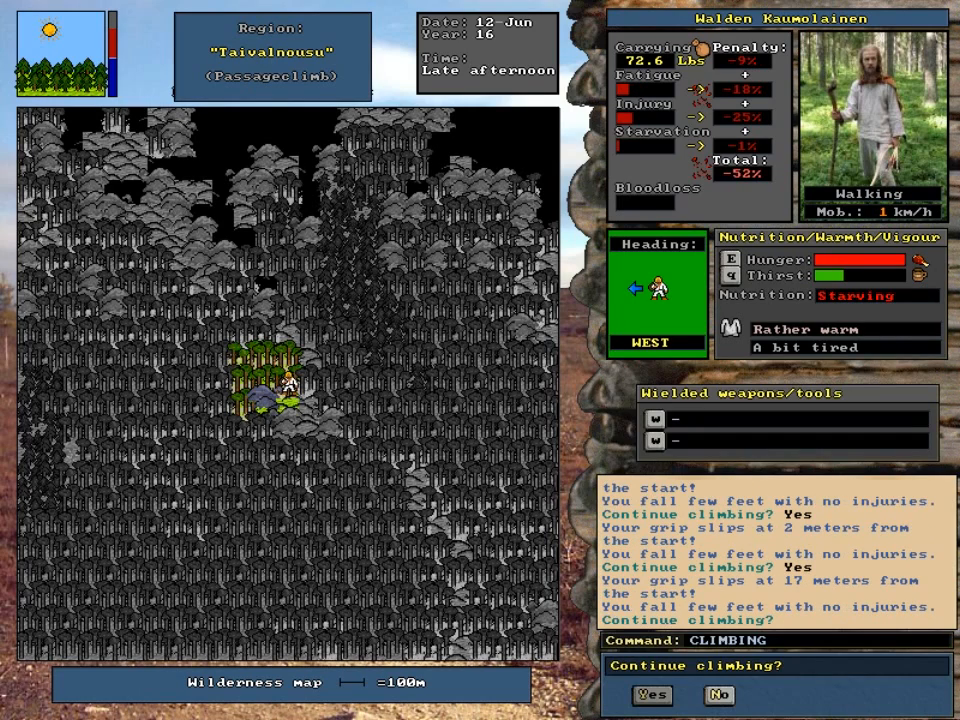
pyautogui.click(652, 696)
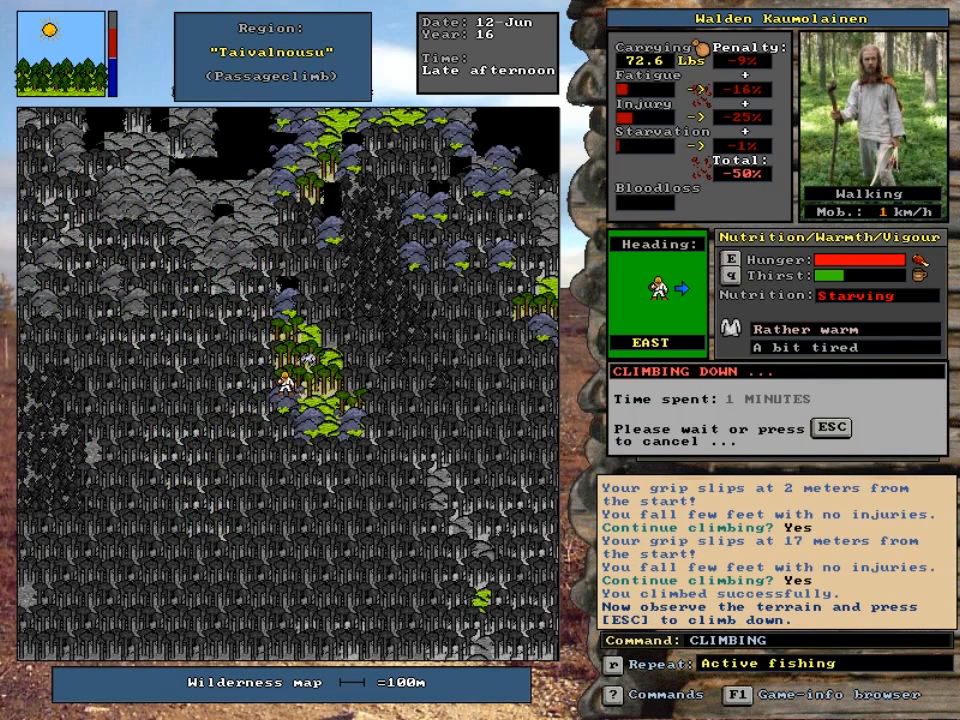
pyautogui.press('Escape')
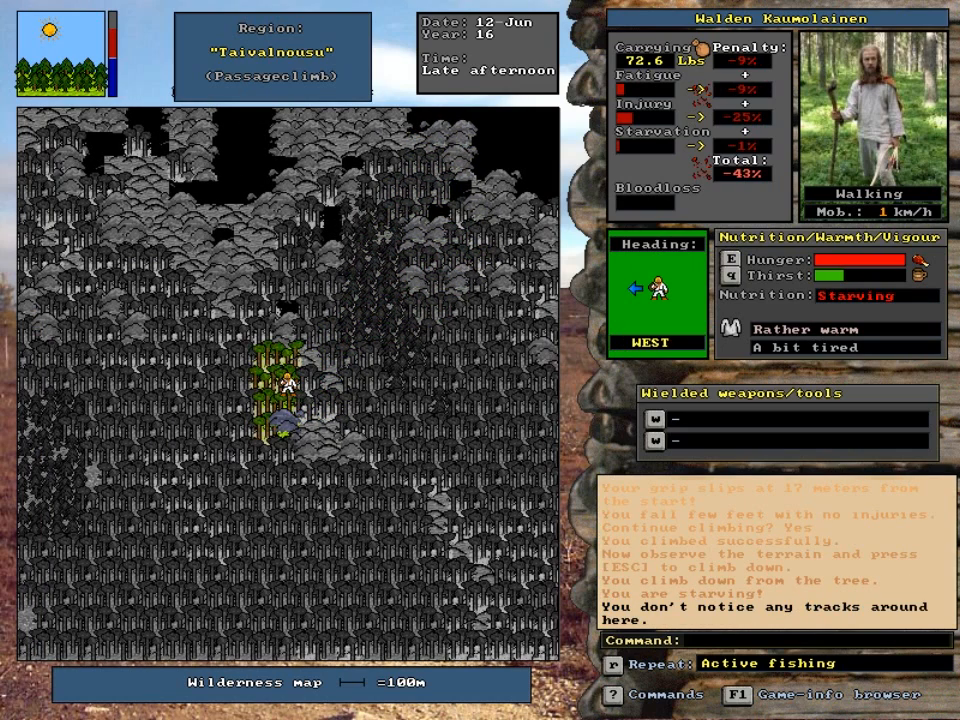
pyautogui.press('up')
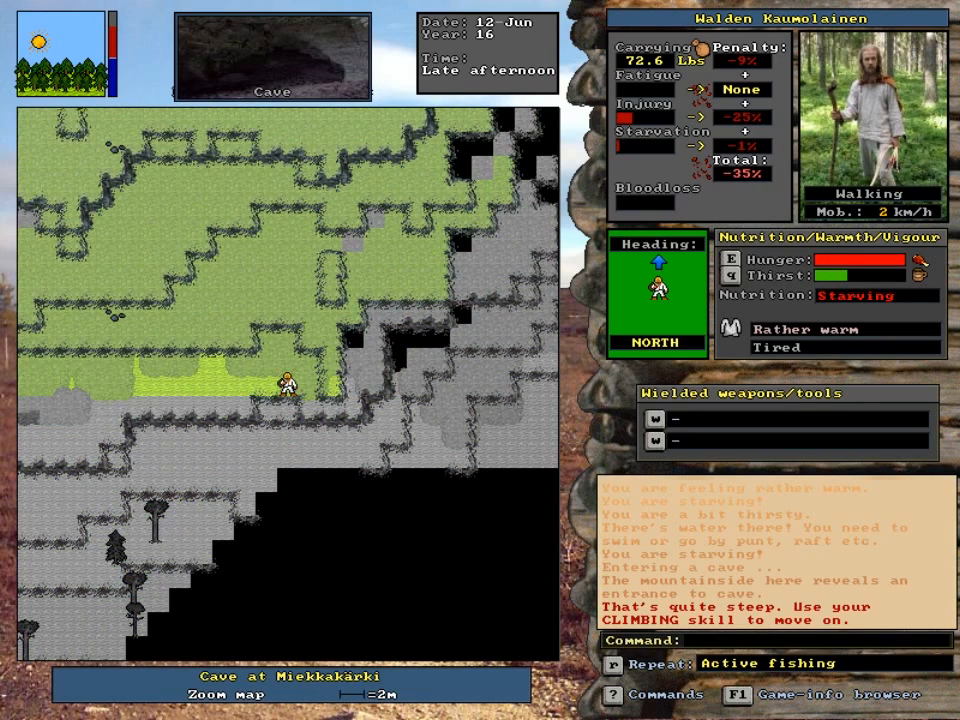
# Walk Walden through the cave area and west across the rocky mountainside.
pyautogui.press('down')
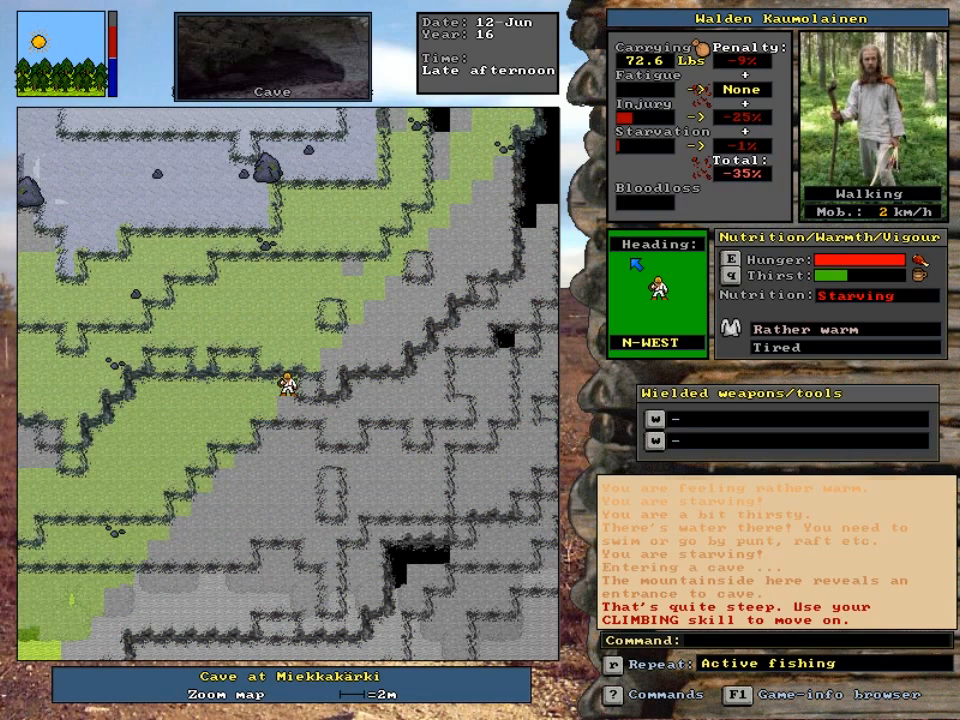
pyautogui.press('Up')
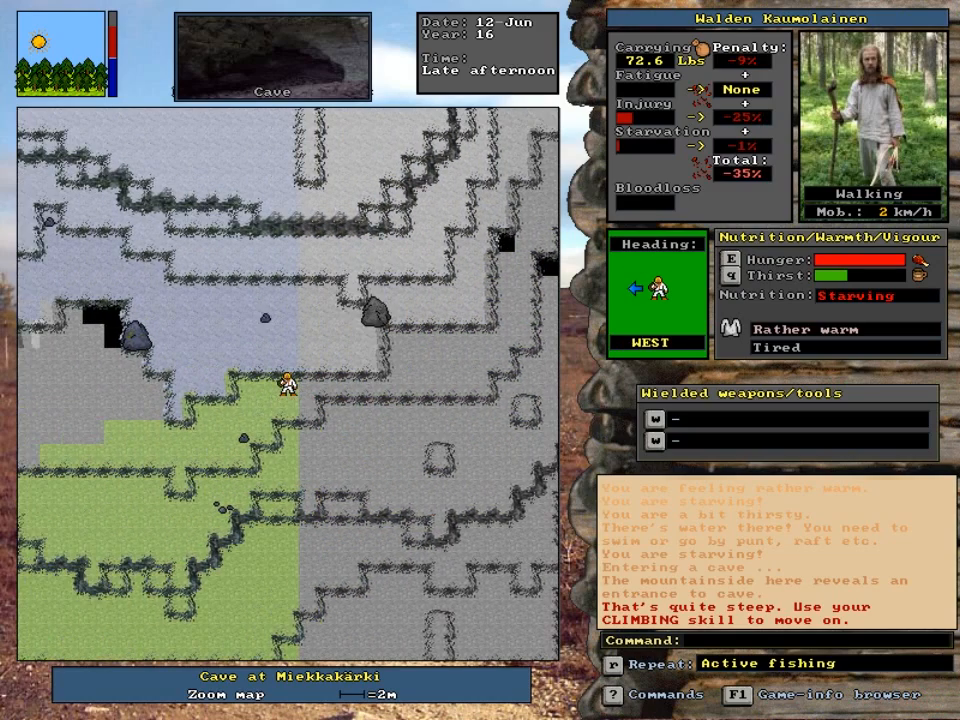
pyautogui.press('up')
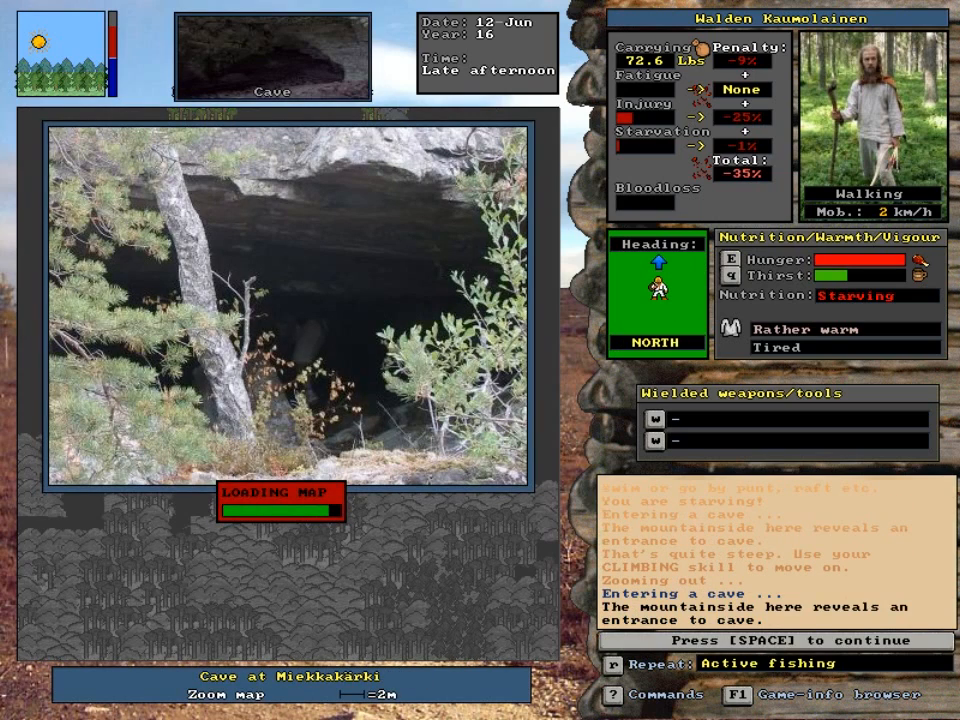
# Continue past the blocked cave entrance and head onto the heathland with the stone.
pyautogui.press('space')
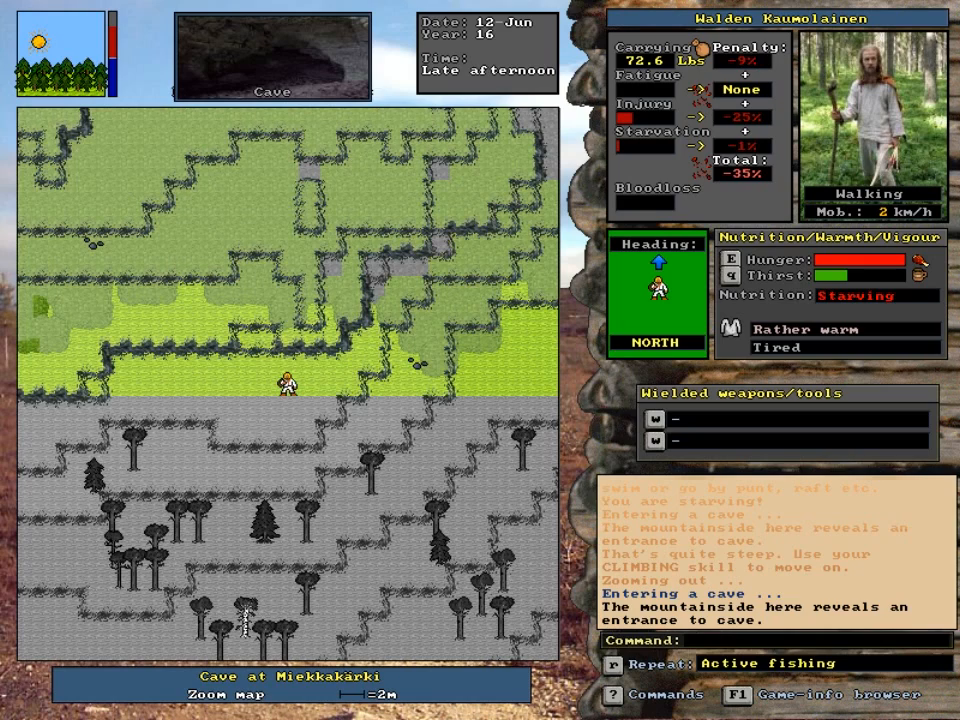
pyautogui.press('Left')
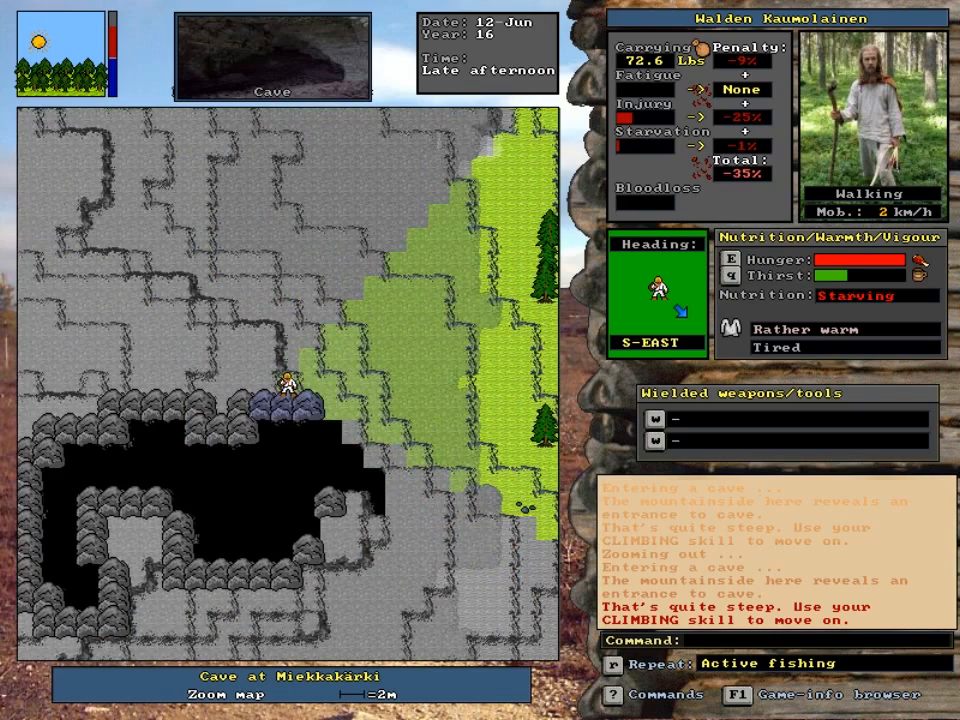
pyautogui.press('up')
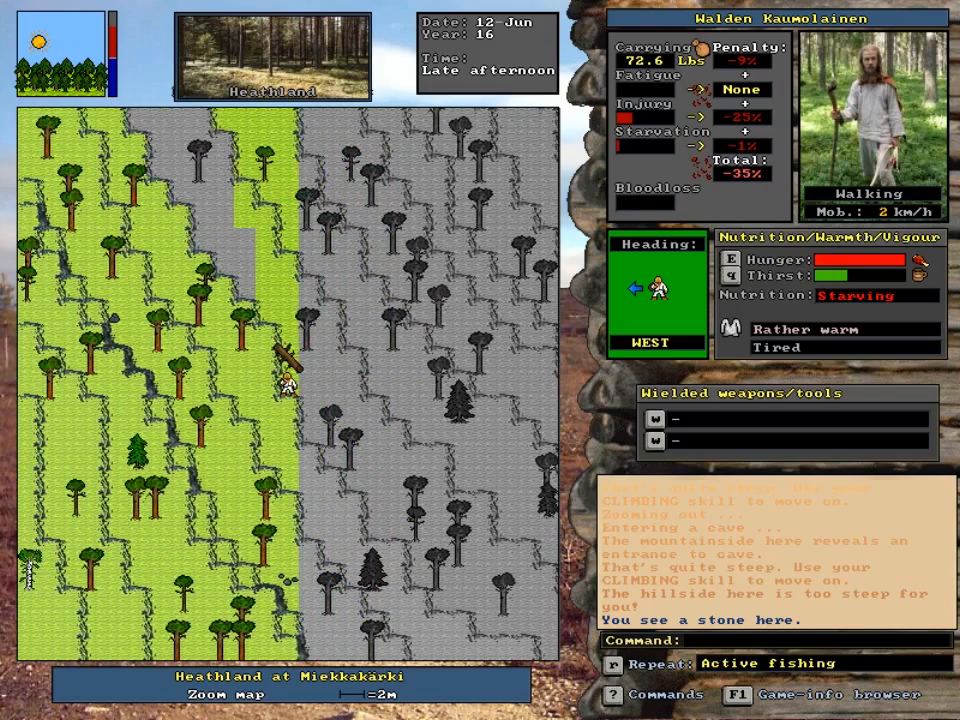
# Walk past the lingonberry shrubs, then zoom back out to the Miekkakarki wilderness map.
pyautogui.press('Up')
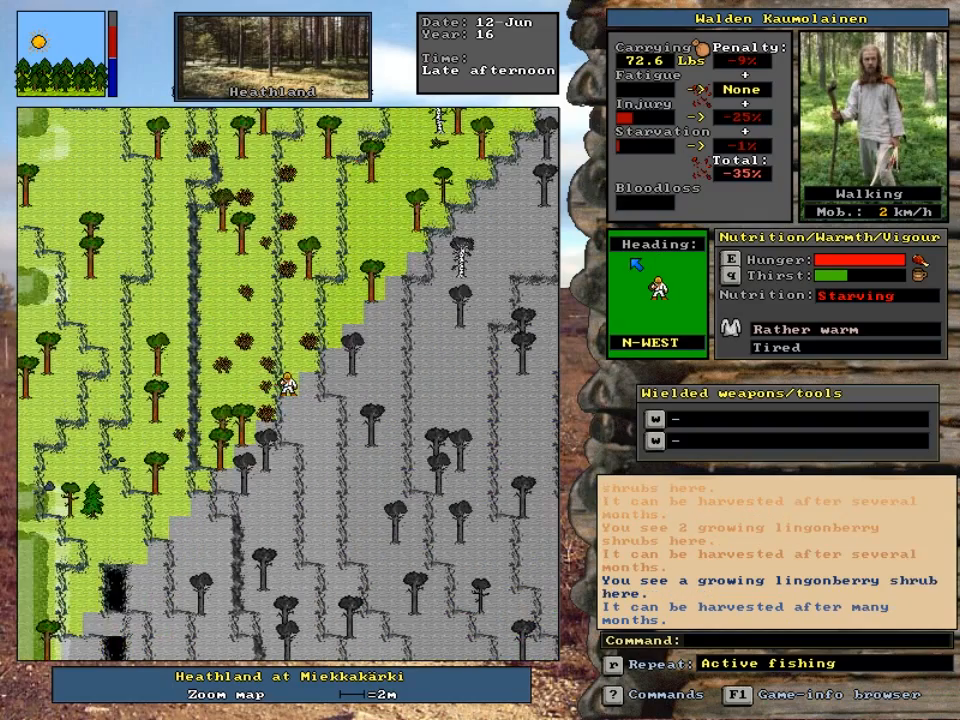
pyautogui.press('up')
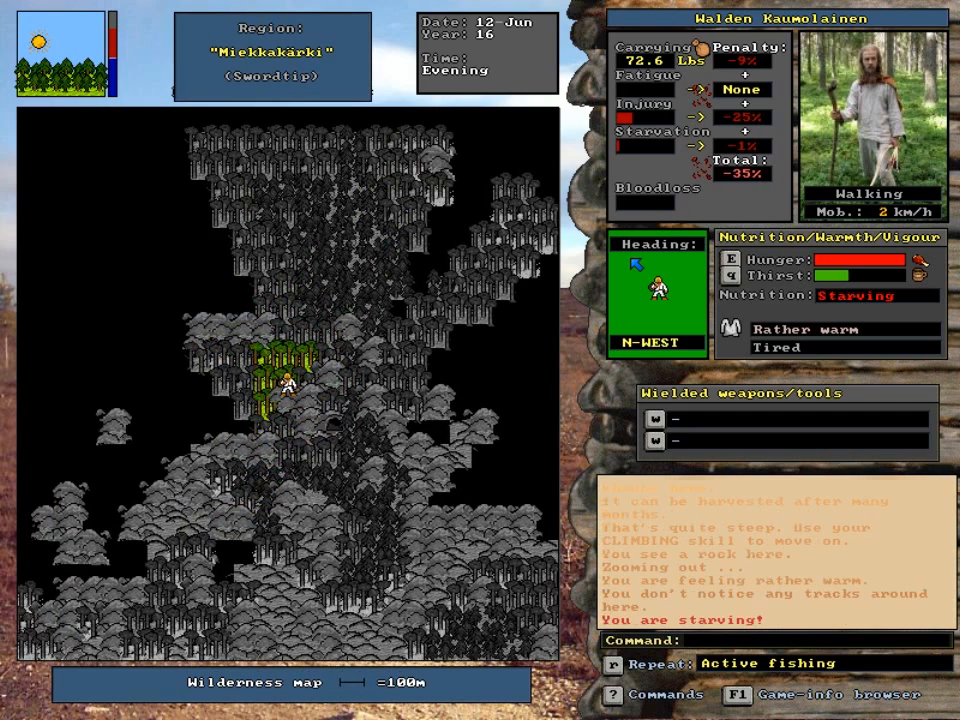
# Travel west through Tervakallio past the starvation warning and answer the black grouse zoom prompt.
pyautogui.press('left')
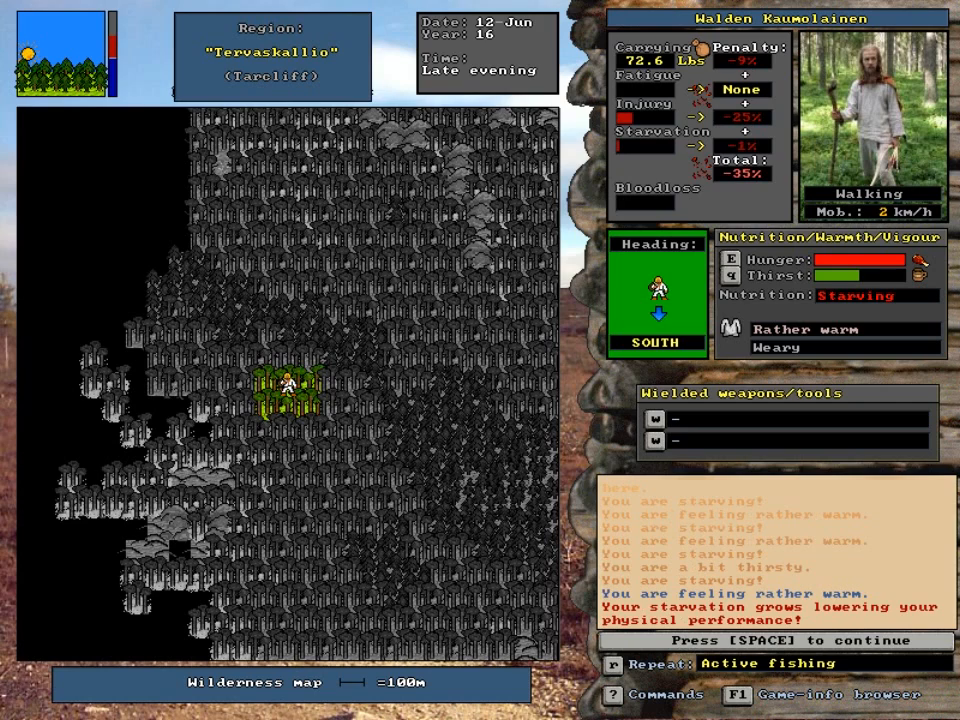
pyautogui.press('space')
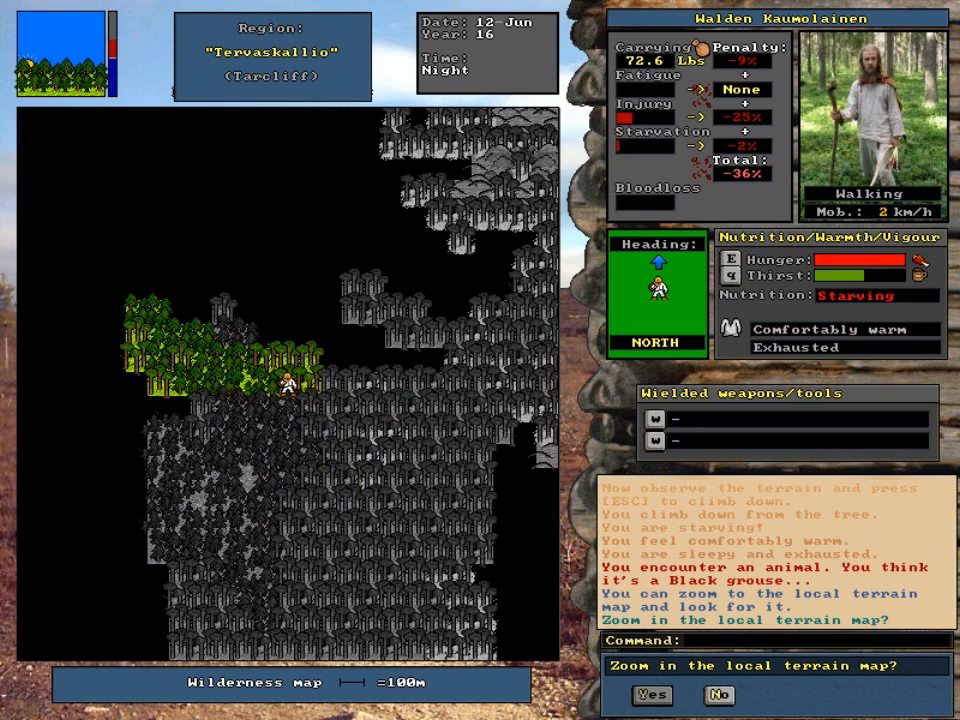
pyautogui.click(652, 696)
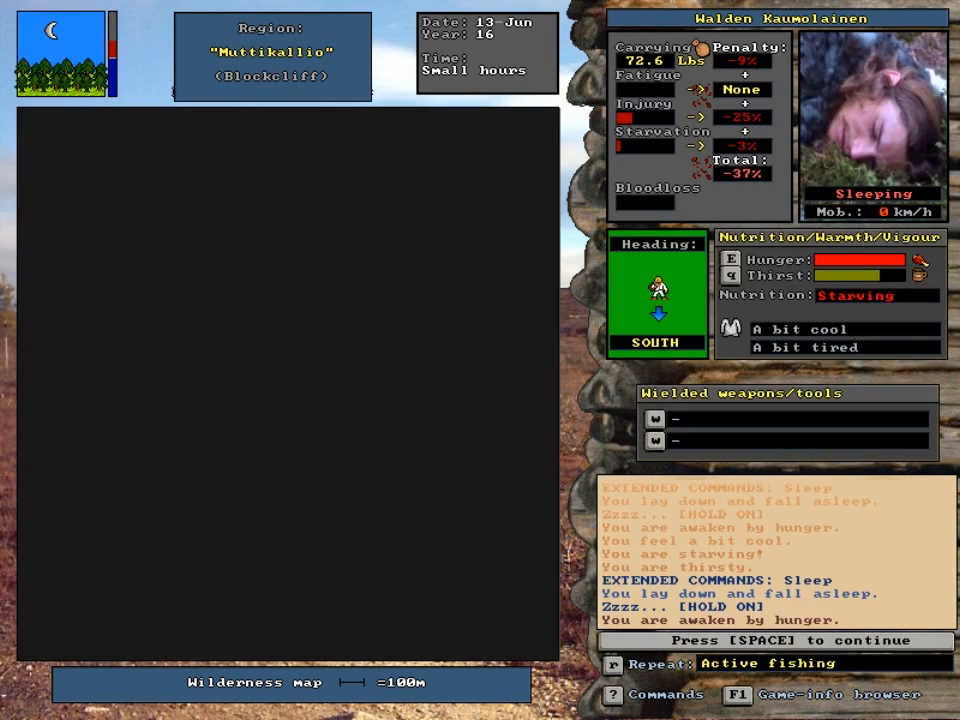
# Dismiss the woken-by-hunger messages after sleeping at Muttikallio.
pyautogui.press('space')
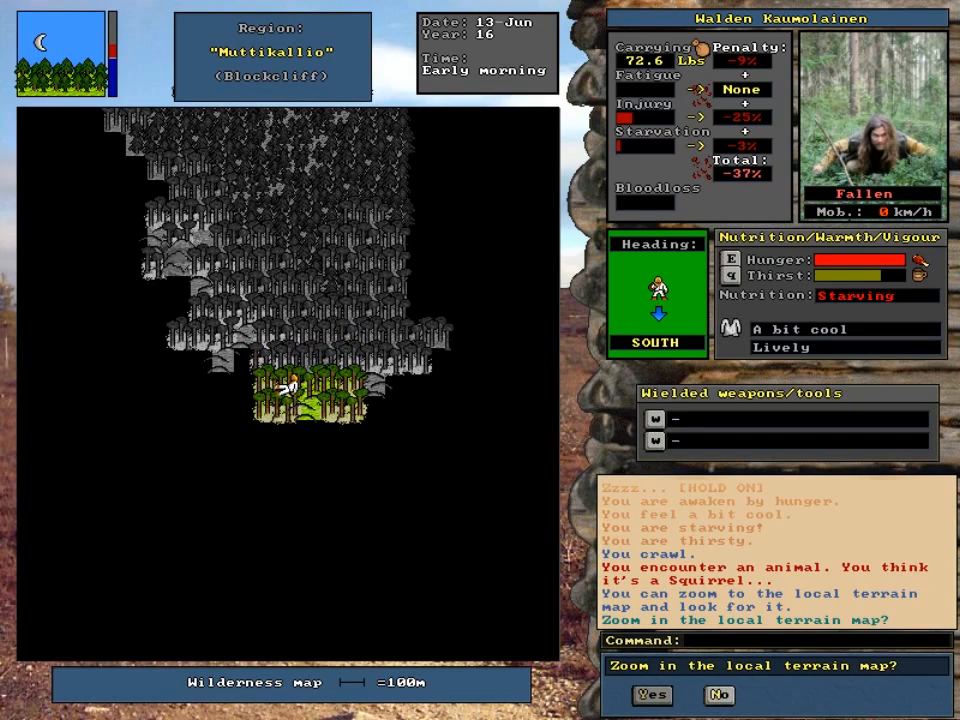
# Zoom in on the squirrel and throw the rock at it.
pyautogui.click(652, 696)
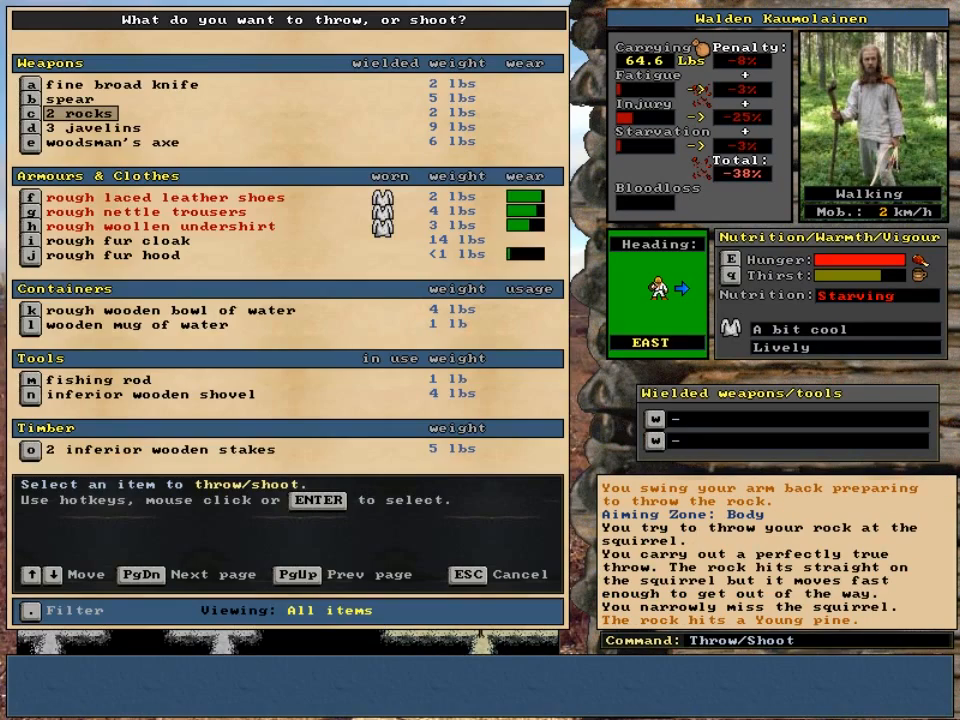
pyautogui.click(80, 112)
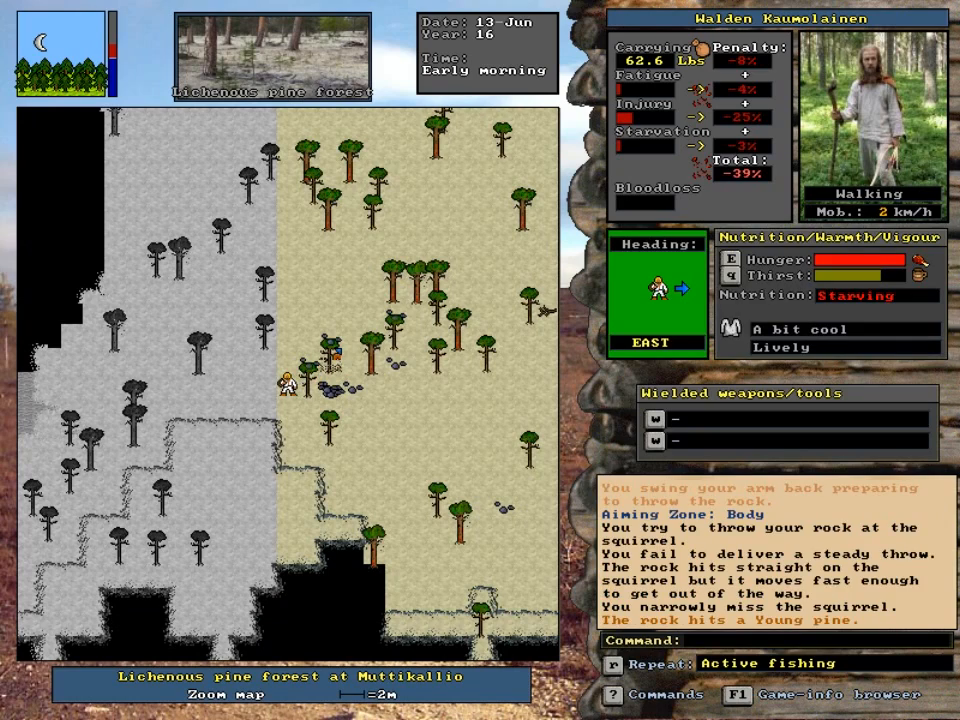
# Throw the javelin at the squirrel until it falls.
pyautogui.press('t')
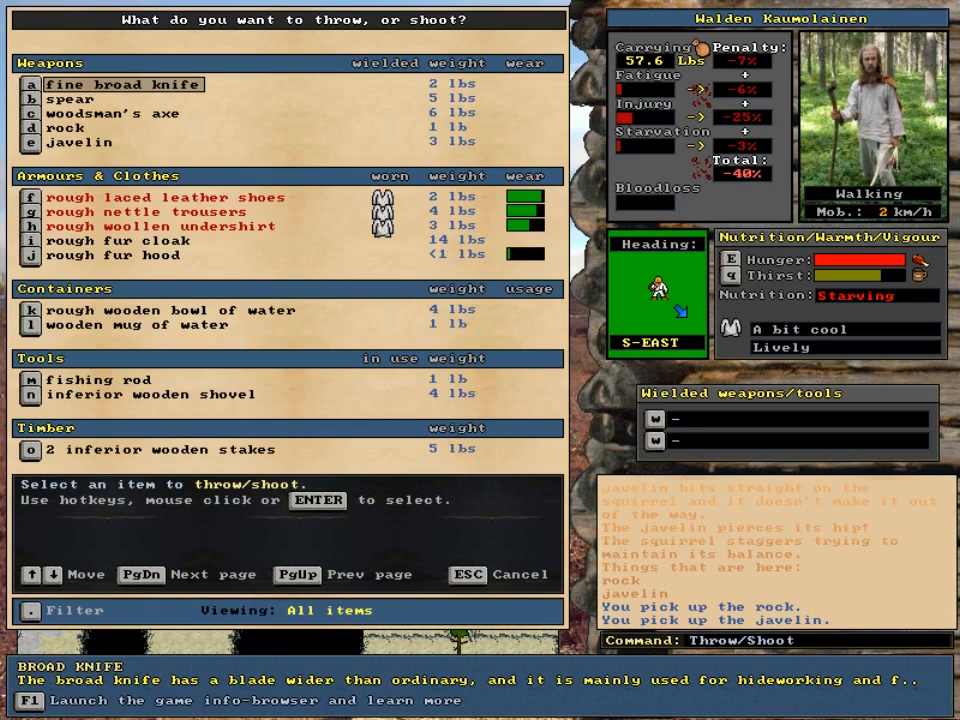
pyautogui.click(80, 128)
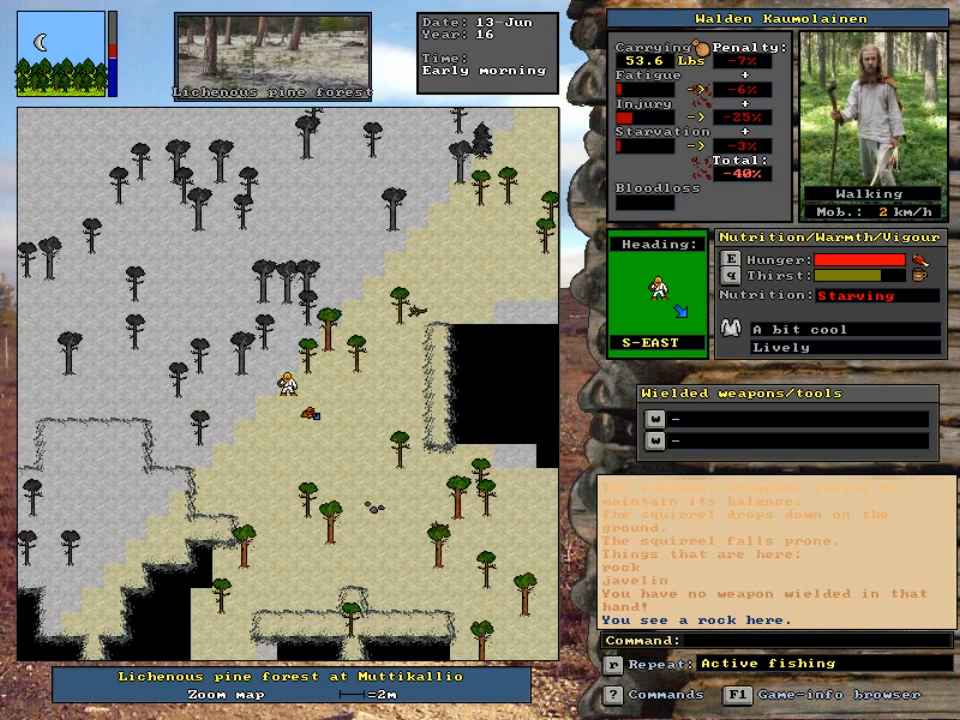
# Wield the woodsman's axe and strike the squirrel with its blunt side at a chosen aiming zone.
pyautogui.press('i')
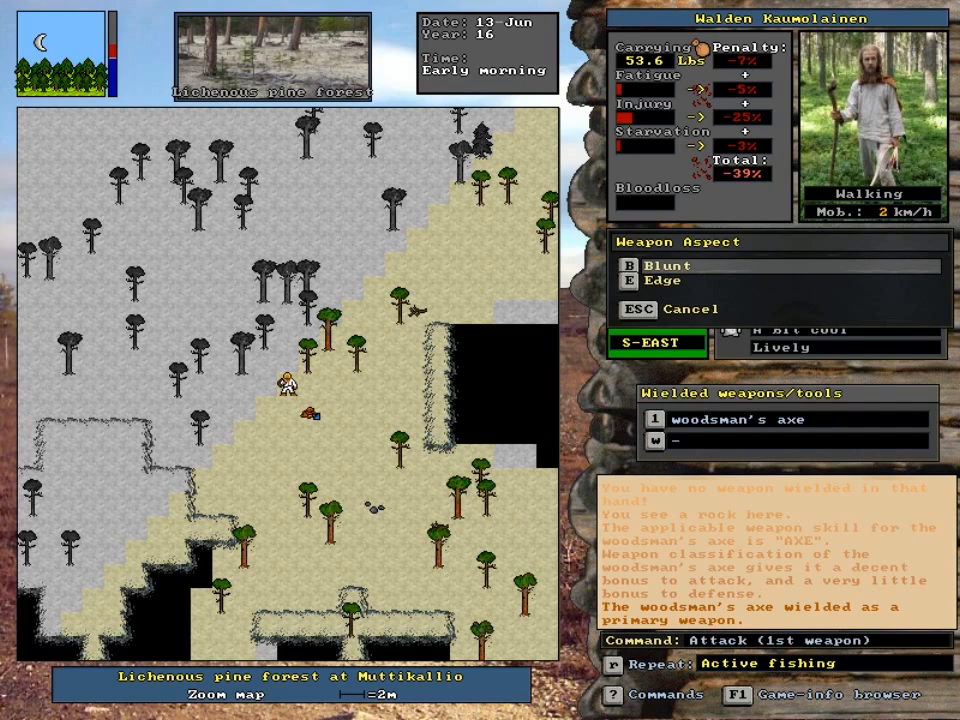
pyautogui.press('b')
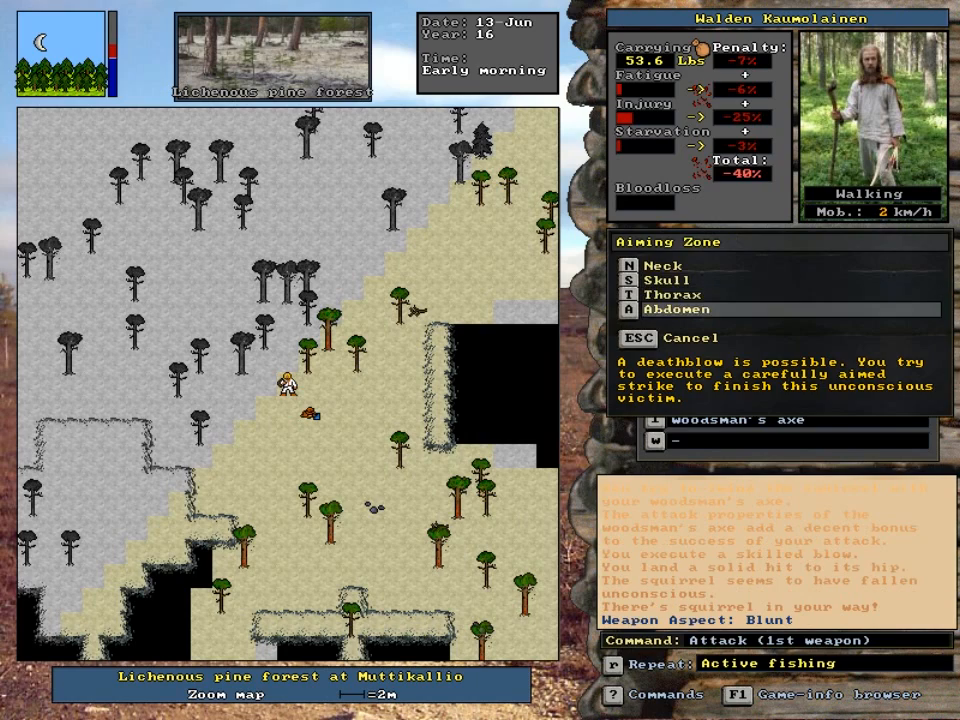
pyautogui.click(672, 310)
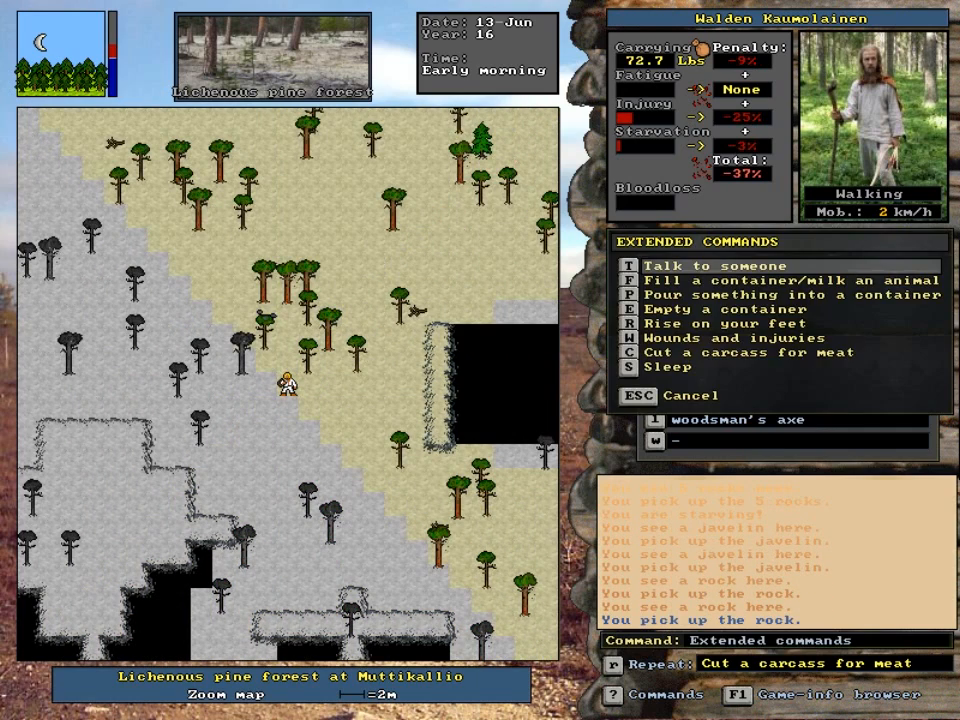
# Leave the extended commands menu after butchering the squirrel.
pyautogui.press('Escape')
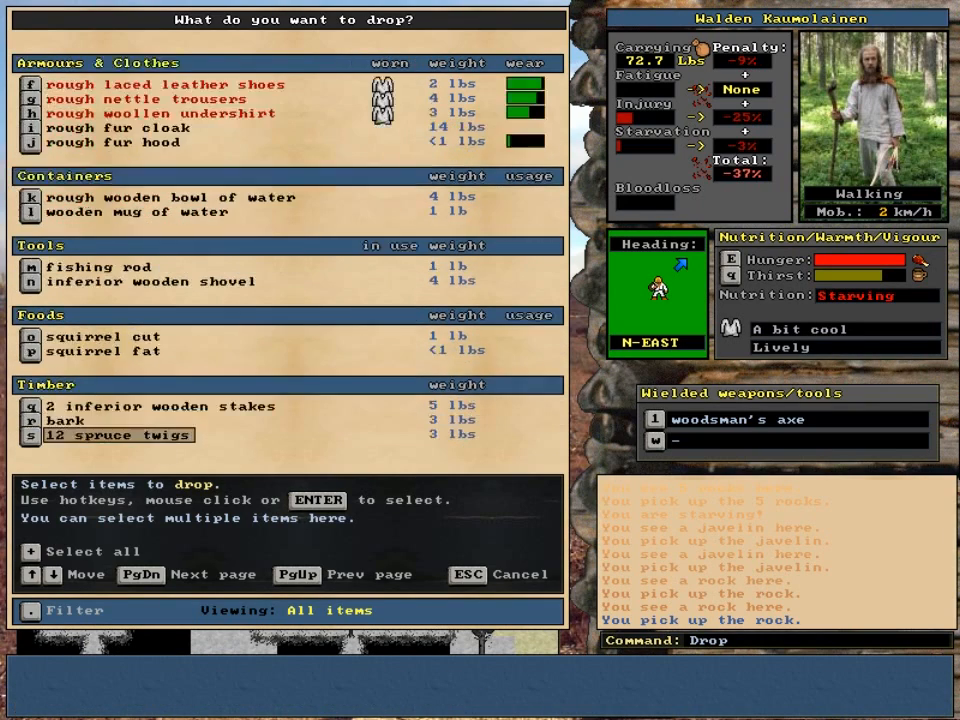
# Drop the wooden stakes and spruce twigs for building the fire.
pyautogui.click(120, 434)
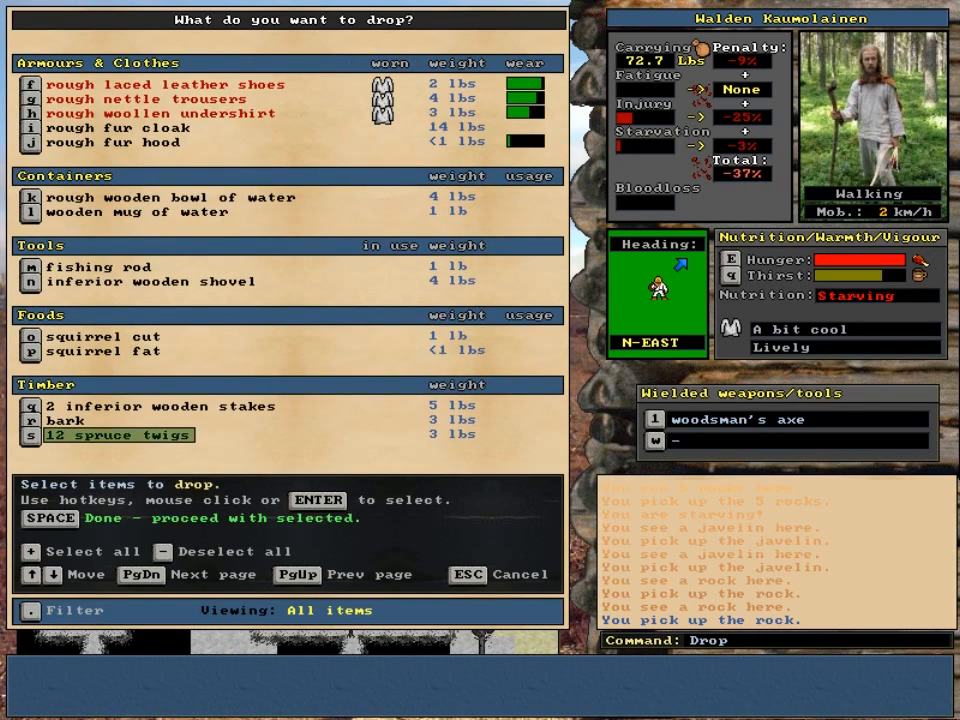
pyautogui.click(160, 406)
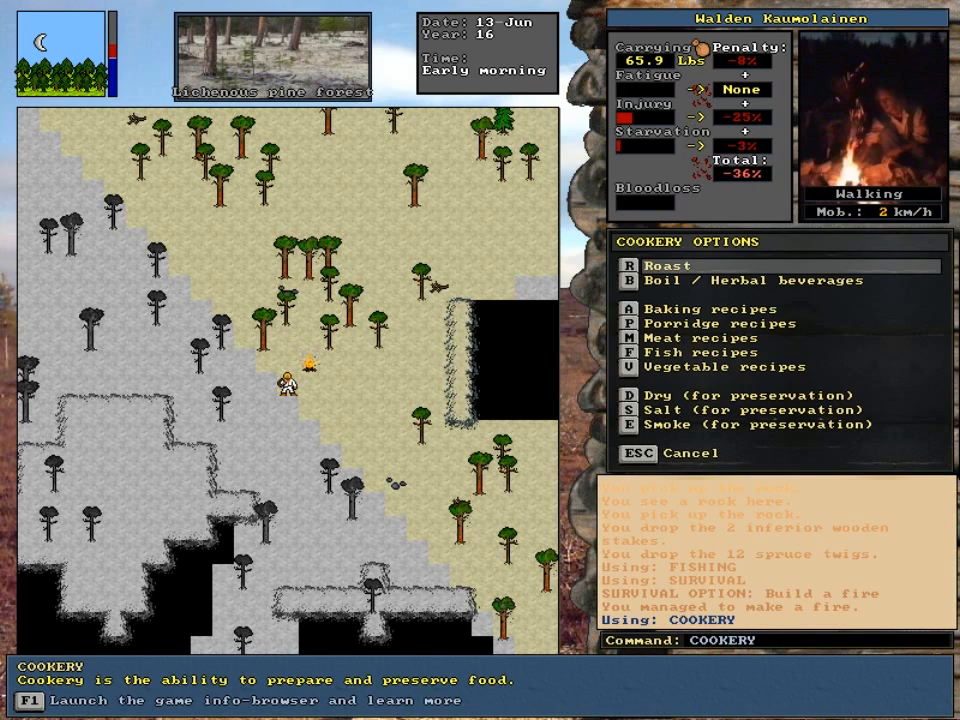
# Choose Roast and set the squirrel cut roasting over the fire.
pyautogui.click(668, 264)
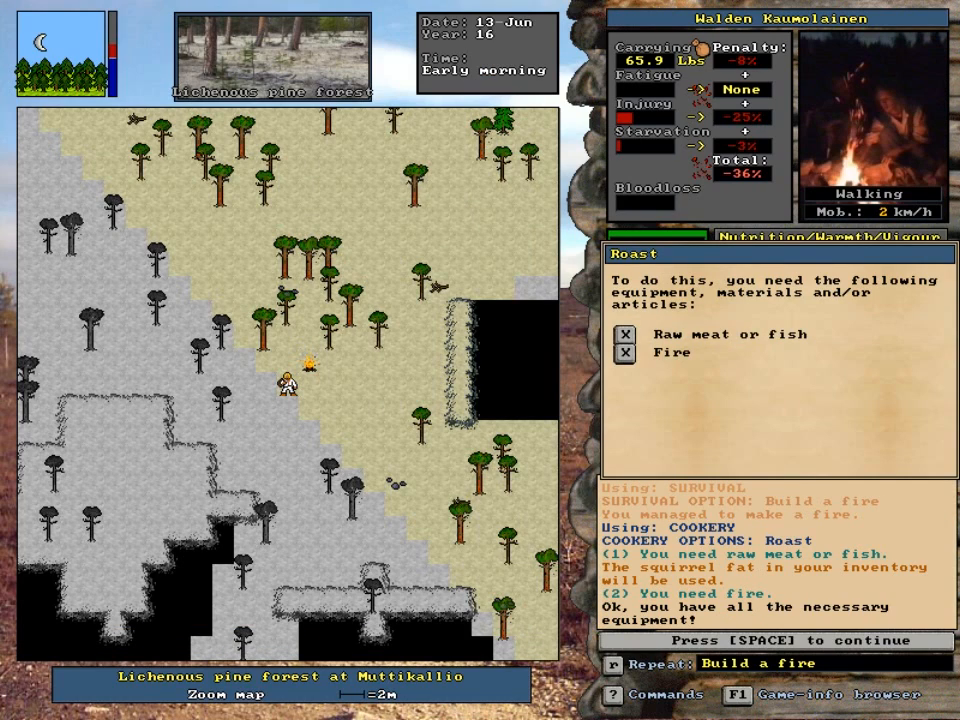
pyautogui.press('space')
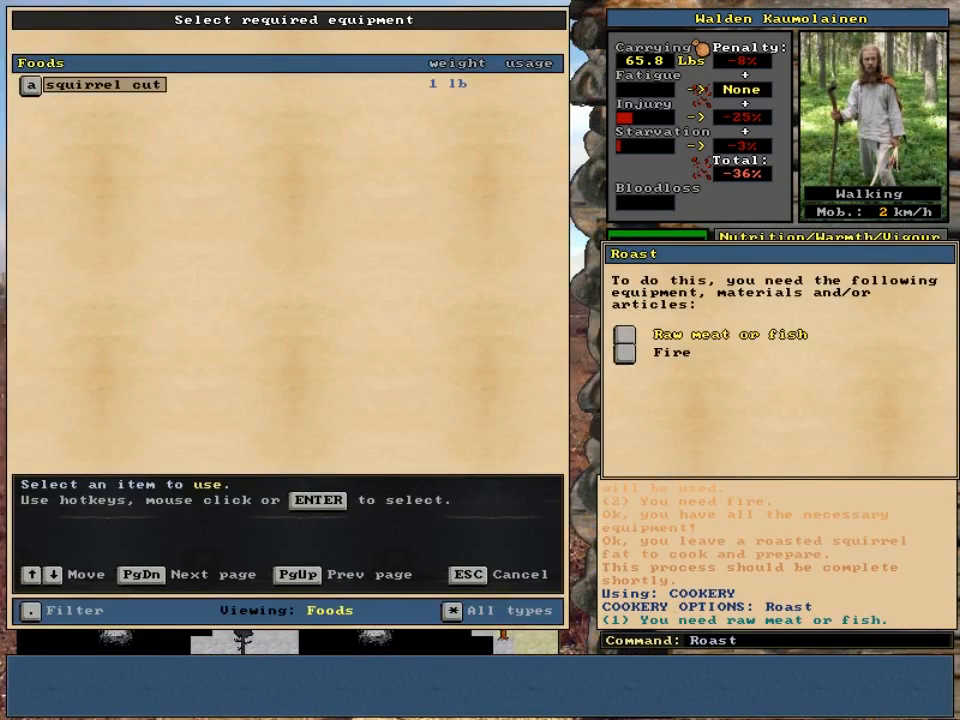
pyautogui.click(104, 84)
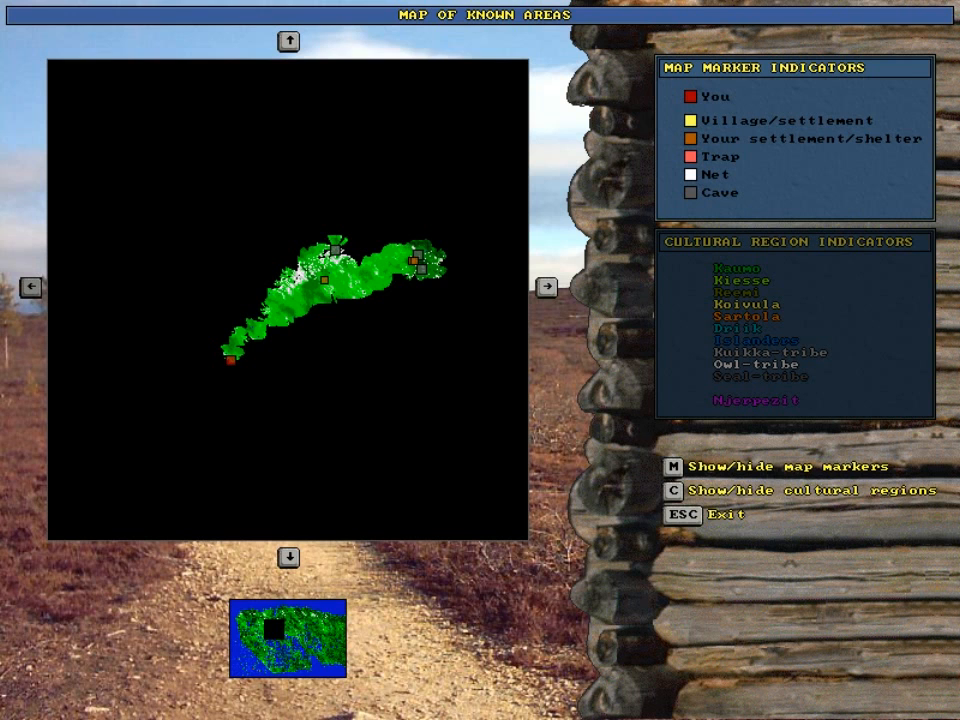
# Close the map of known areas to return to the Suvisuoret mountains.
pyautogui.press('Escape')
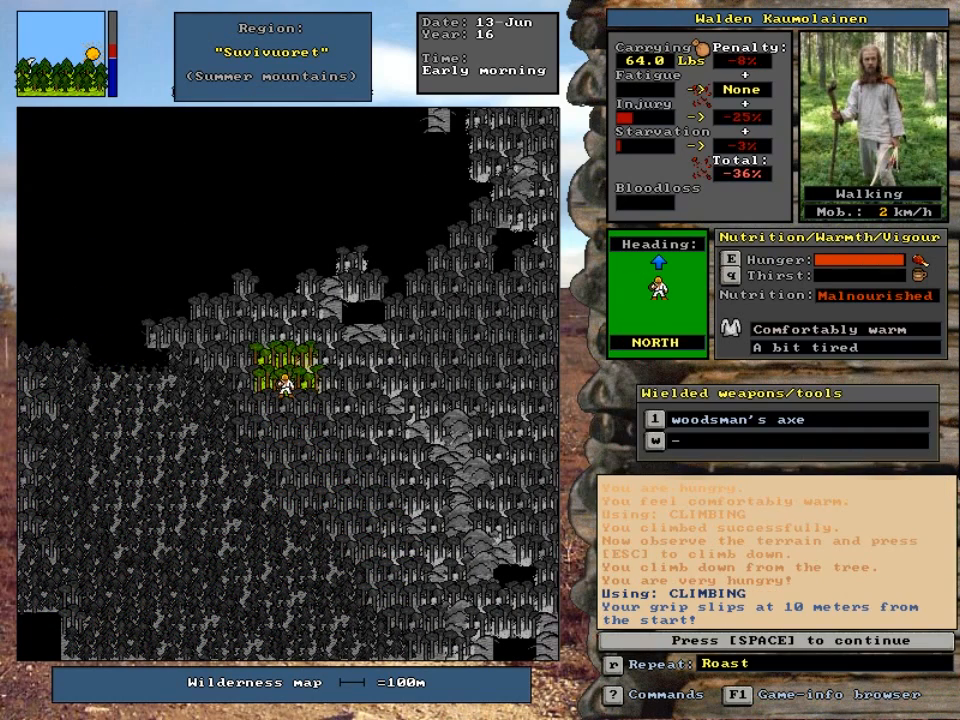
# Keep climbing through the slips, then zoom into the local terrain after the grouse.
pyautogui.press('space')
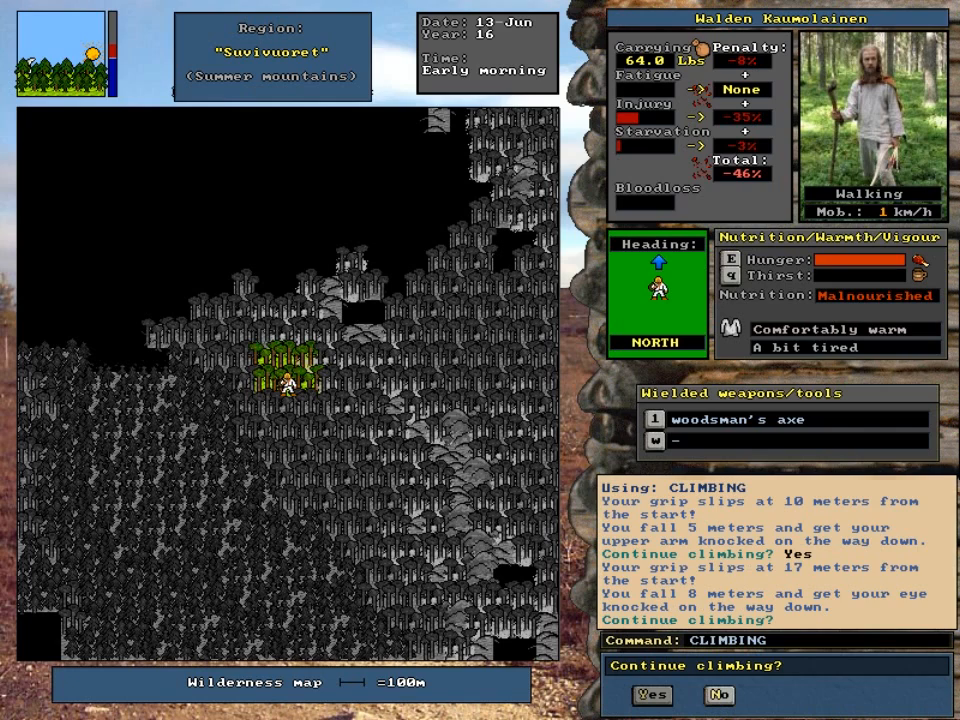
pyautogui.click(652, 696)
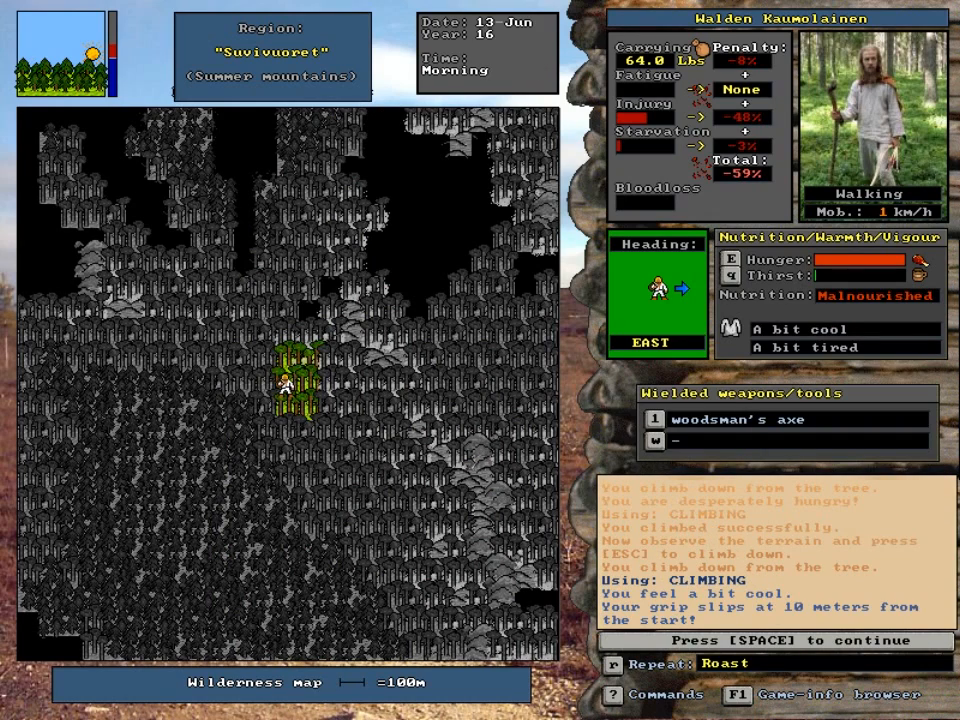
pyautogui.press('space')
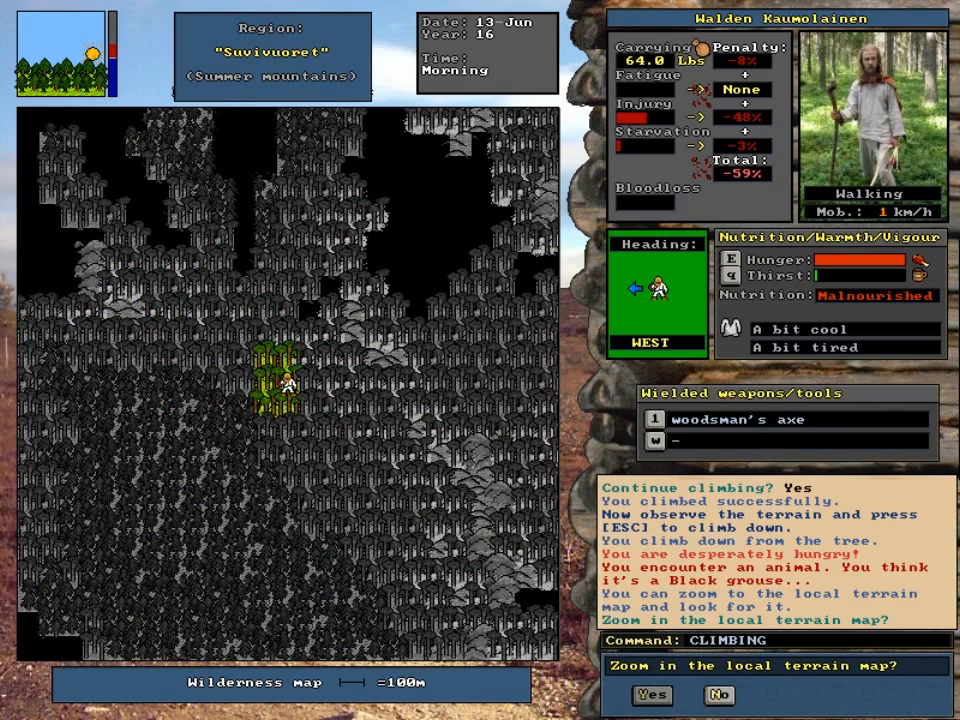
pyautogui.click(652, 696)
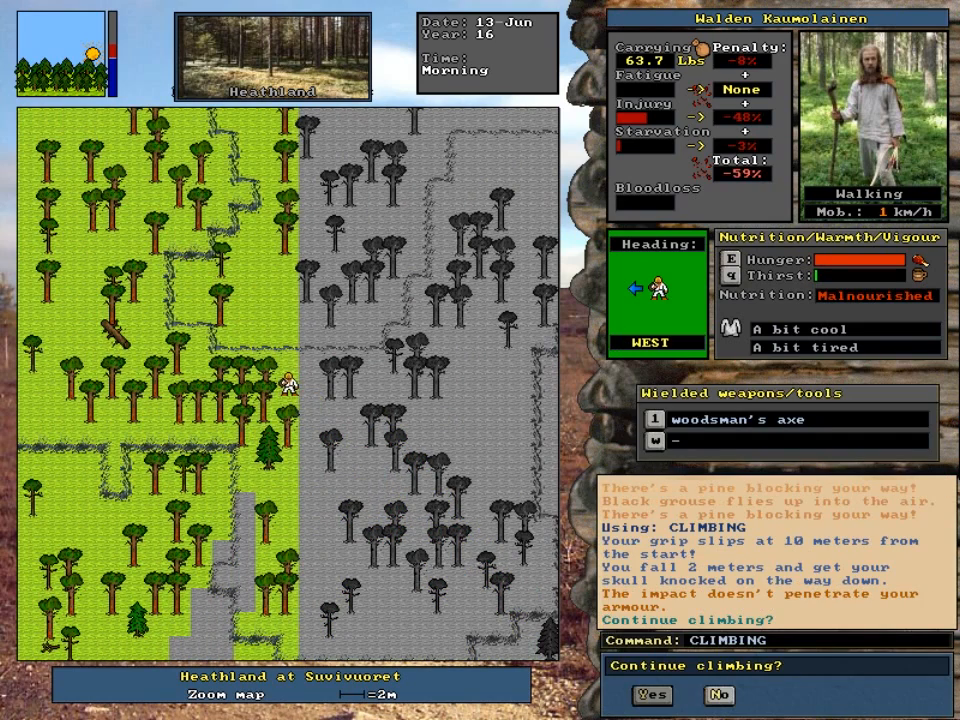
# Retry the climb through several falls, then close the wounds and injuries overview.
pyautogui.click(652, 696)
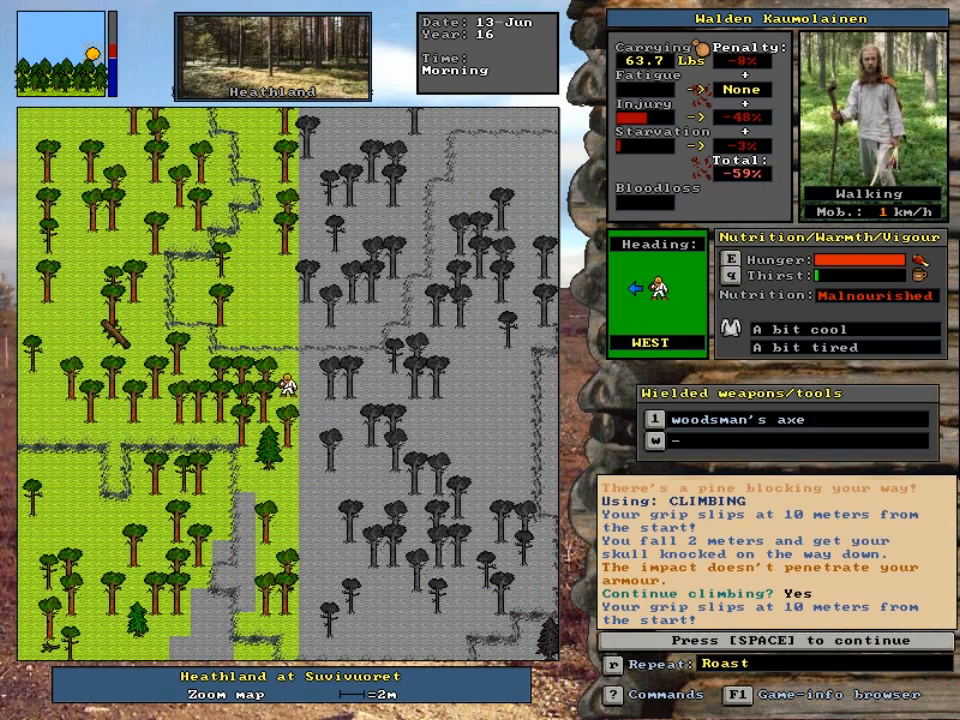
pyautogui.press('space')
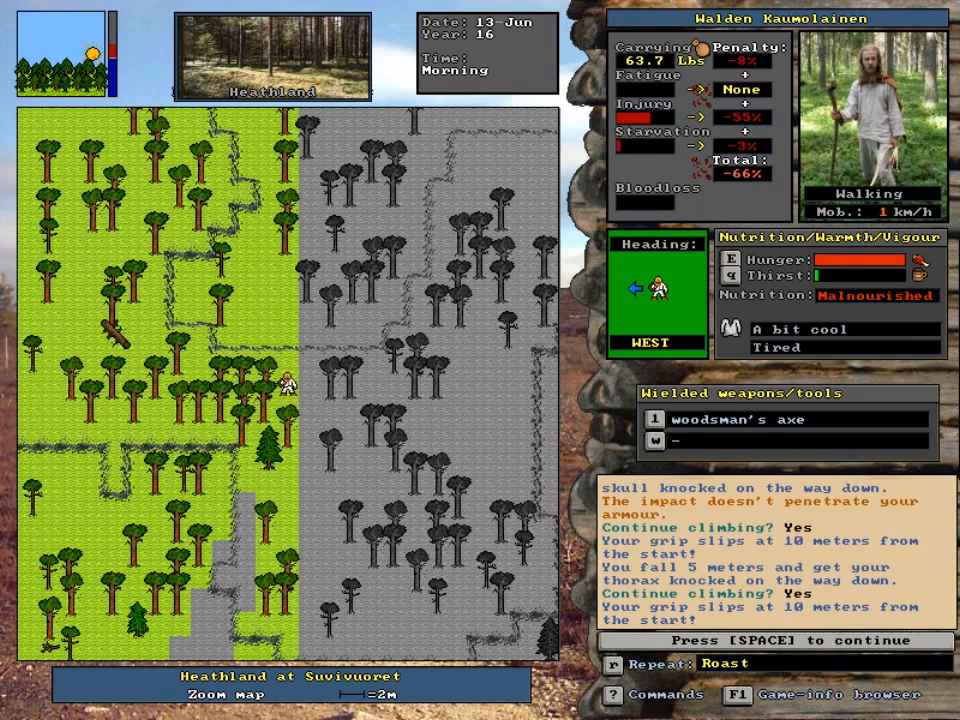
pyautogui.press('space')
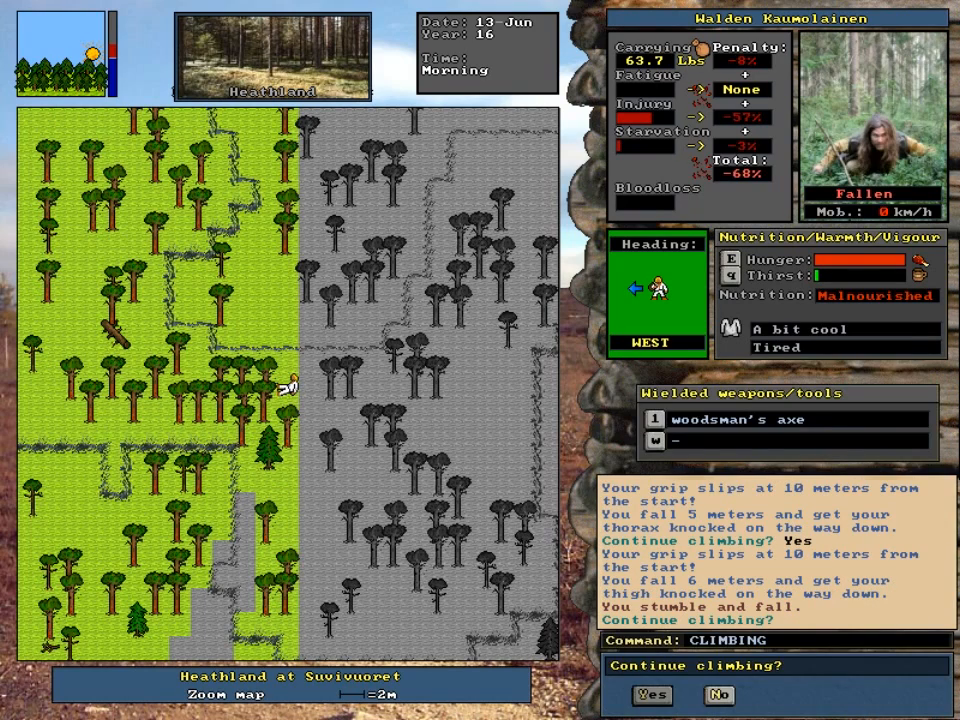
pyautogui.click(652, 696)
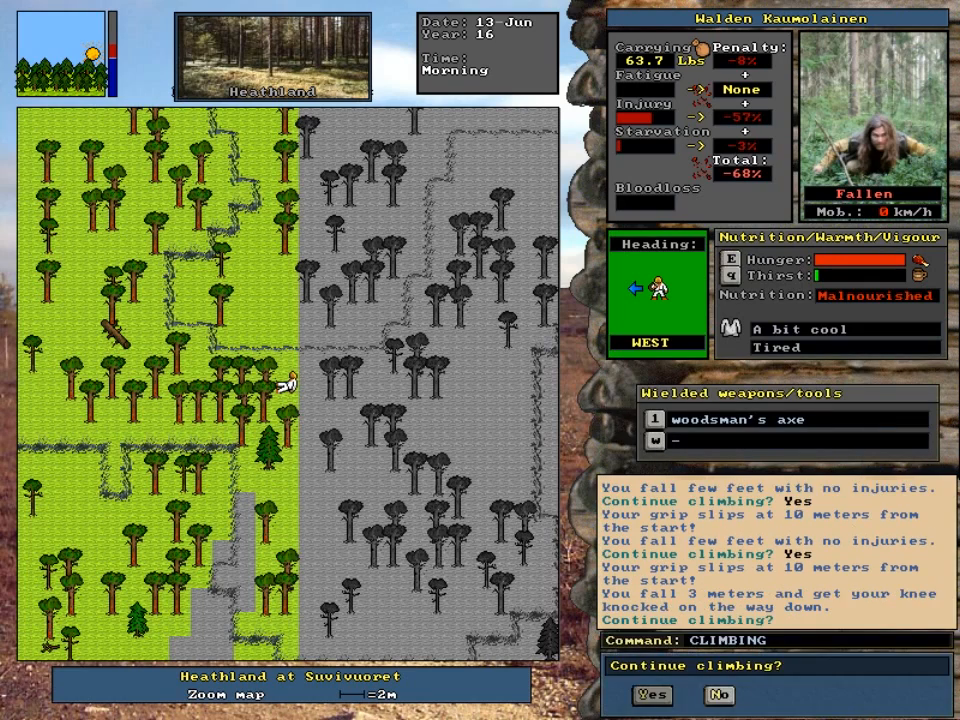
pyautogui.click(652, 696)
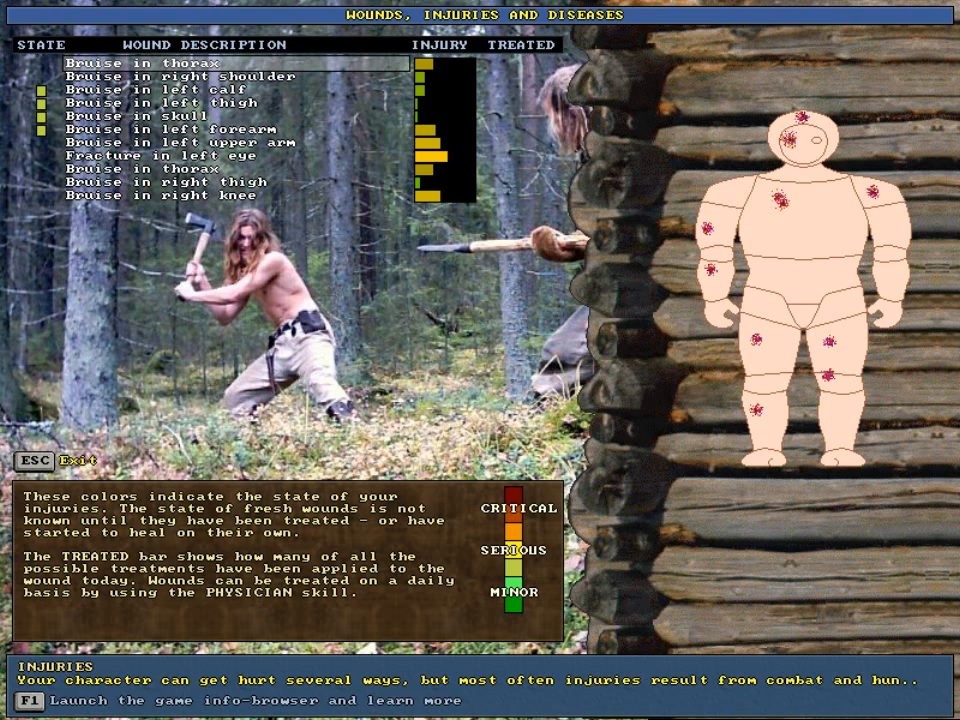
pyautogui.click(150, 114)
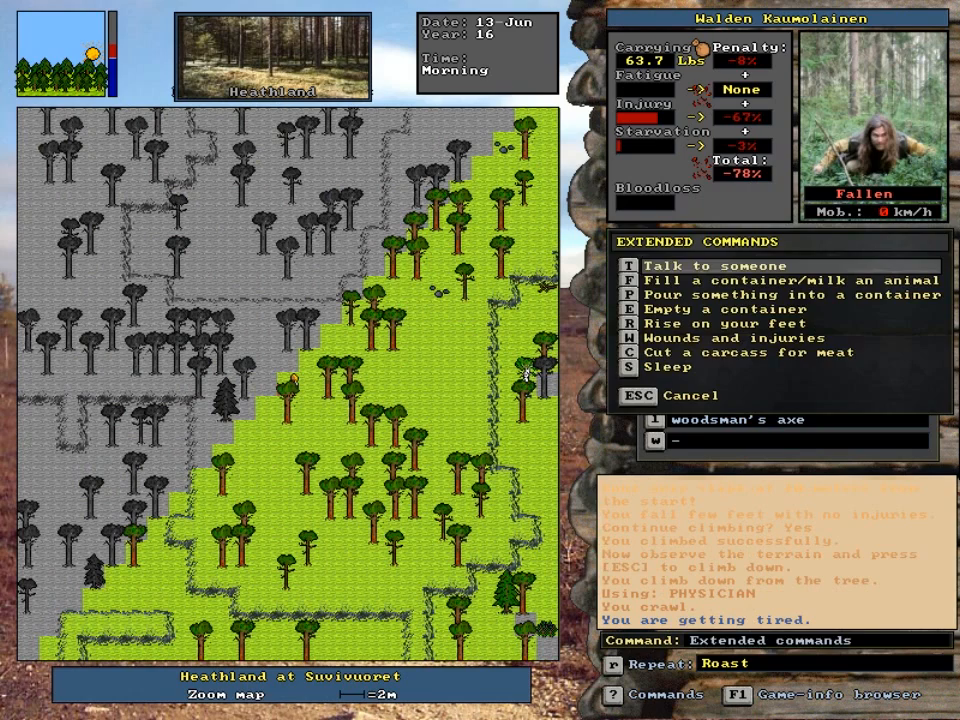
# Rise on Walden's feet and keep retrying the climb after each fall.
pyautogui.click(628, 324)
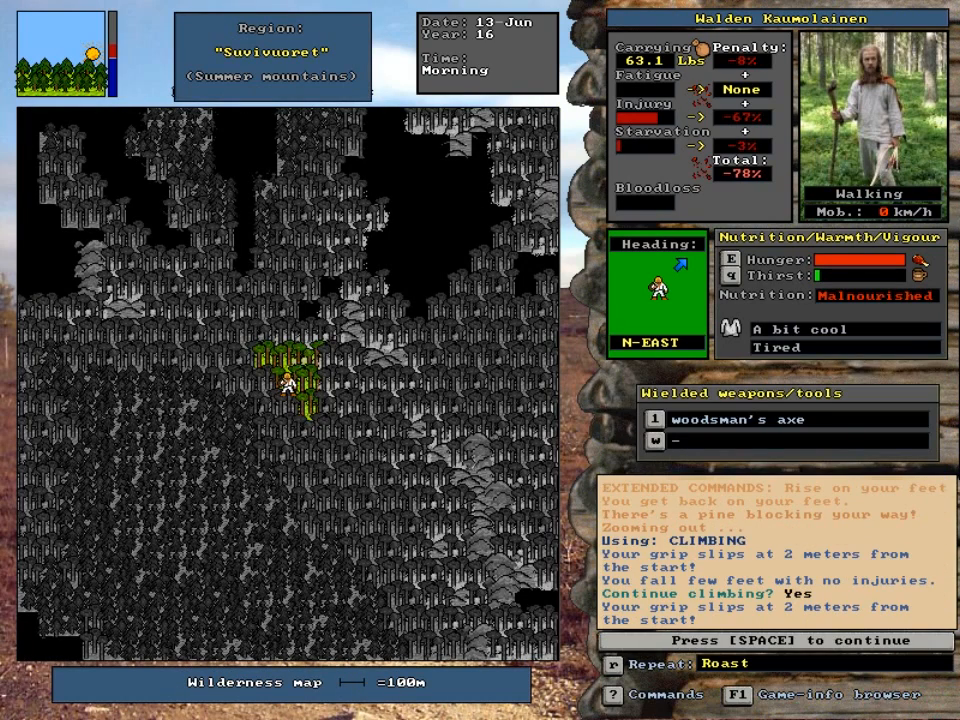
pyautogui.press('space')
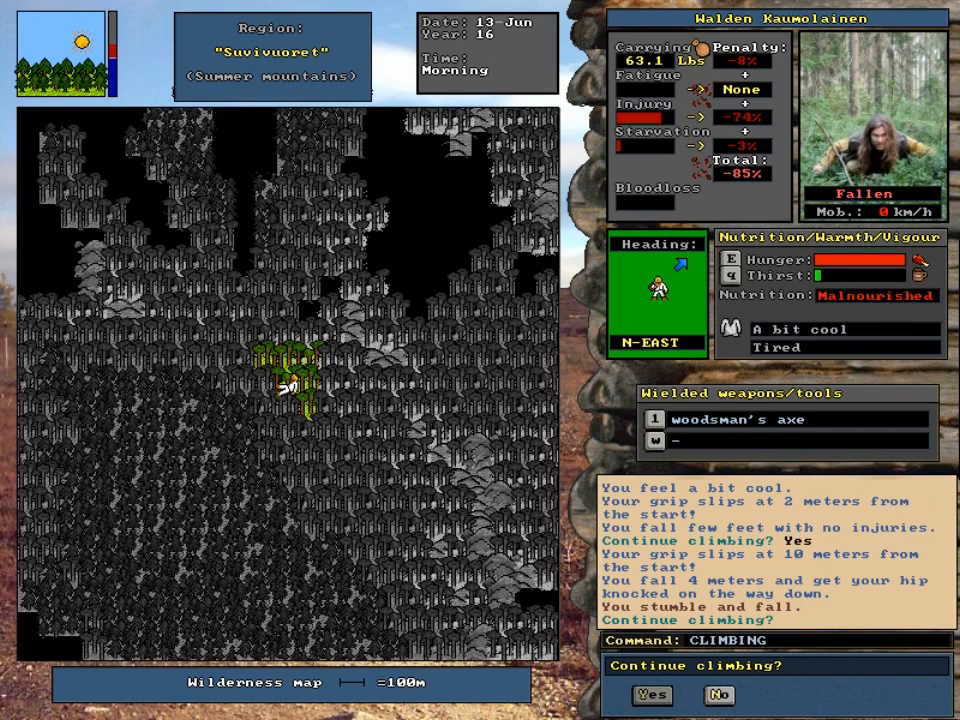
pyautogui.click(652, 696)
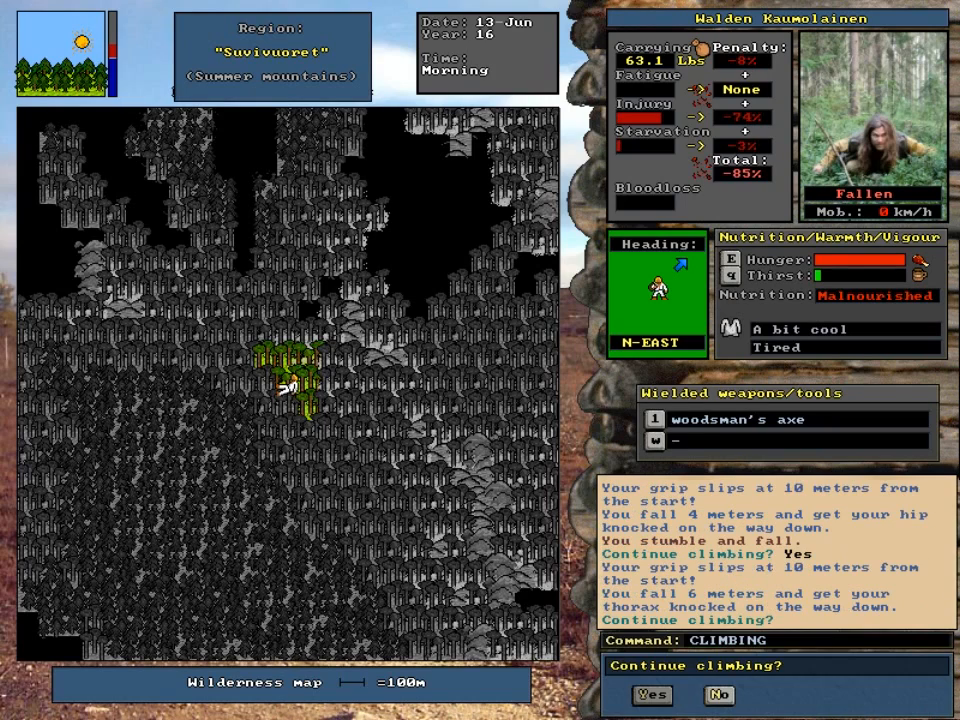
pyautogui.click(652, 696)
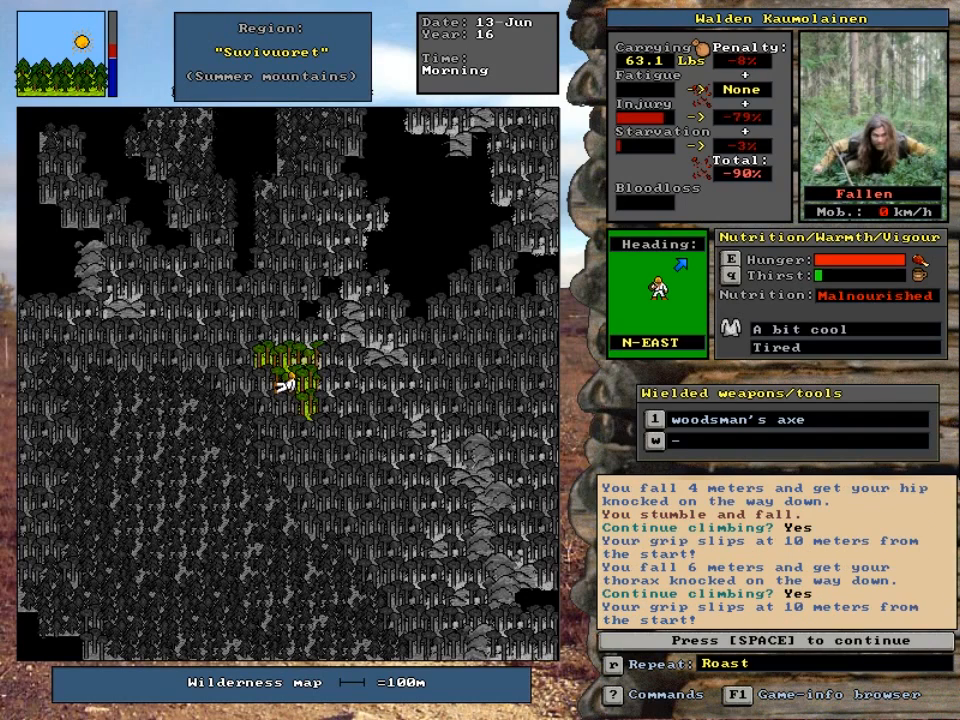
pyautogui.press('space')
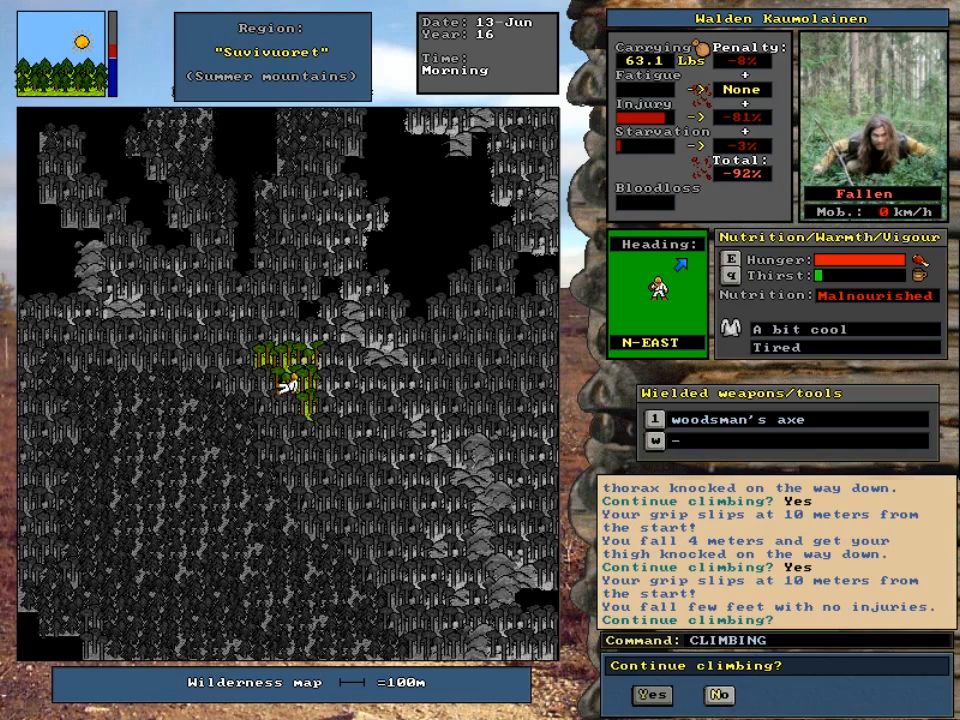
pyautogui.click(652, 696)
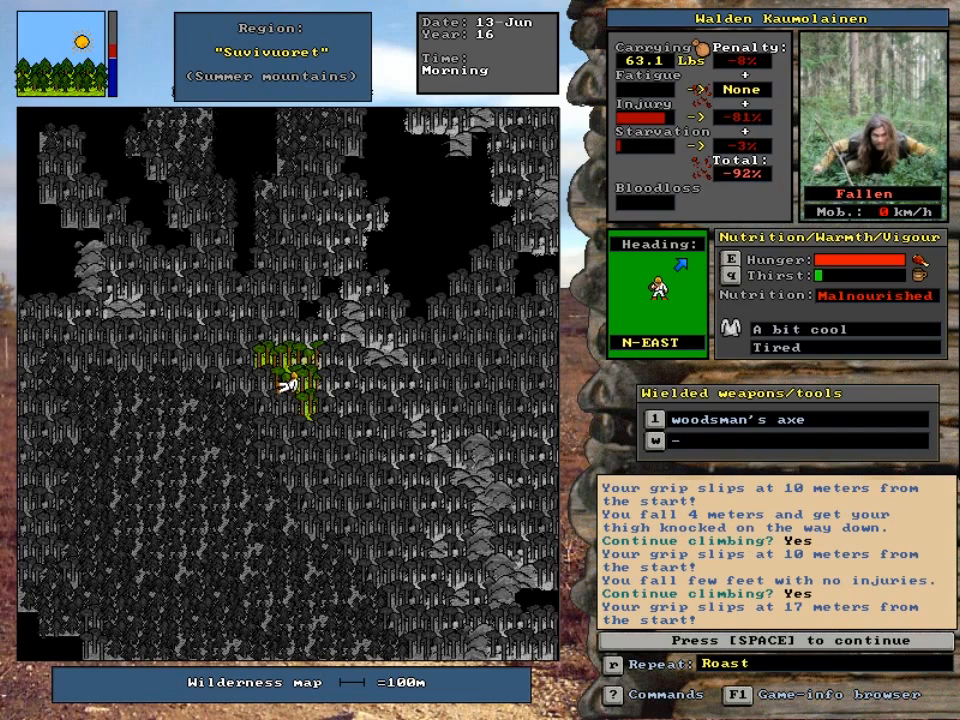
# Retry once more, give up climbing, and bring up the list of wounds and injuries.
pyautogui.press('space')
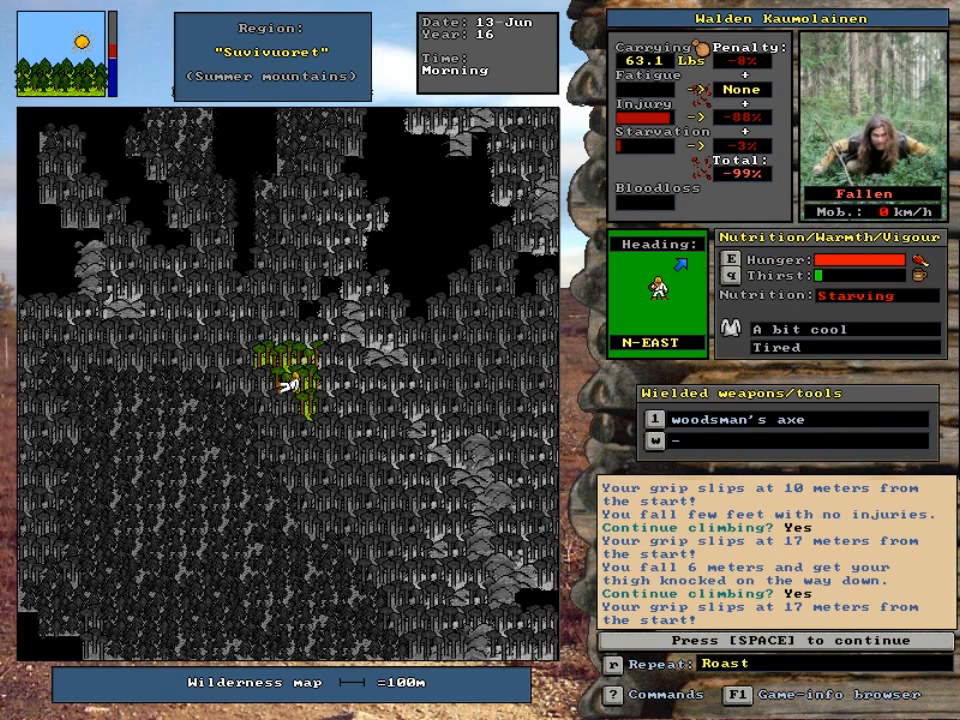
pyautogui.press('space')
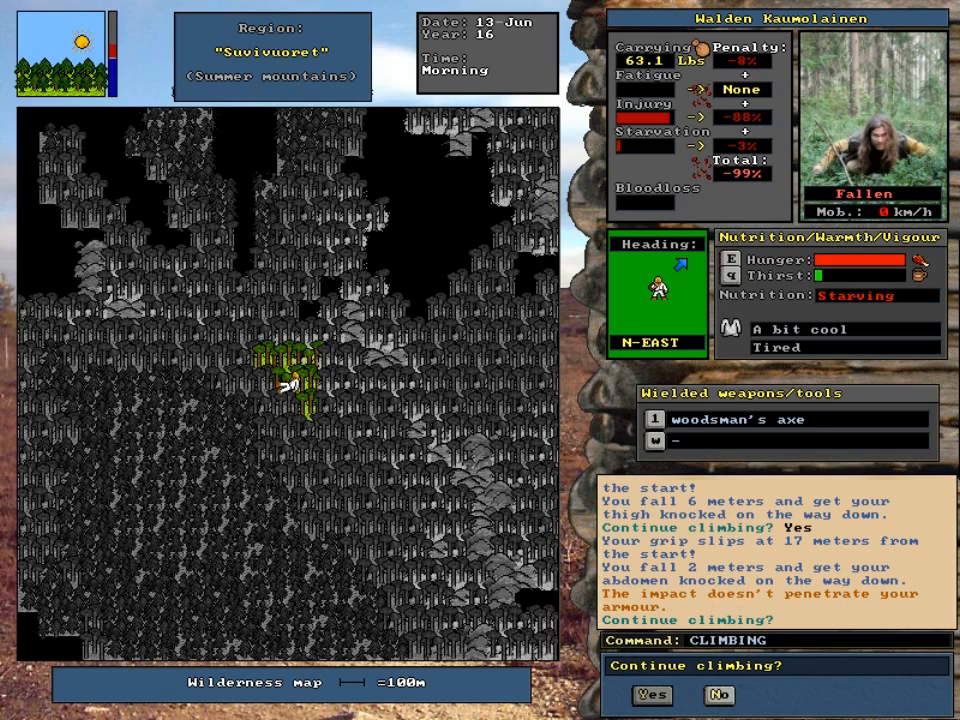
pyautogui.click(652, 696)
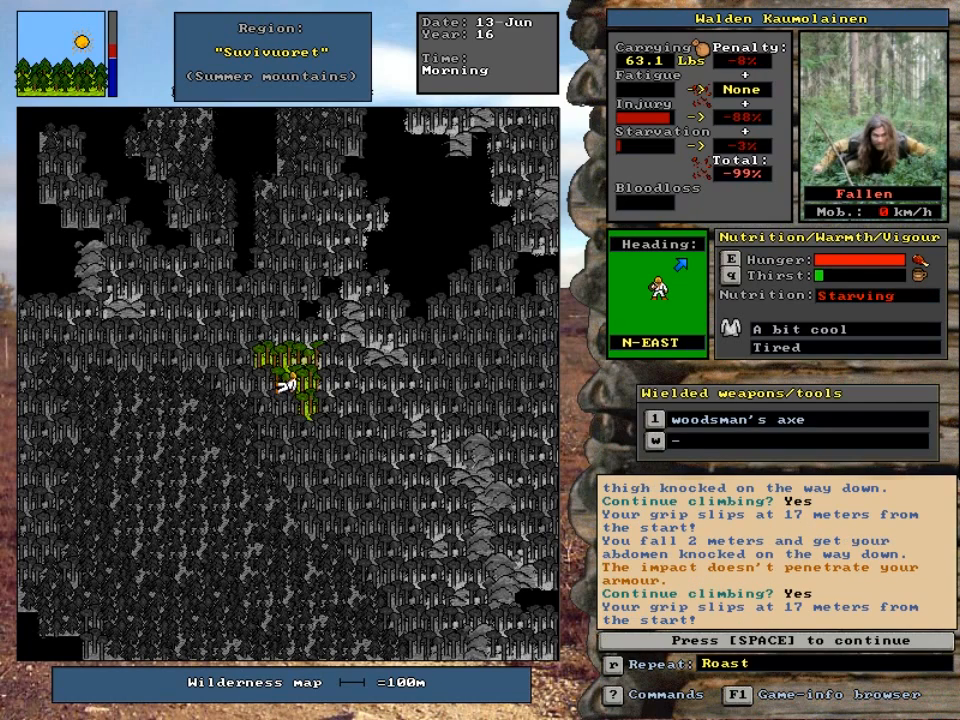
pyautogui.press('space')
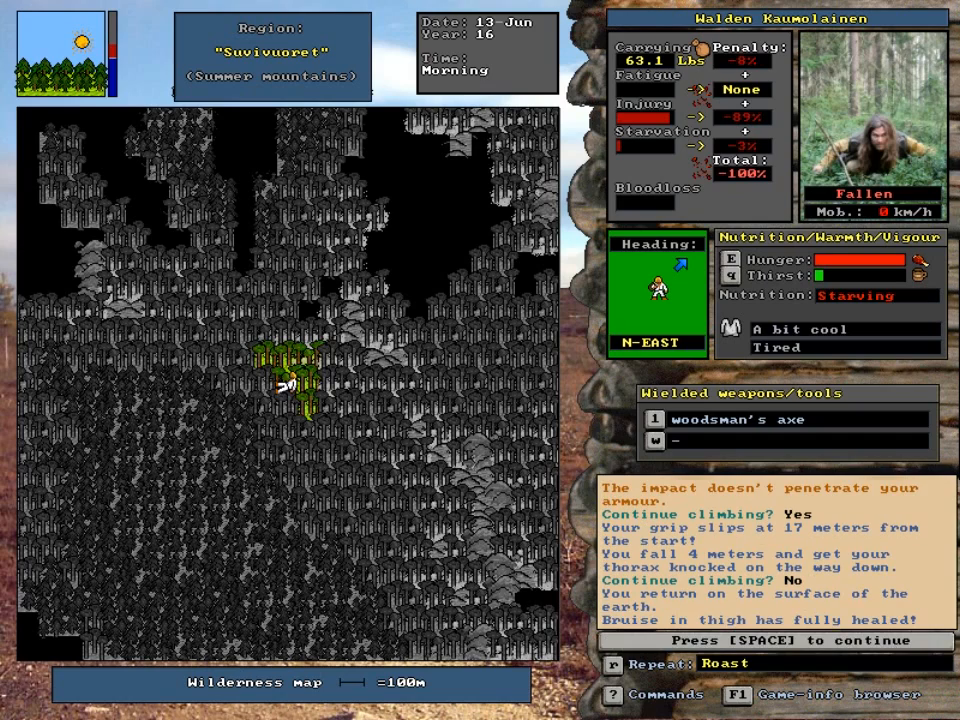
pyautogui.press('space')
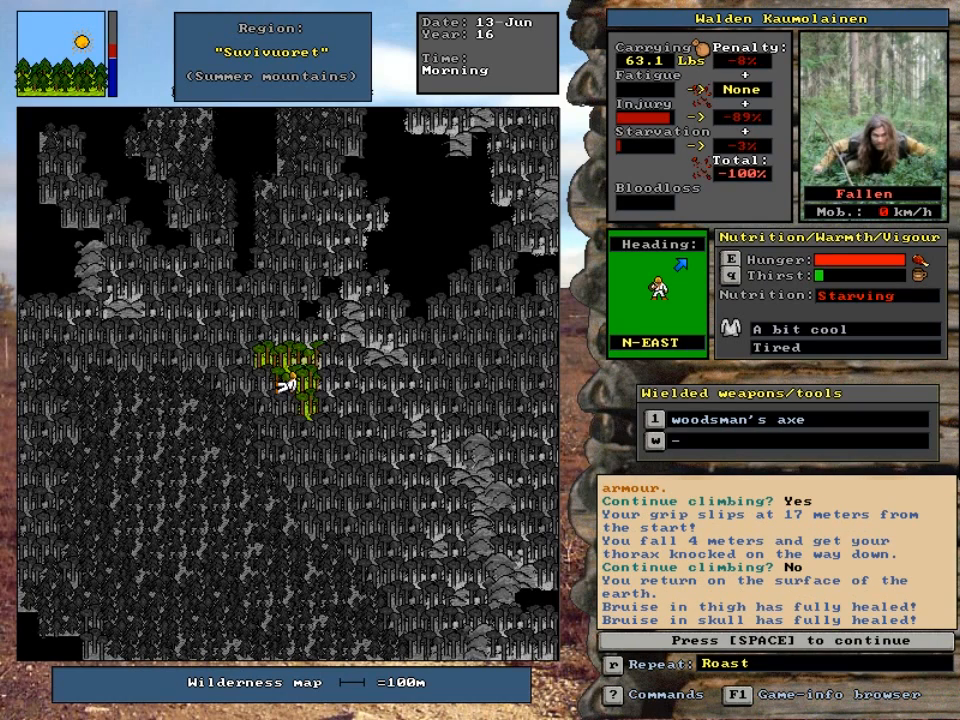
pyautogui.press('space')
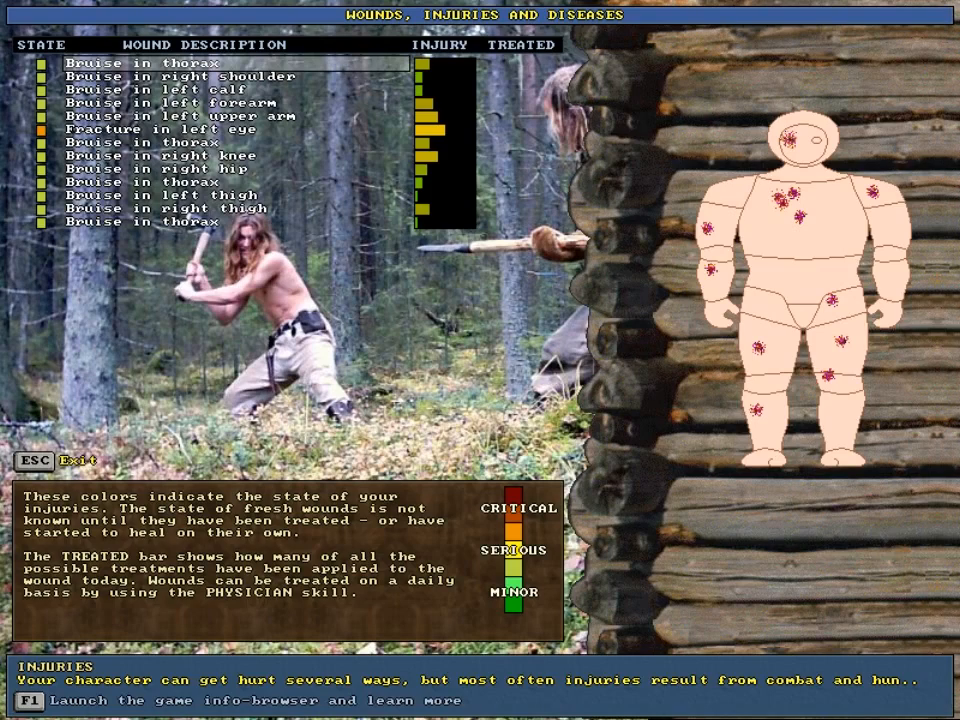
# Close the injuries overview before sleeping.
pyautogui.click(30, 460)
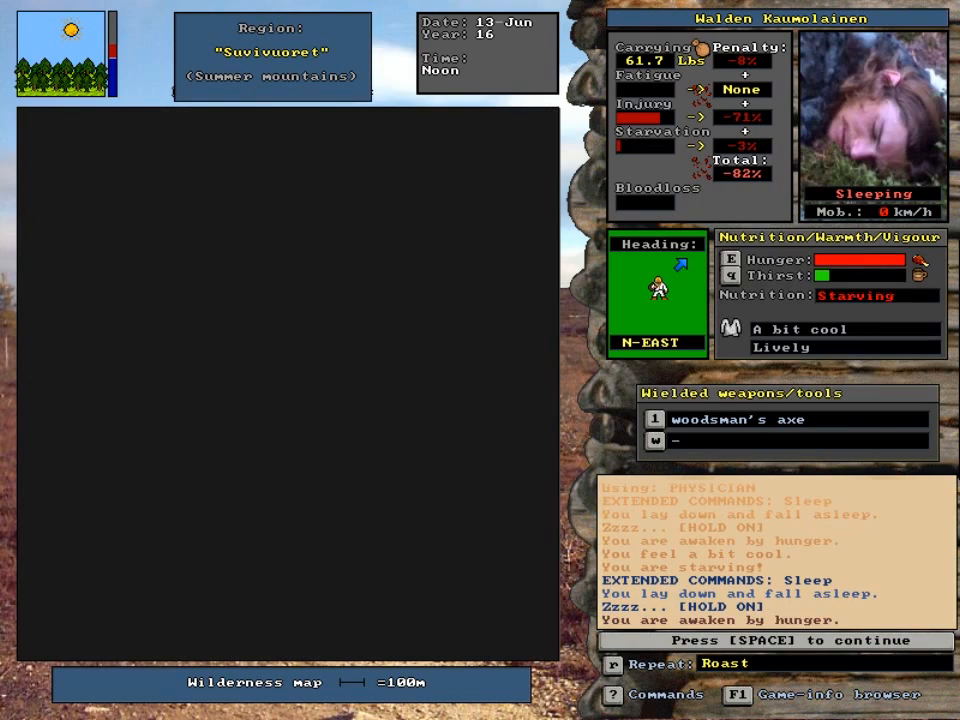
# Finish climbing the tree, climb back down, and bring up the map of known areas.
pyautogui.press('space')
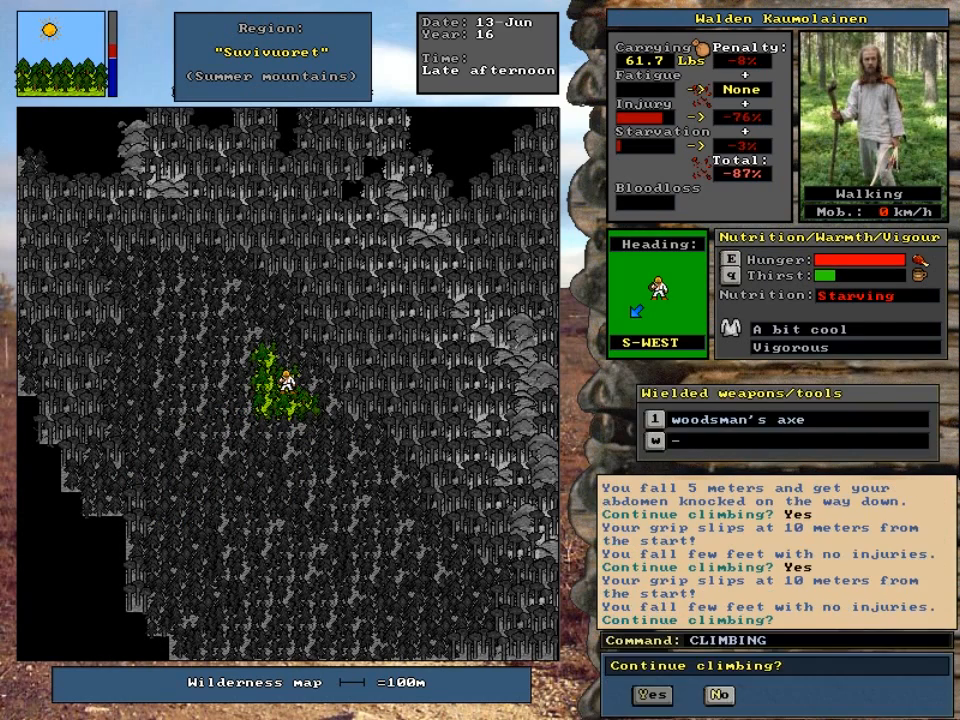
pyautogui.click(652, 696)
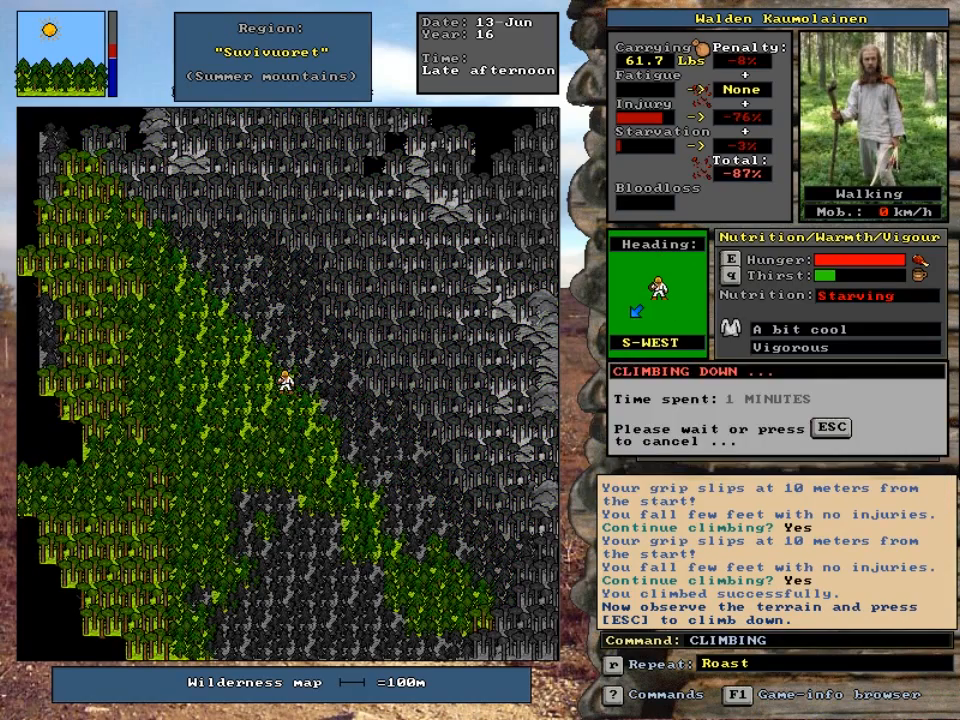
pyautogui.press('Escape')
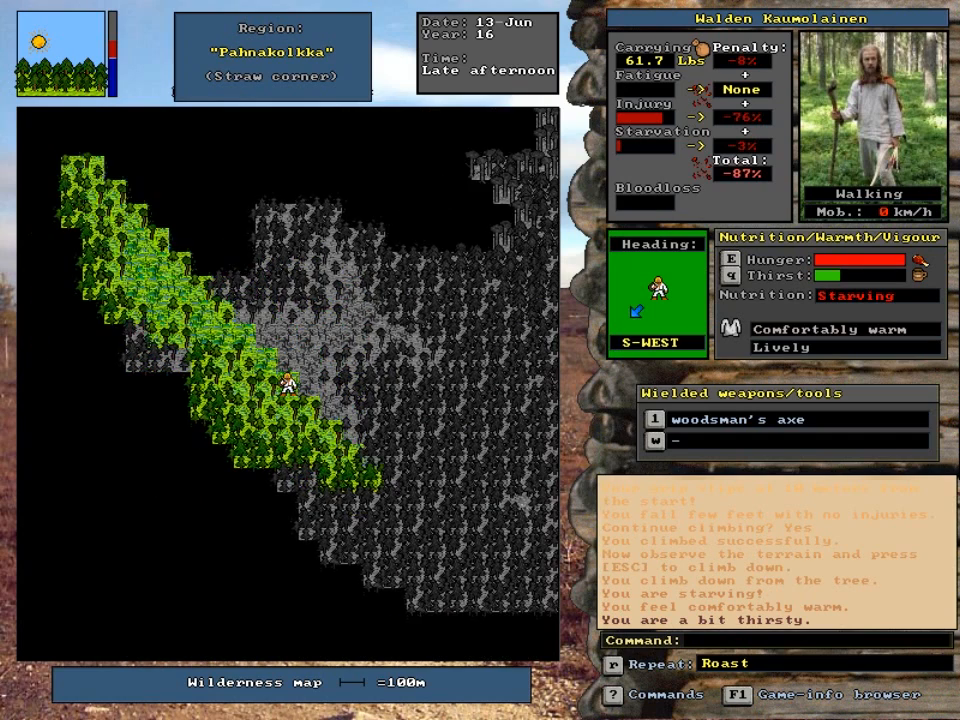
pyautogui.press('m')
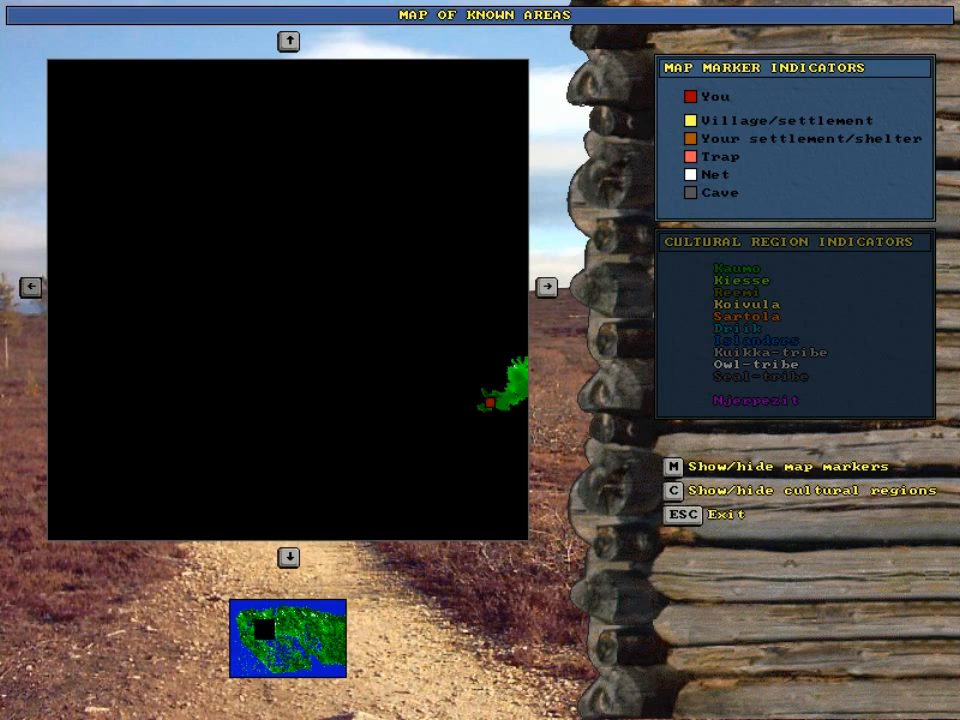
# Shift the known-areas map, then leave it and return to the wilderness.
pyautogui.press('Escape')
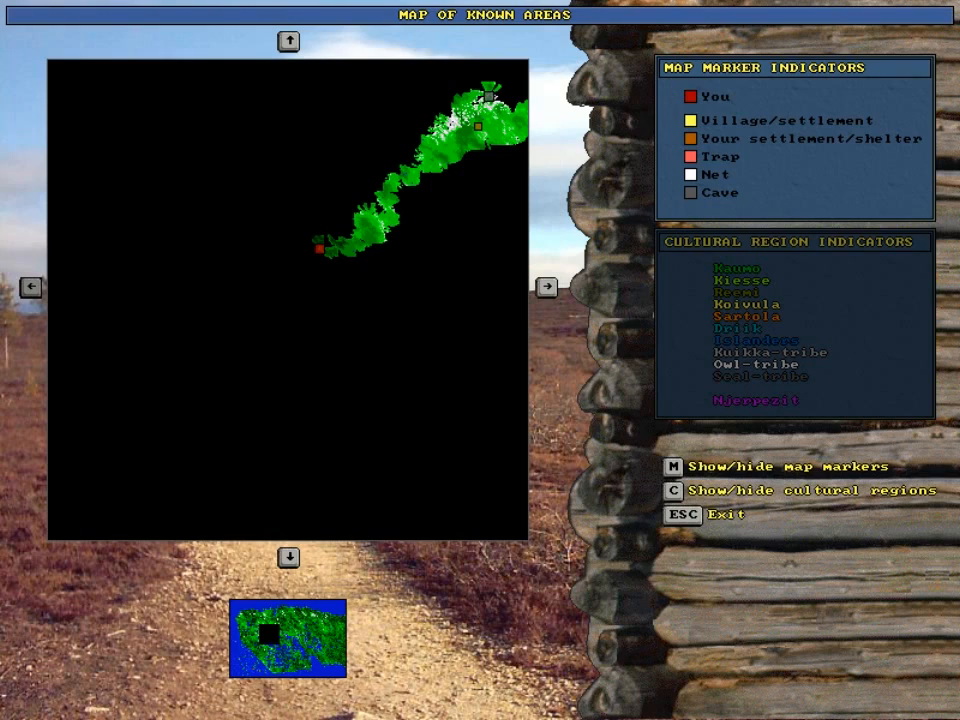
pyautogui.press('Escape')
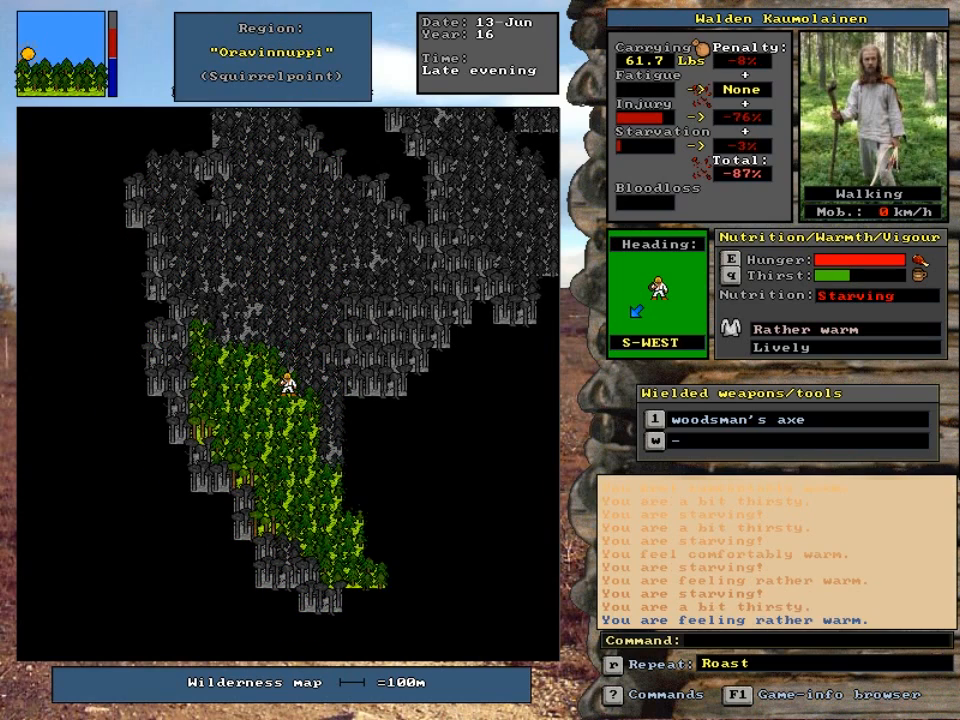
# Drink from the natural water source, walk on to Sikulaaja and start climbing a tree.
pyautogui.press('left')
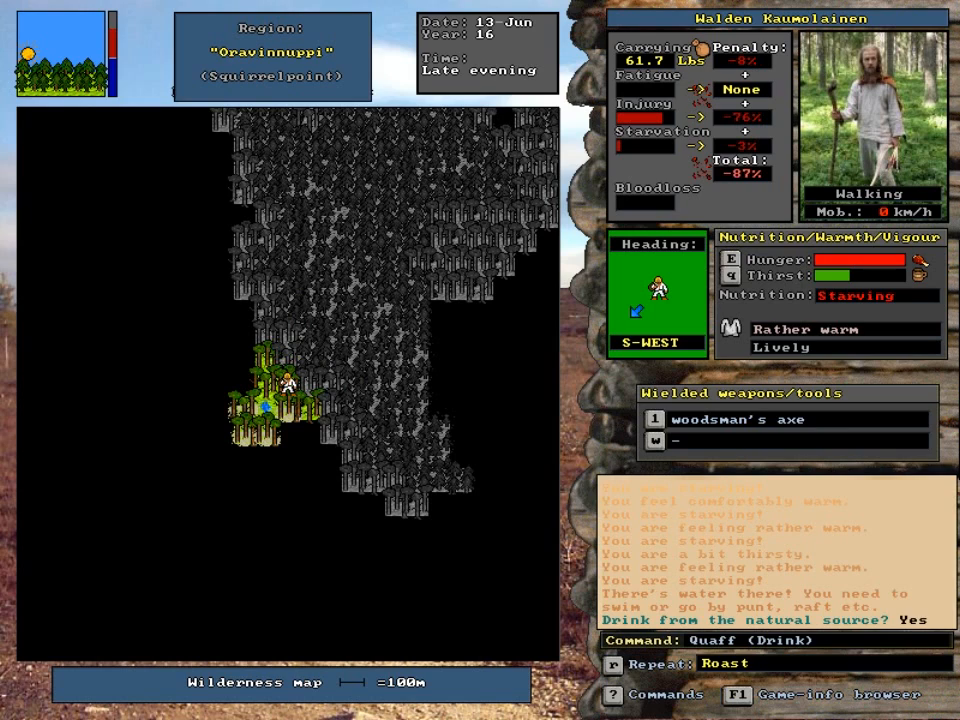
pyautogui.press('y')
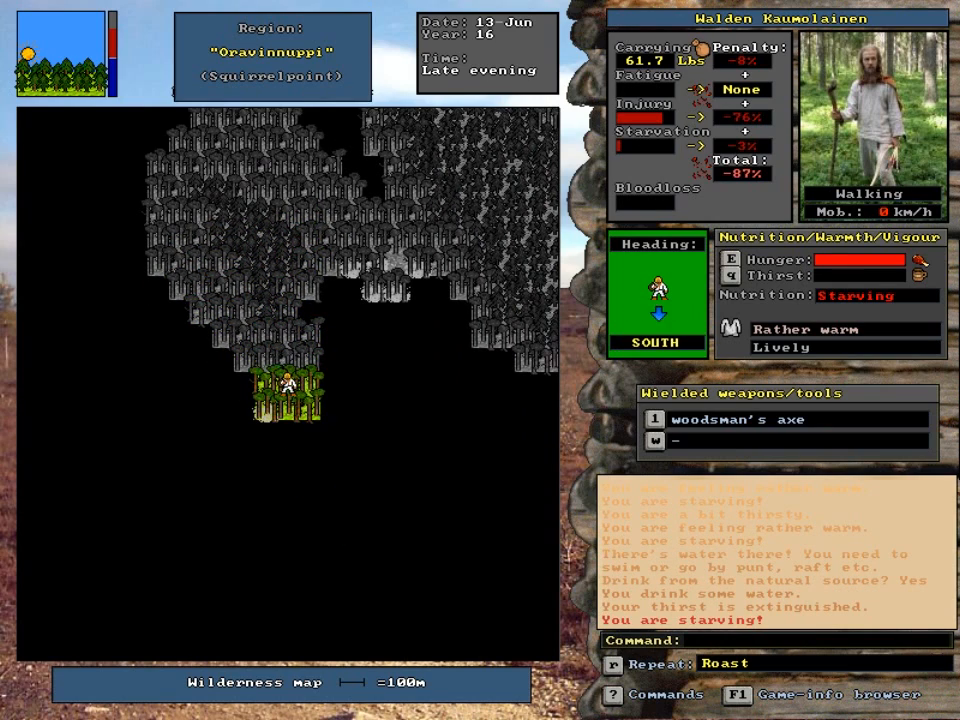
pyautogui.press('Left')
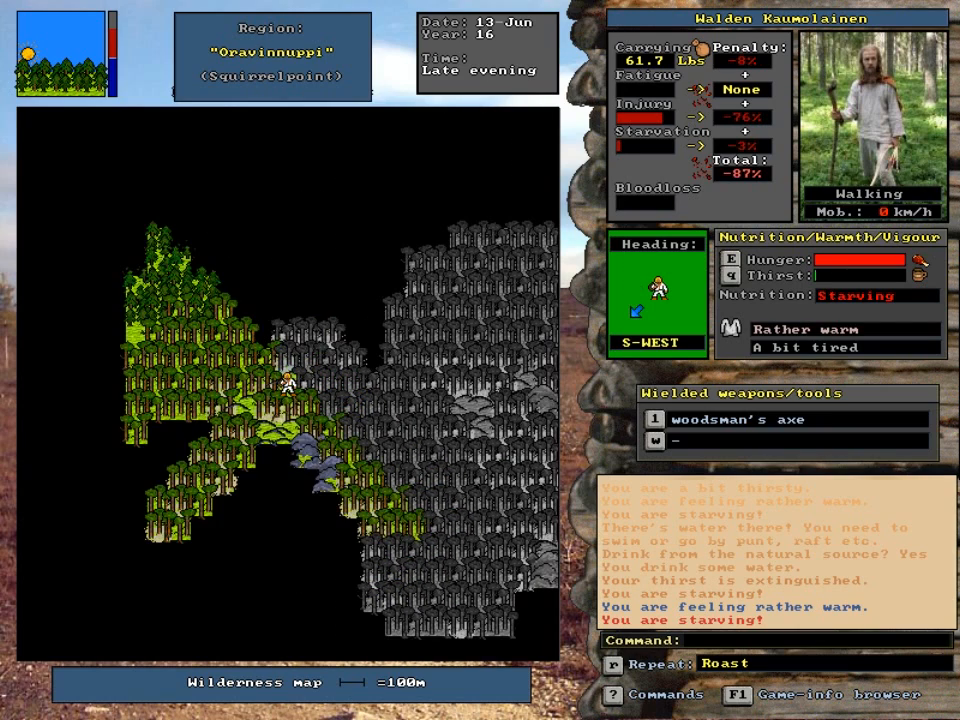
pyautogui.press('Left')
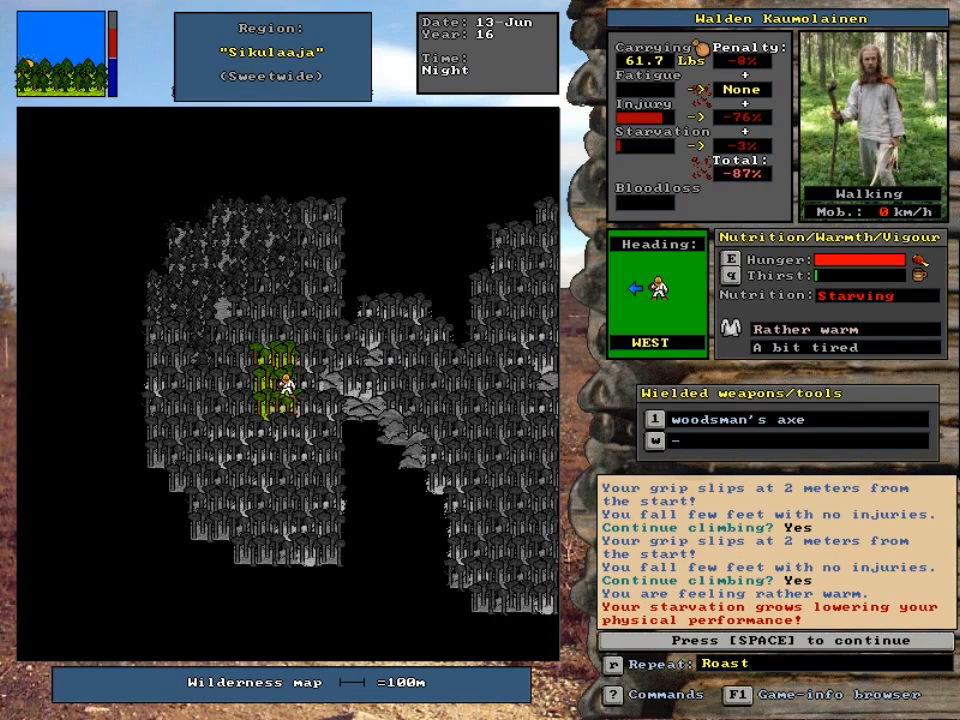
# Dismiss the starvation message, keep climbing through the slips, and bring up the known-areas map.
pyautogui.press('space')
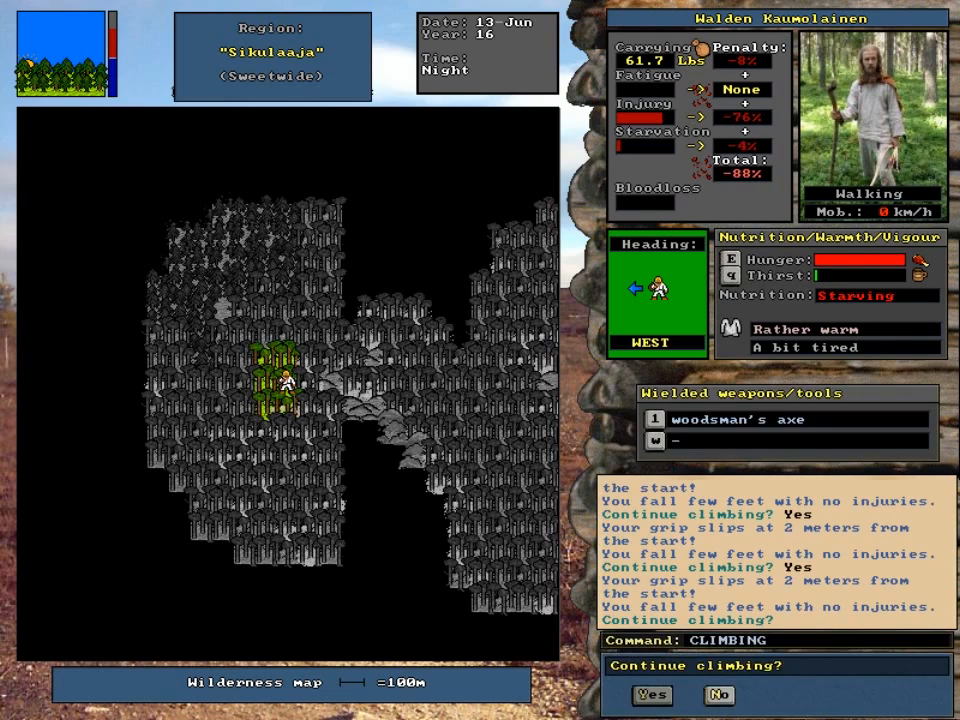
pyautogui.click(652, 696)
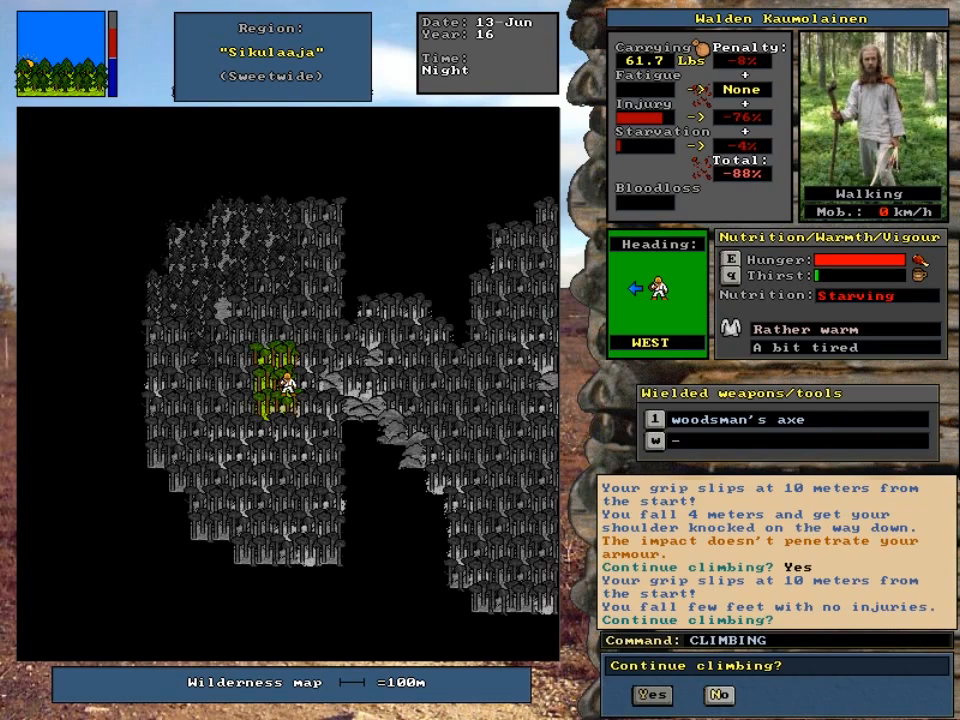
pyautogui.click(652, 696)
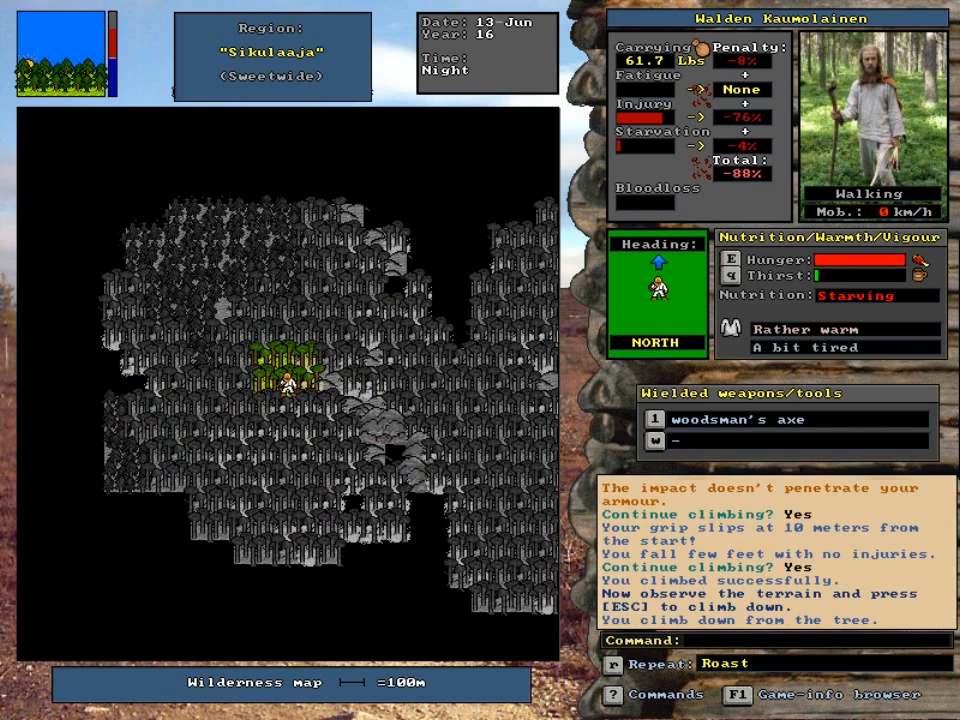
pyautogui.press('left')
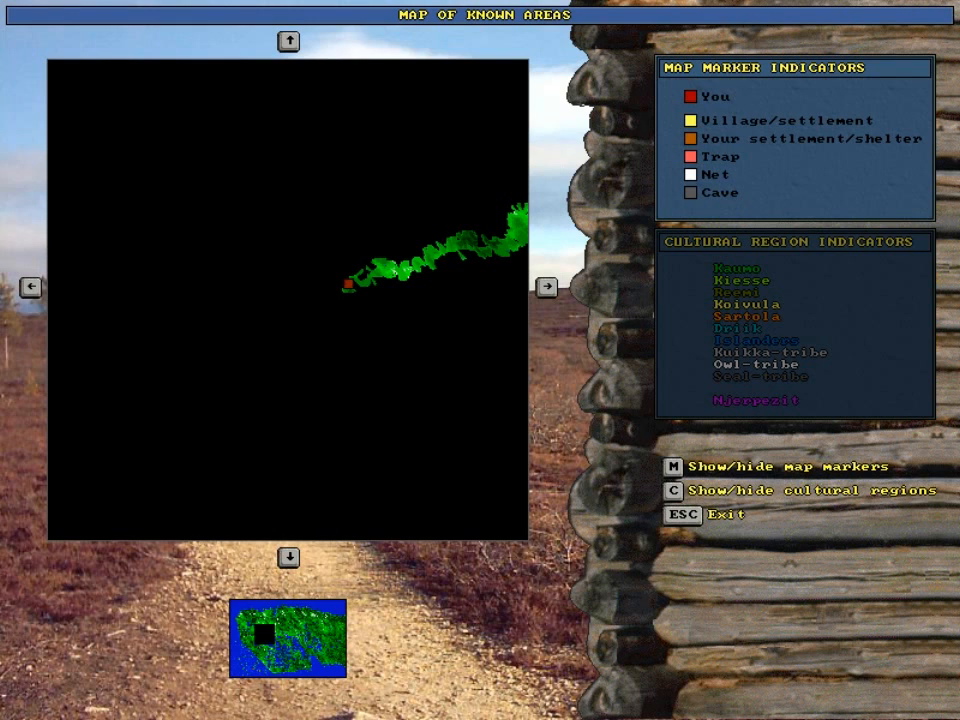
# Look at the map of known areas and exit back to the wilderness view.
pyautogui.click(32, 288)
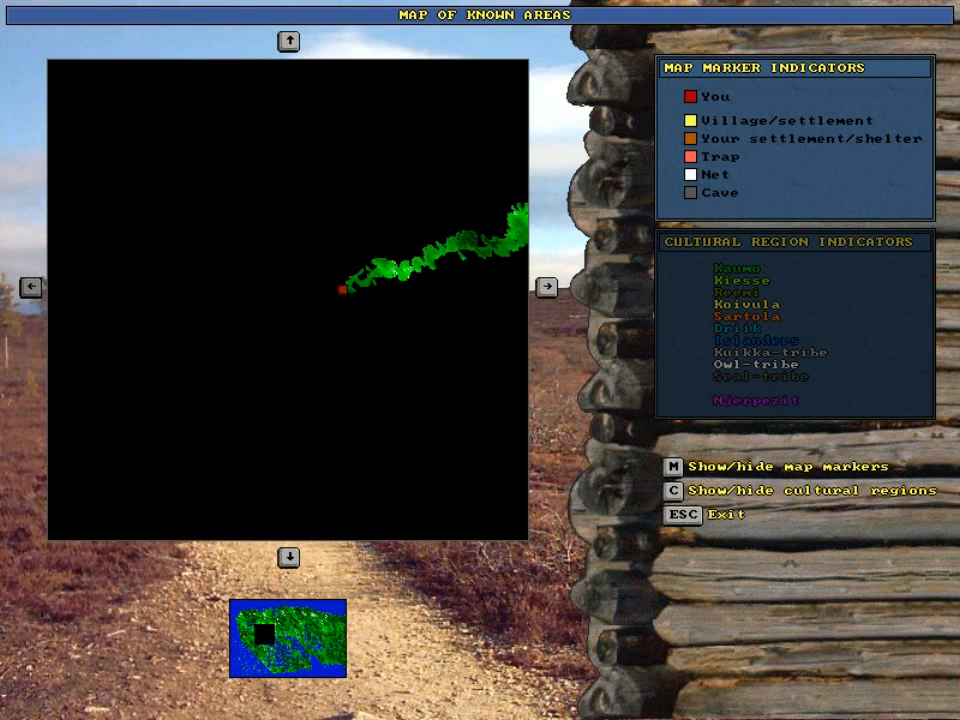
pyautogui.click(30, 288)
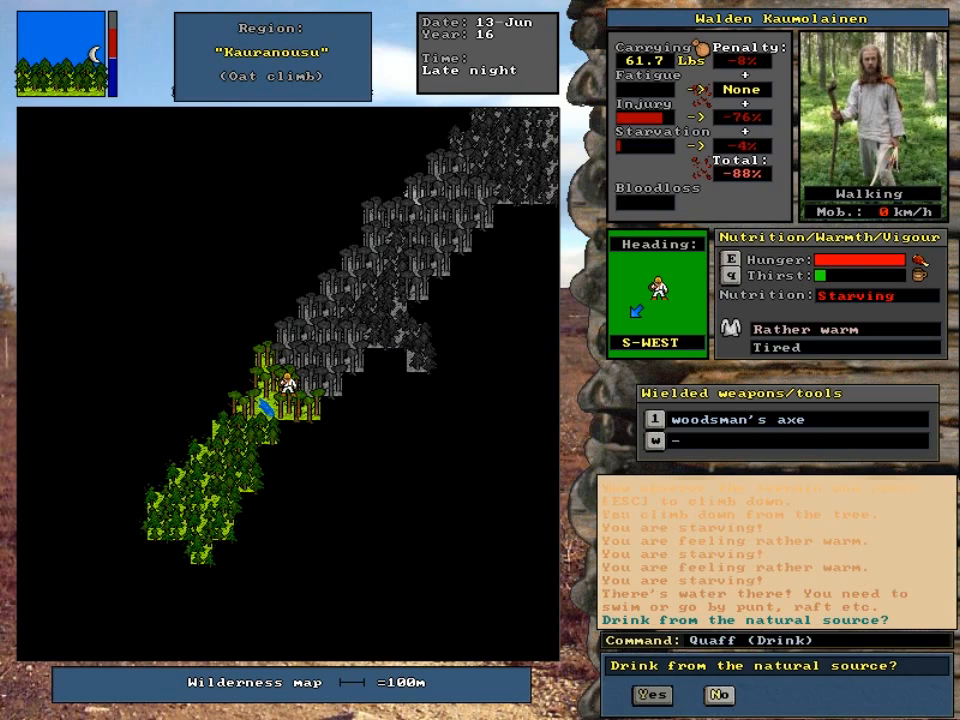
# Drink from the Kauranousu lake, sleep twice through hunger wakings, and dismiss the messages.
pyautogui.click(652, 696)
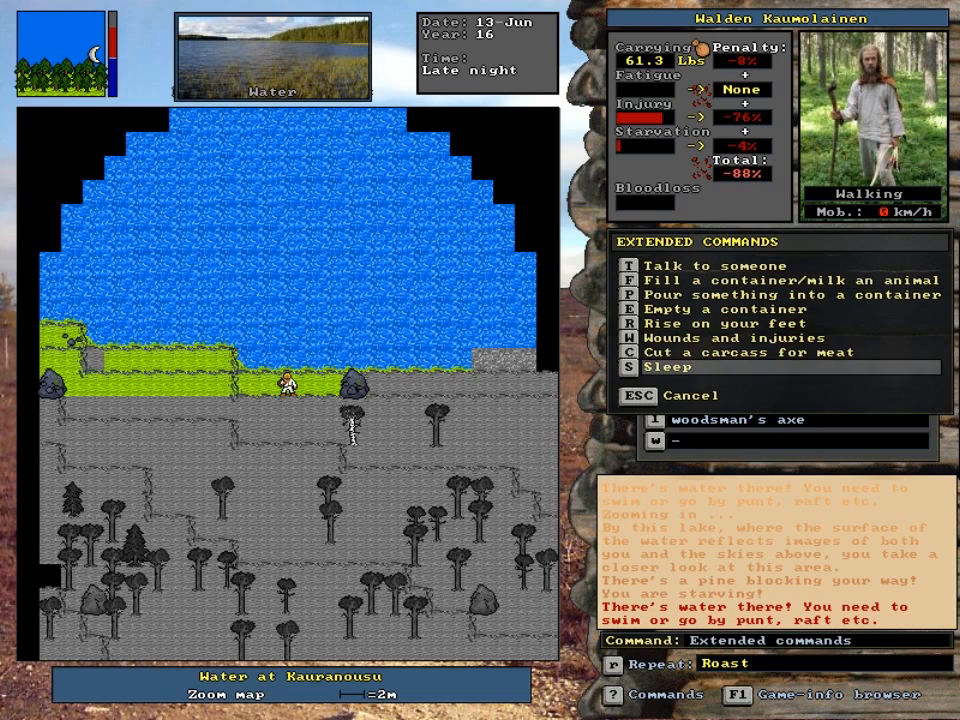
pyautogui.click(672, 368)
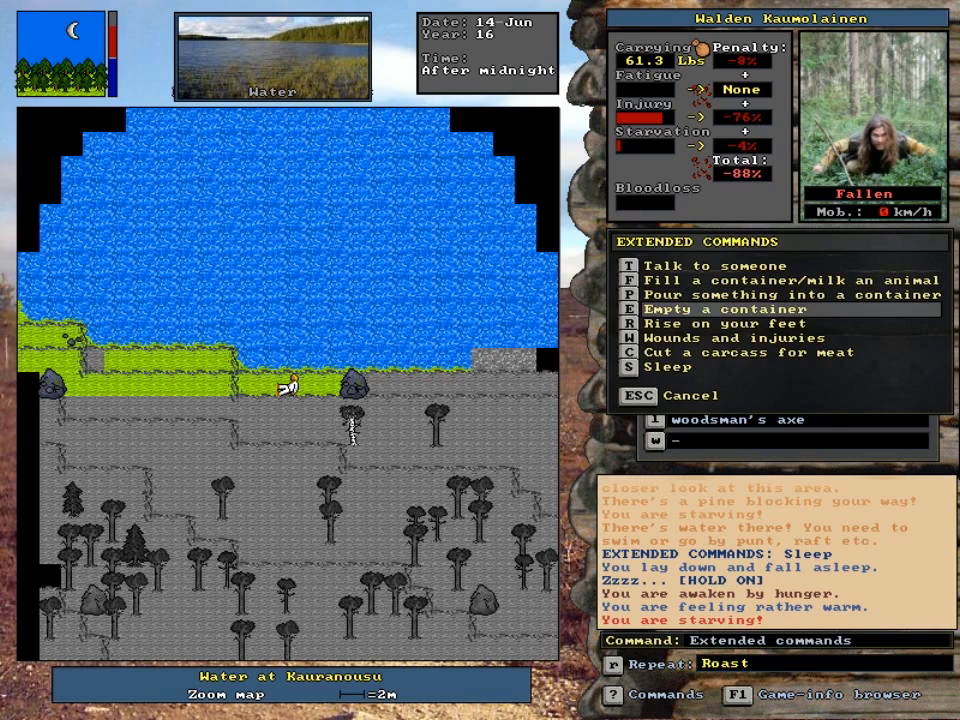
pyautogui.click(672, 368)
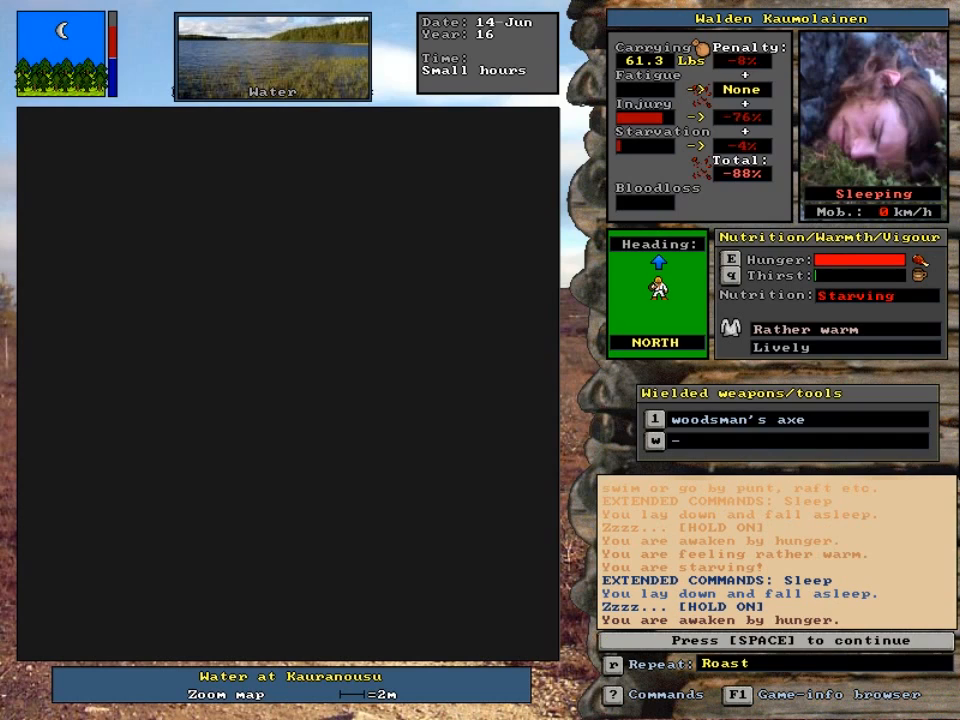
pyautogui.press('space')
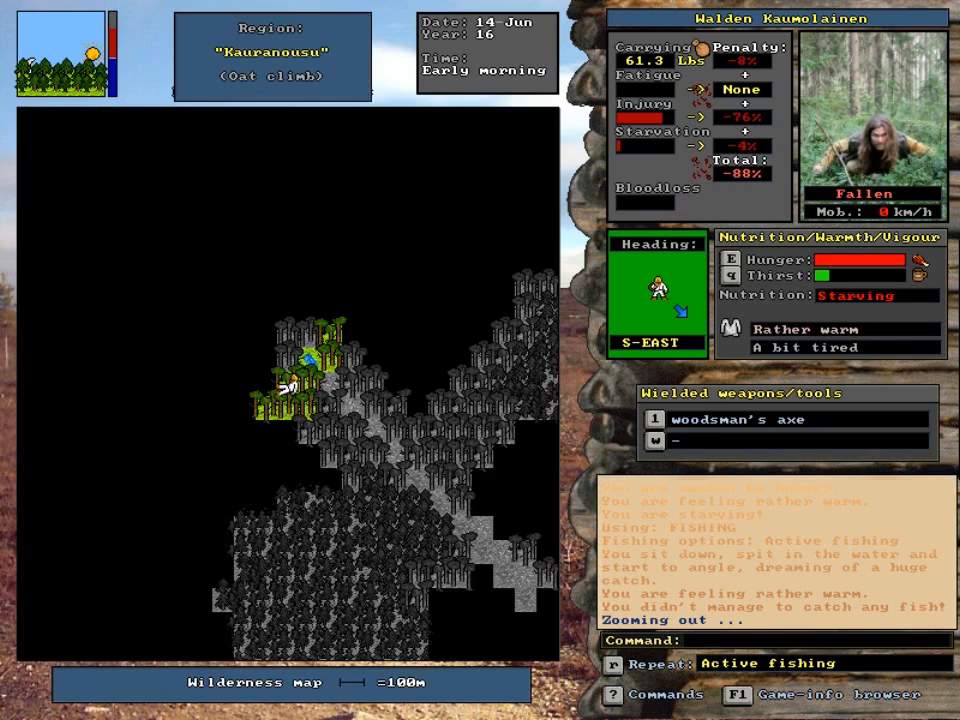
# Rise Walden onto his feet via Extended Commands and zoom in on the lakeshore.
pyautogui.press('e')
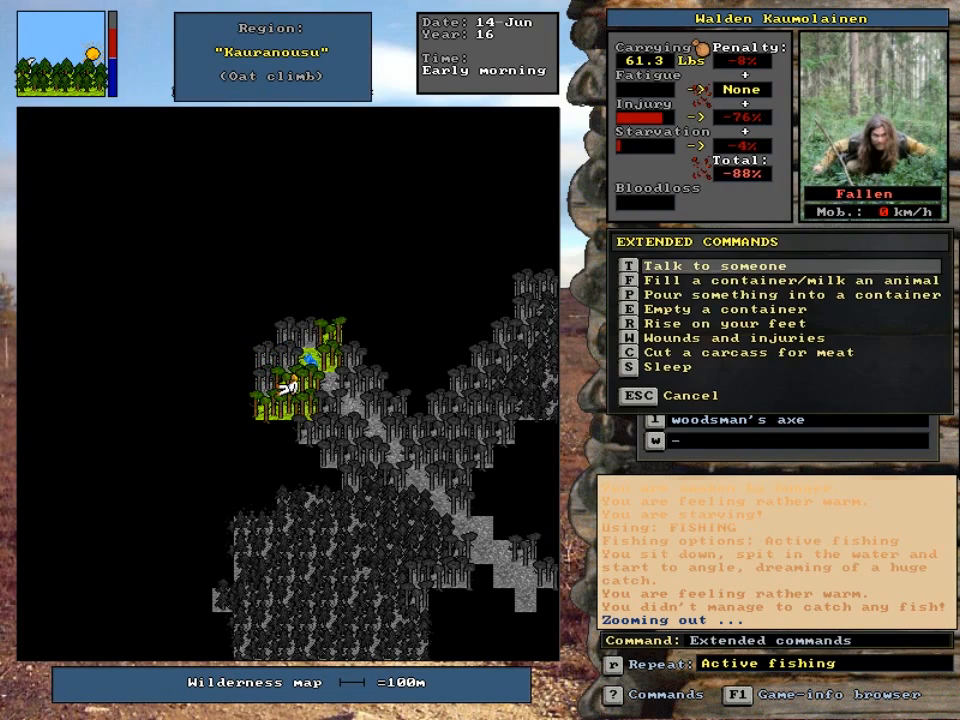
pyautogui.click(644, 324)
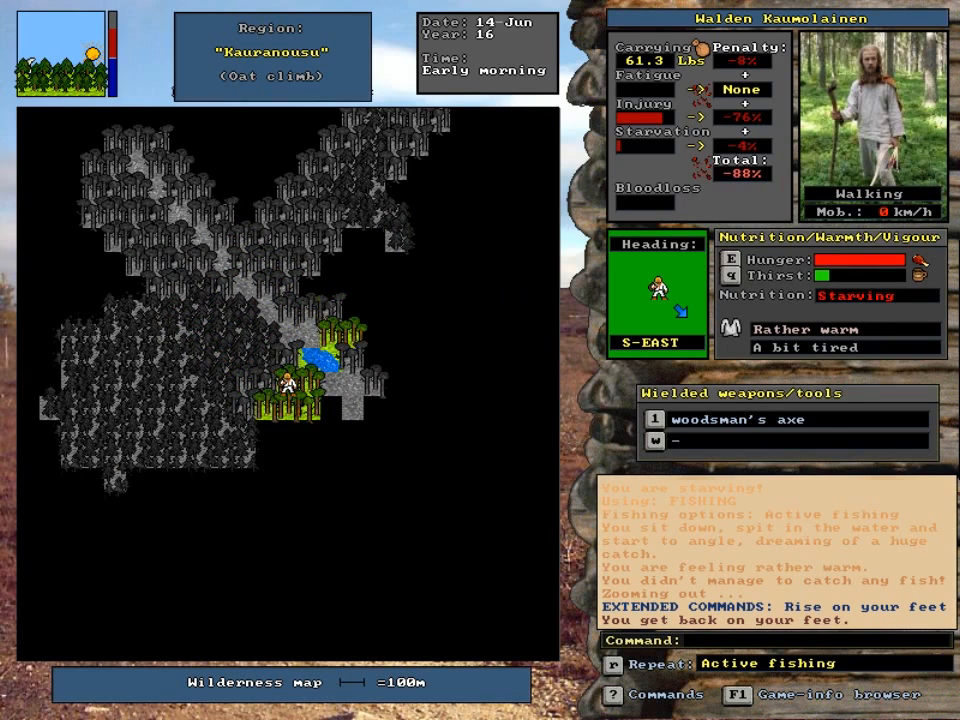
pyautogui.press('right')
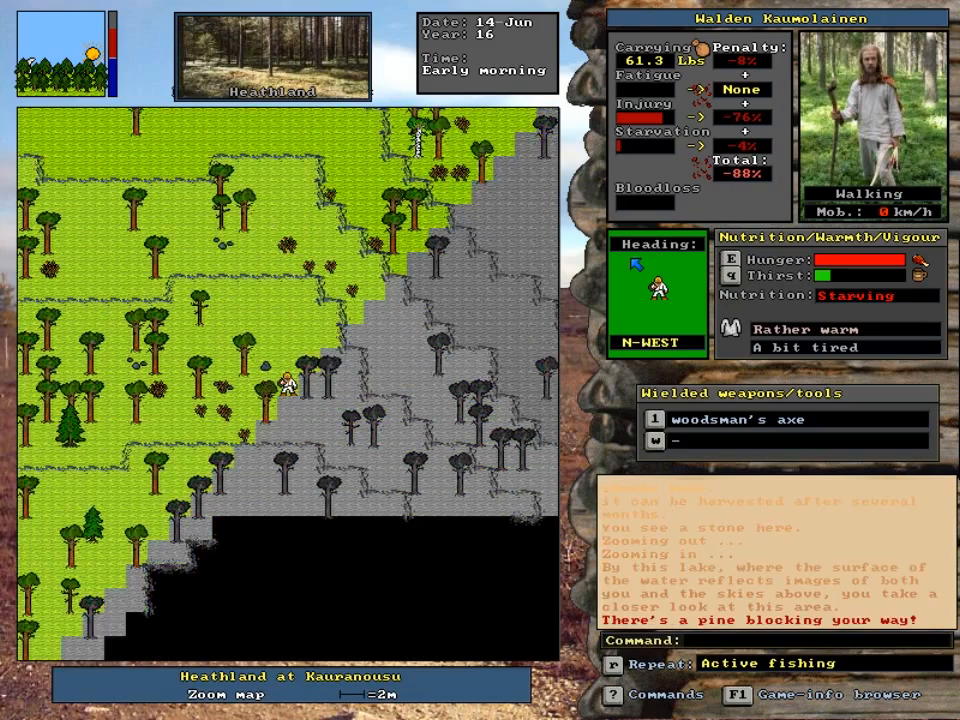
# Actively fish the Kauranousu lake with the fishing rod into noon, dismissing each empty-catch message.
pyautogui.press('Up')
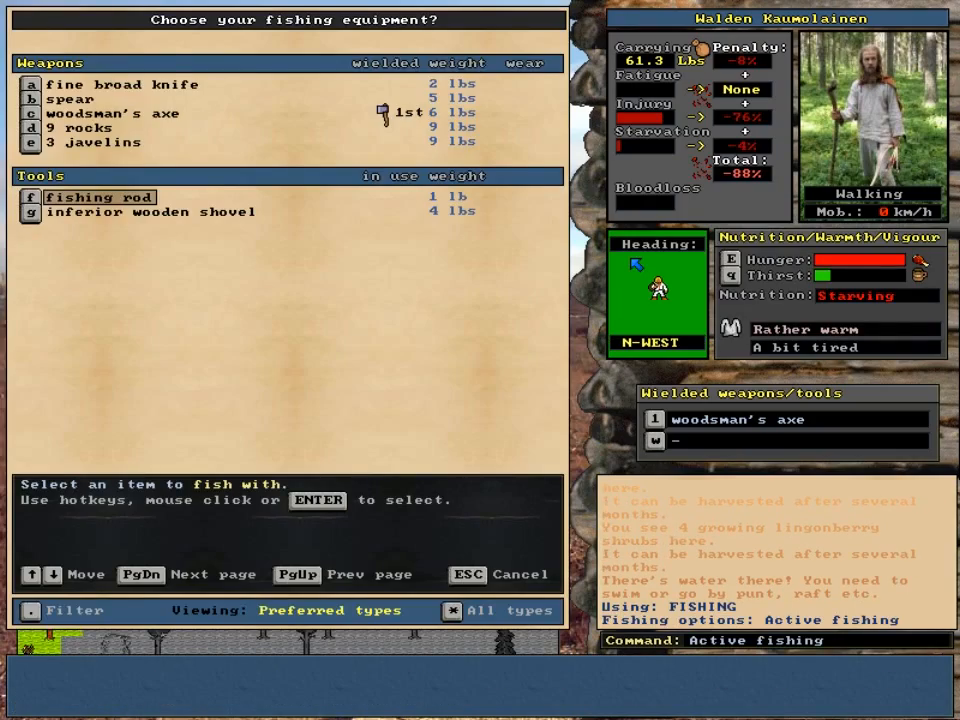
pyautogui.click(100, 198)
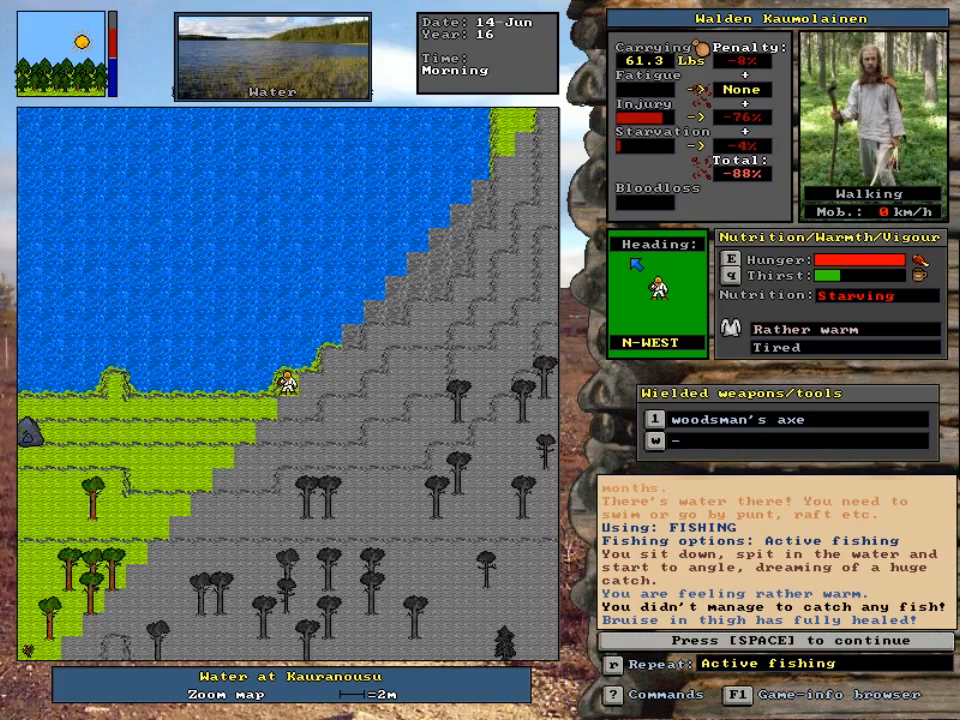
pyautogui.press('space')
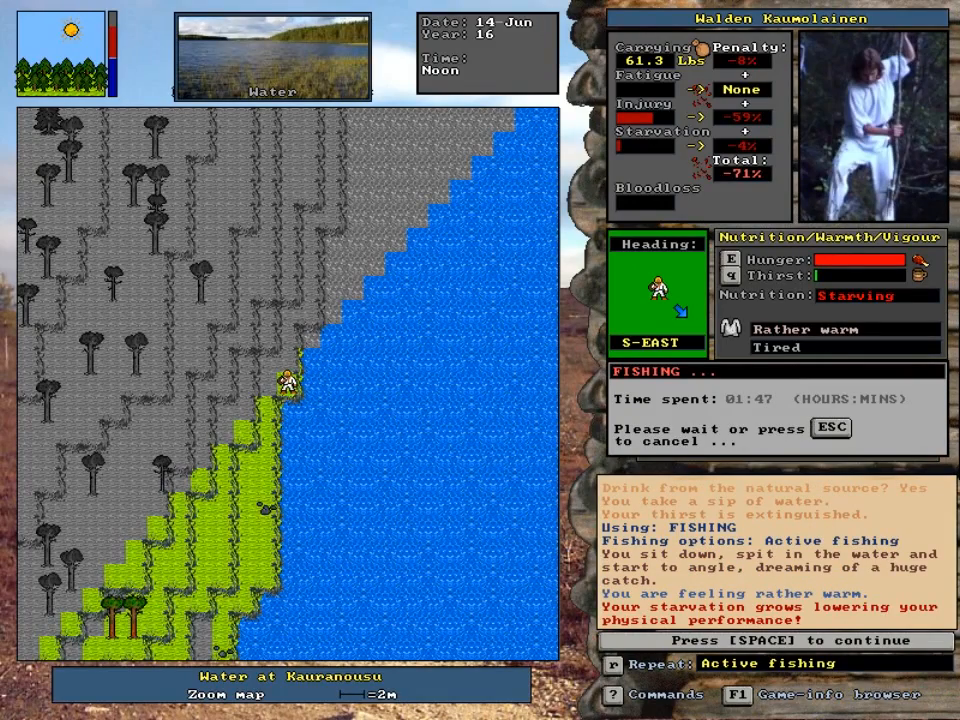
pyautogui.press('space')
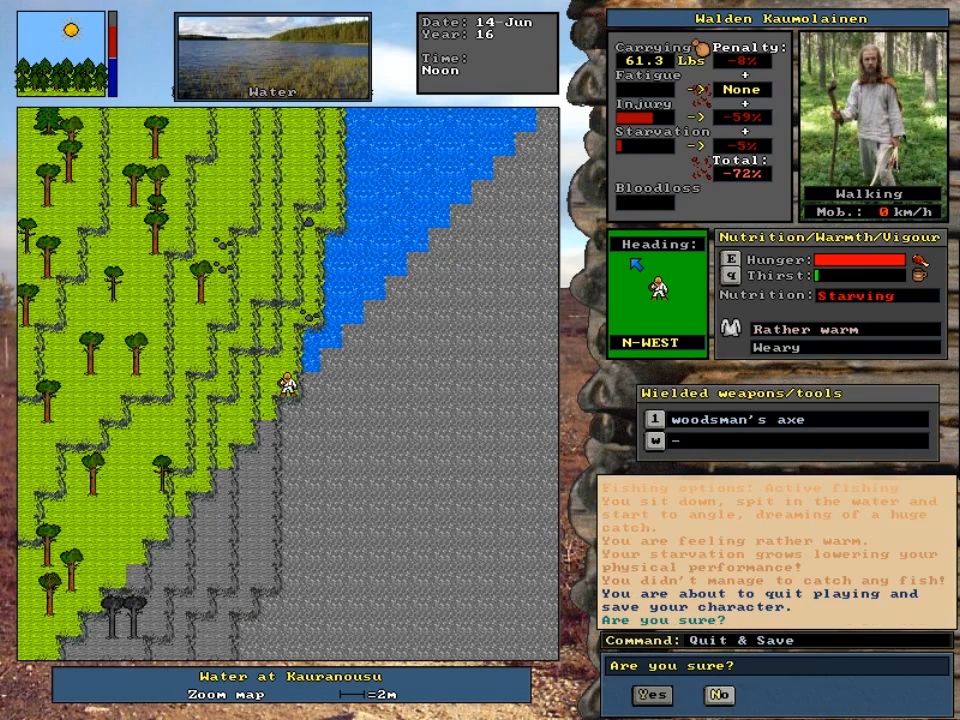
# Confirm Quit & Save and save Walden's character, returning to the title screen.
pyautogui.click(652, 696)
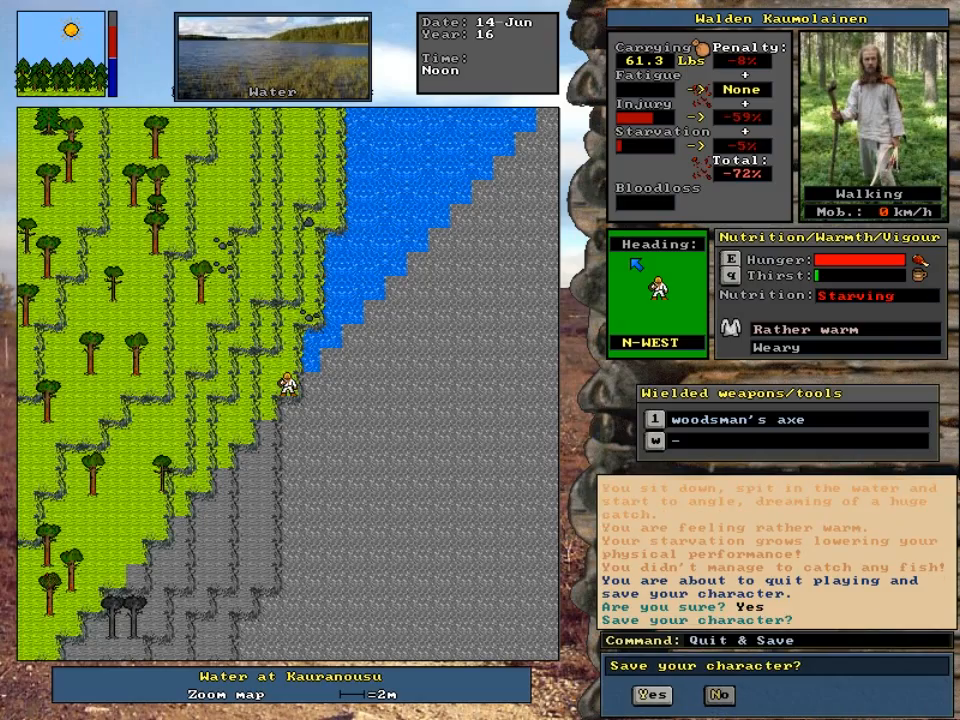
pyautogui.click(652, 696)
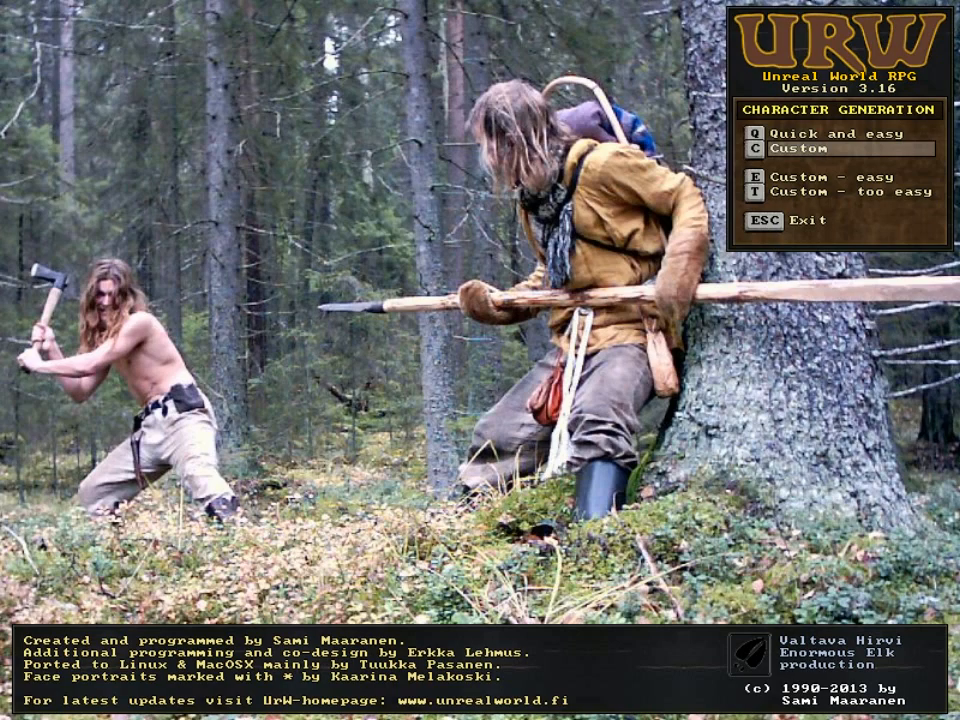